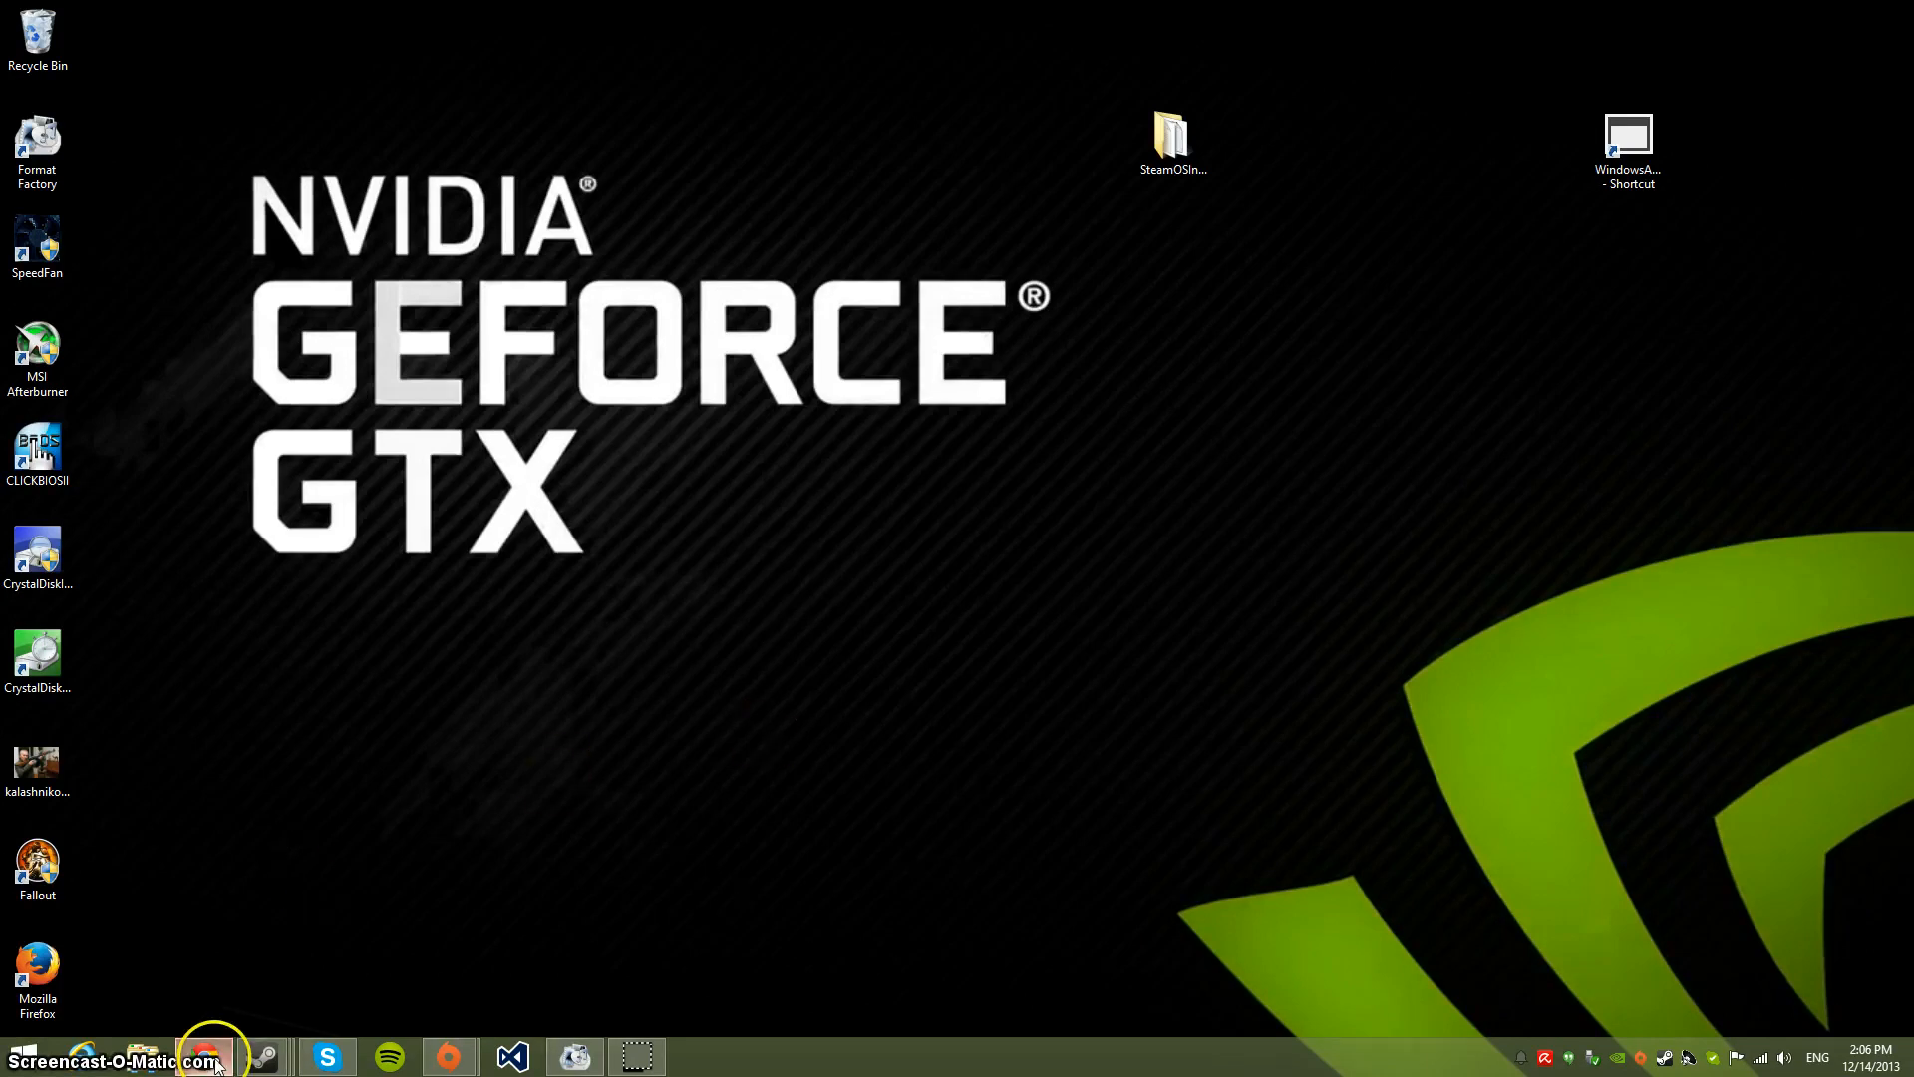
Bring up Chrome on the SteamOS page and open a new tab to search UEFI
click(204, 1055)
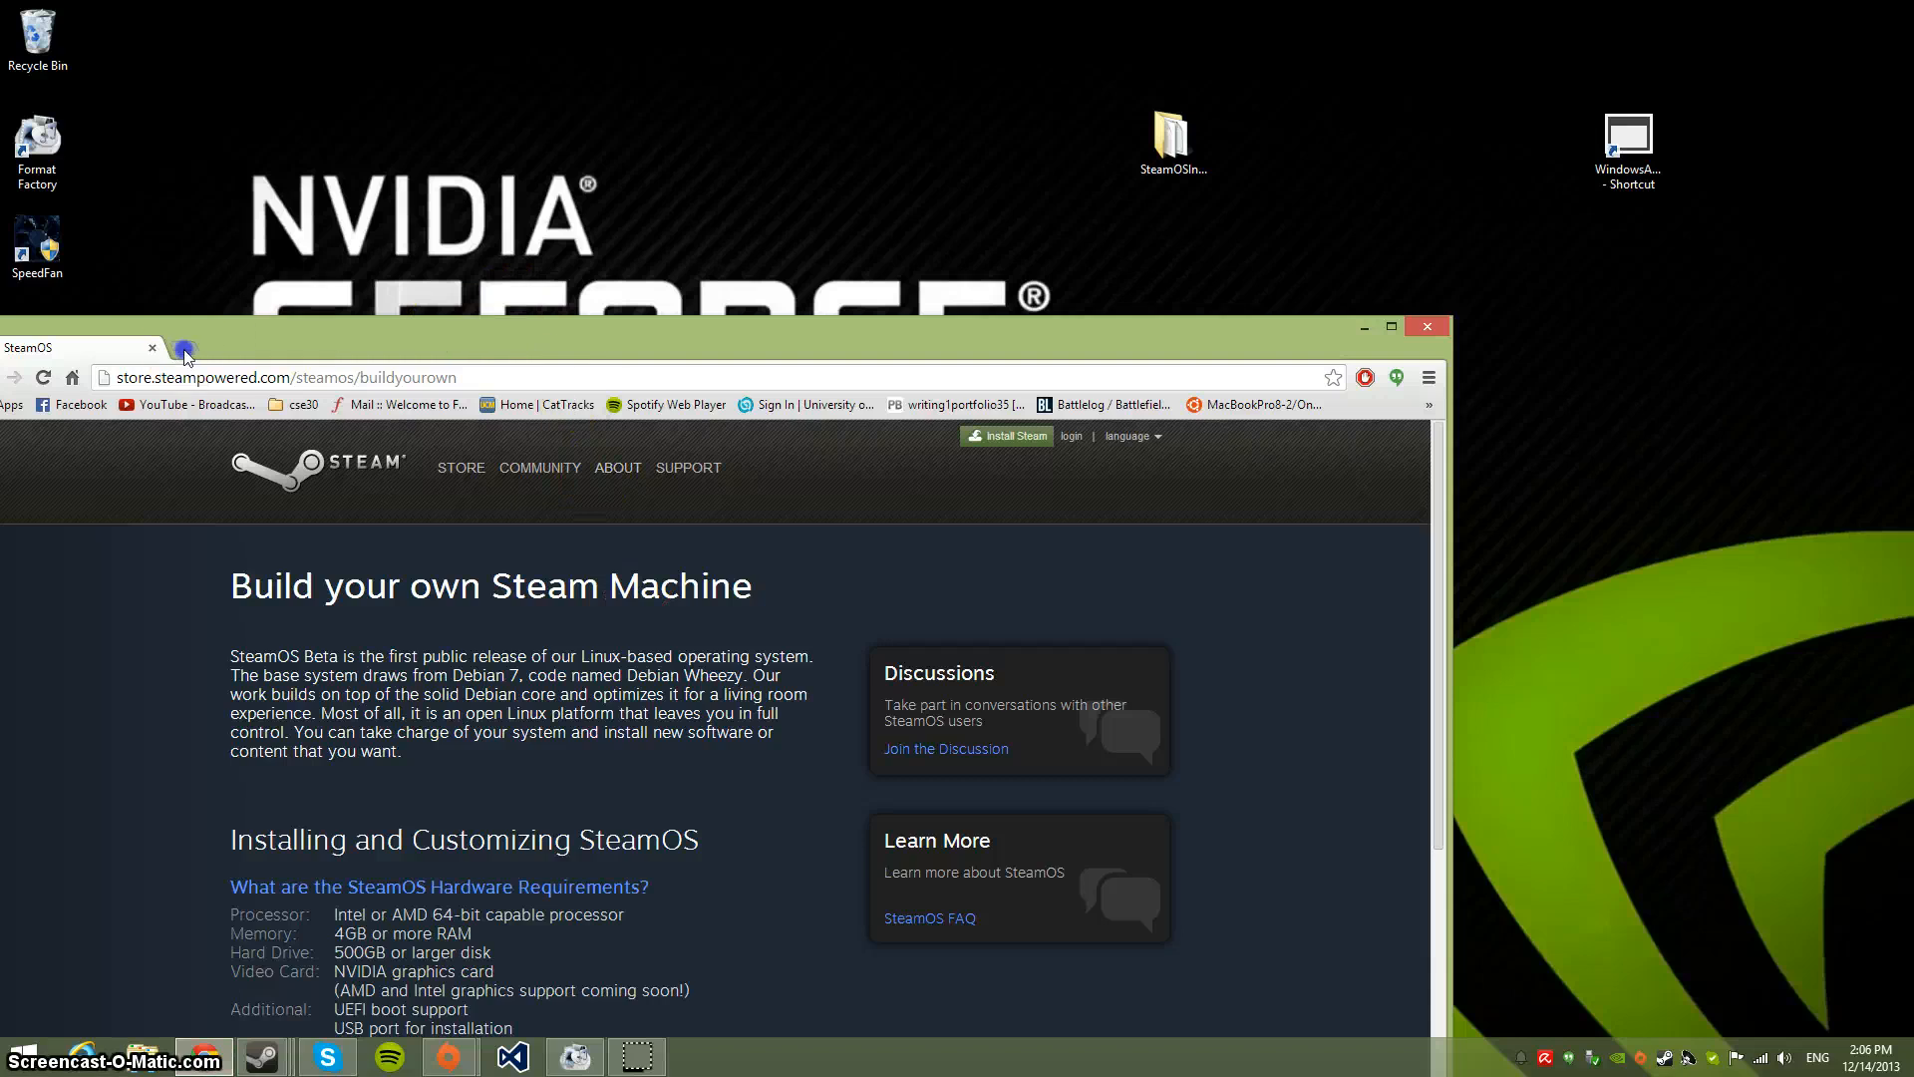
click(184, 351)
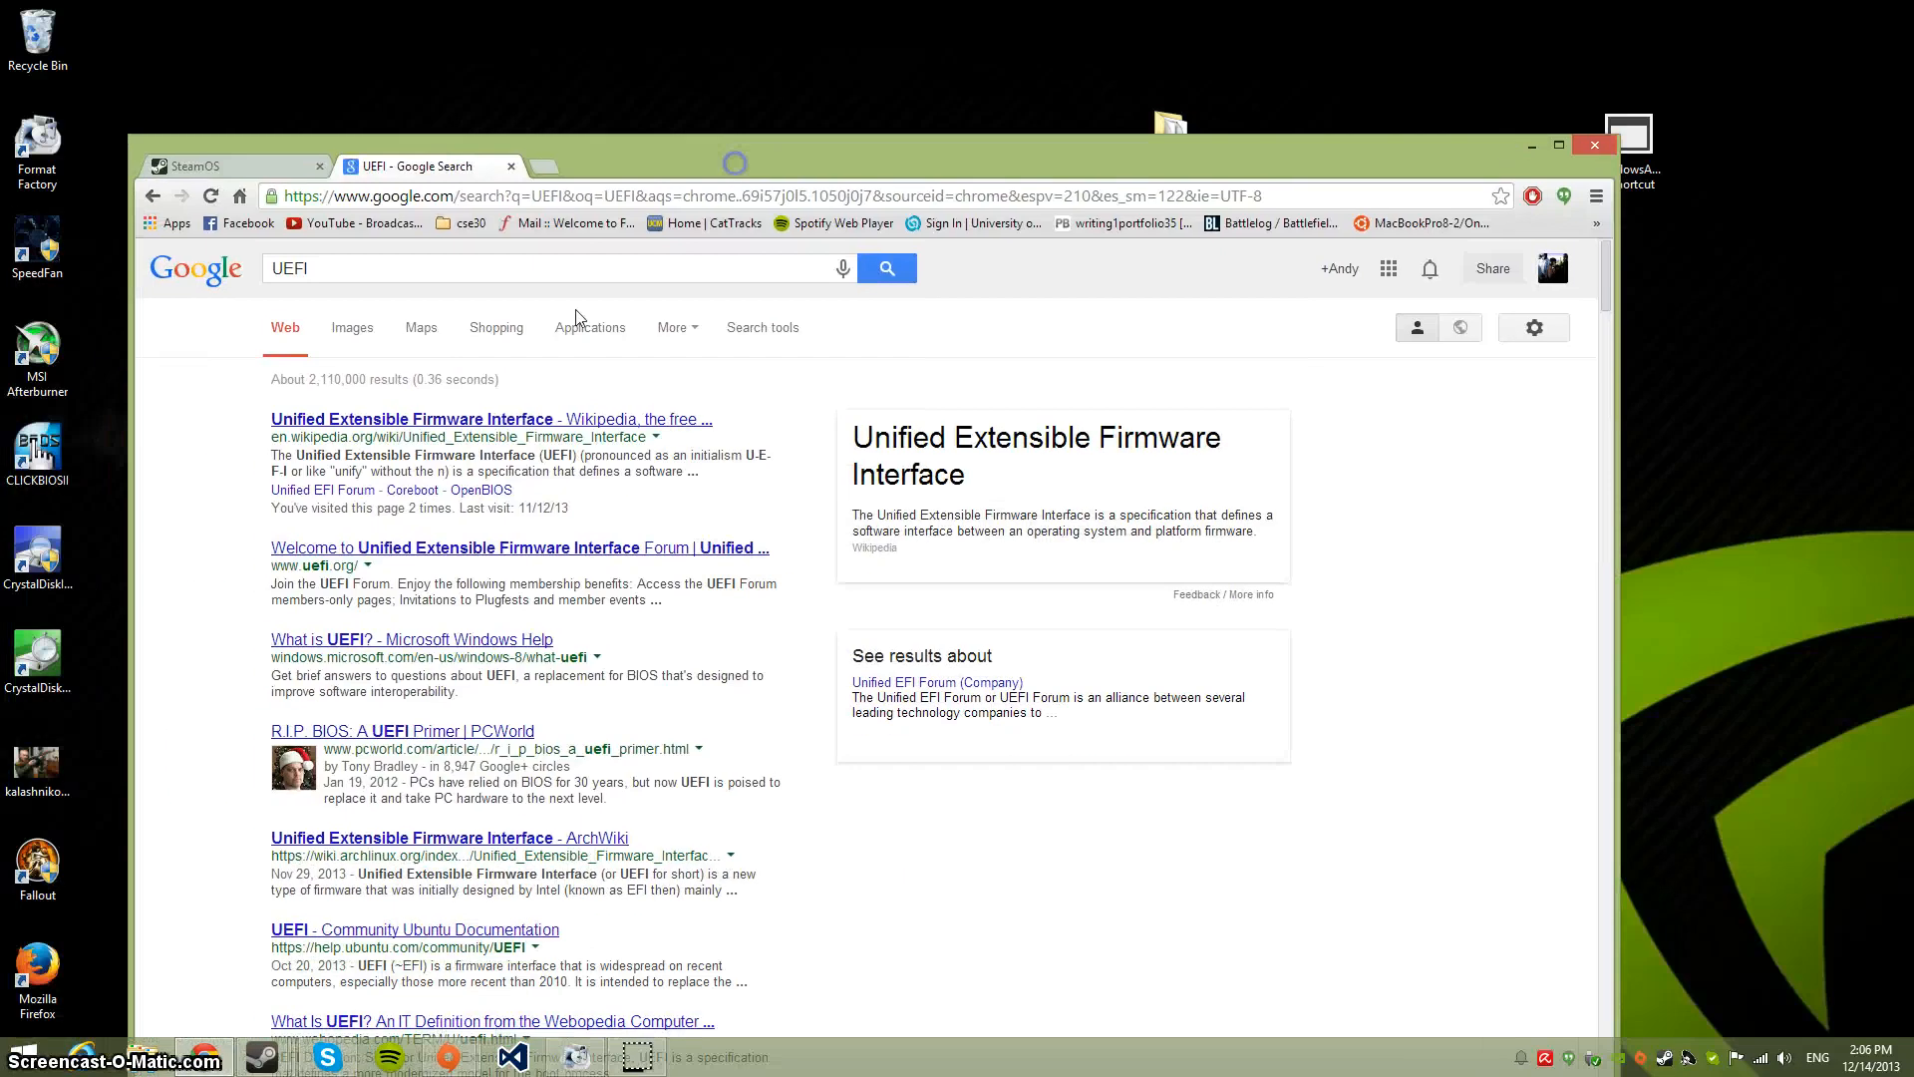
mouse_move(825, 612)
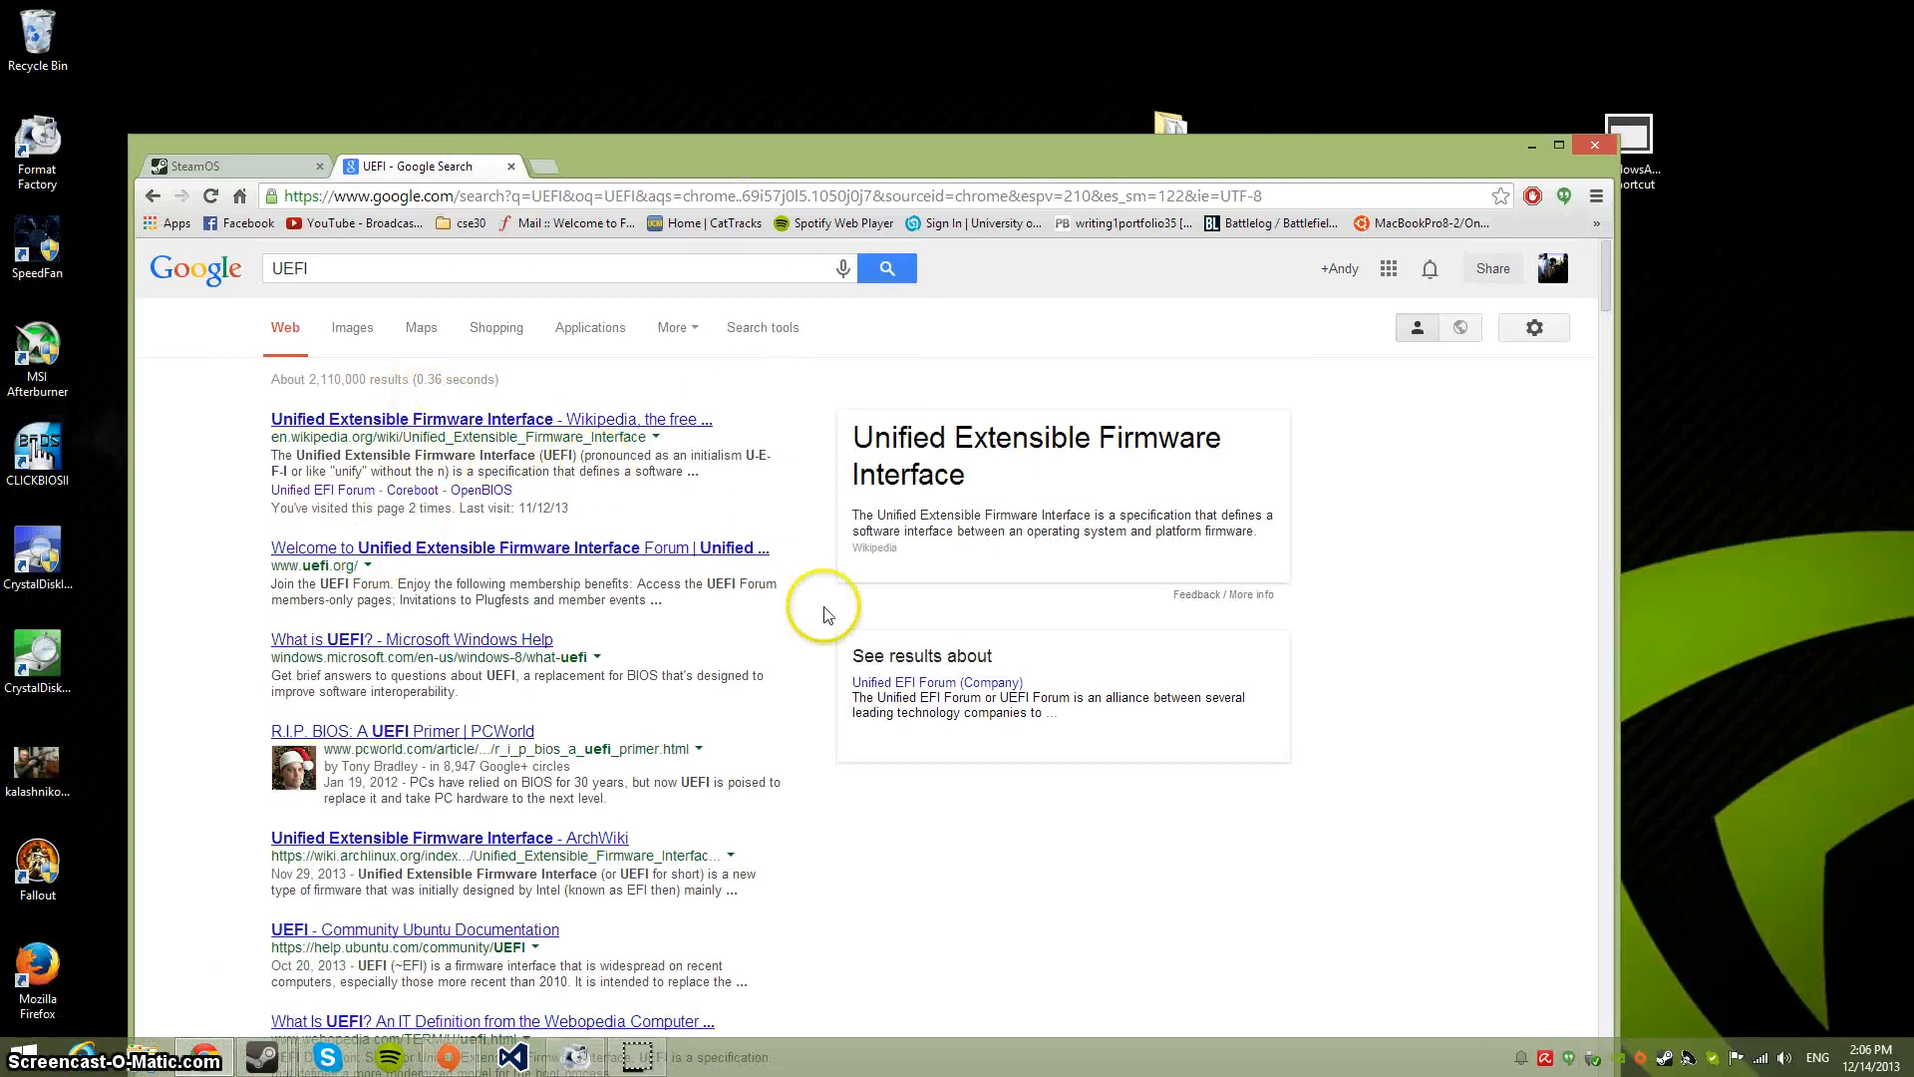
Scroll the SteamOS page down through the Default and Custom Installation sections
scroll(down, 3)
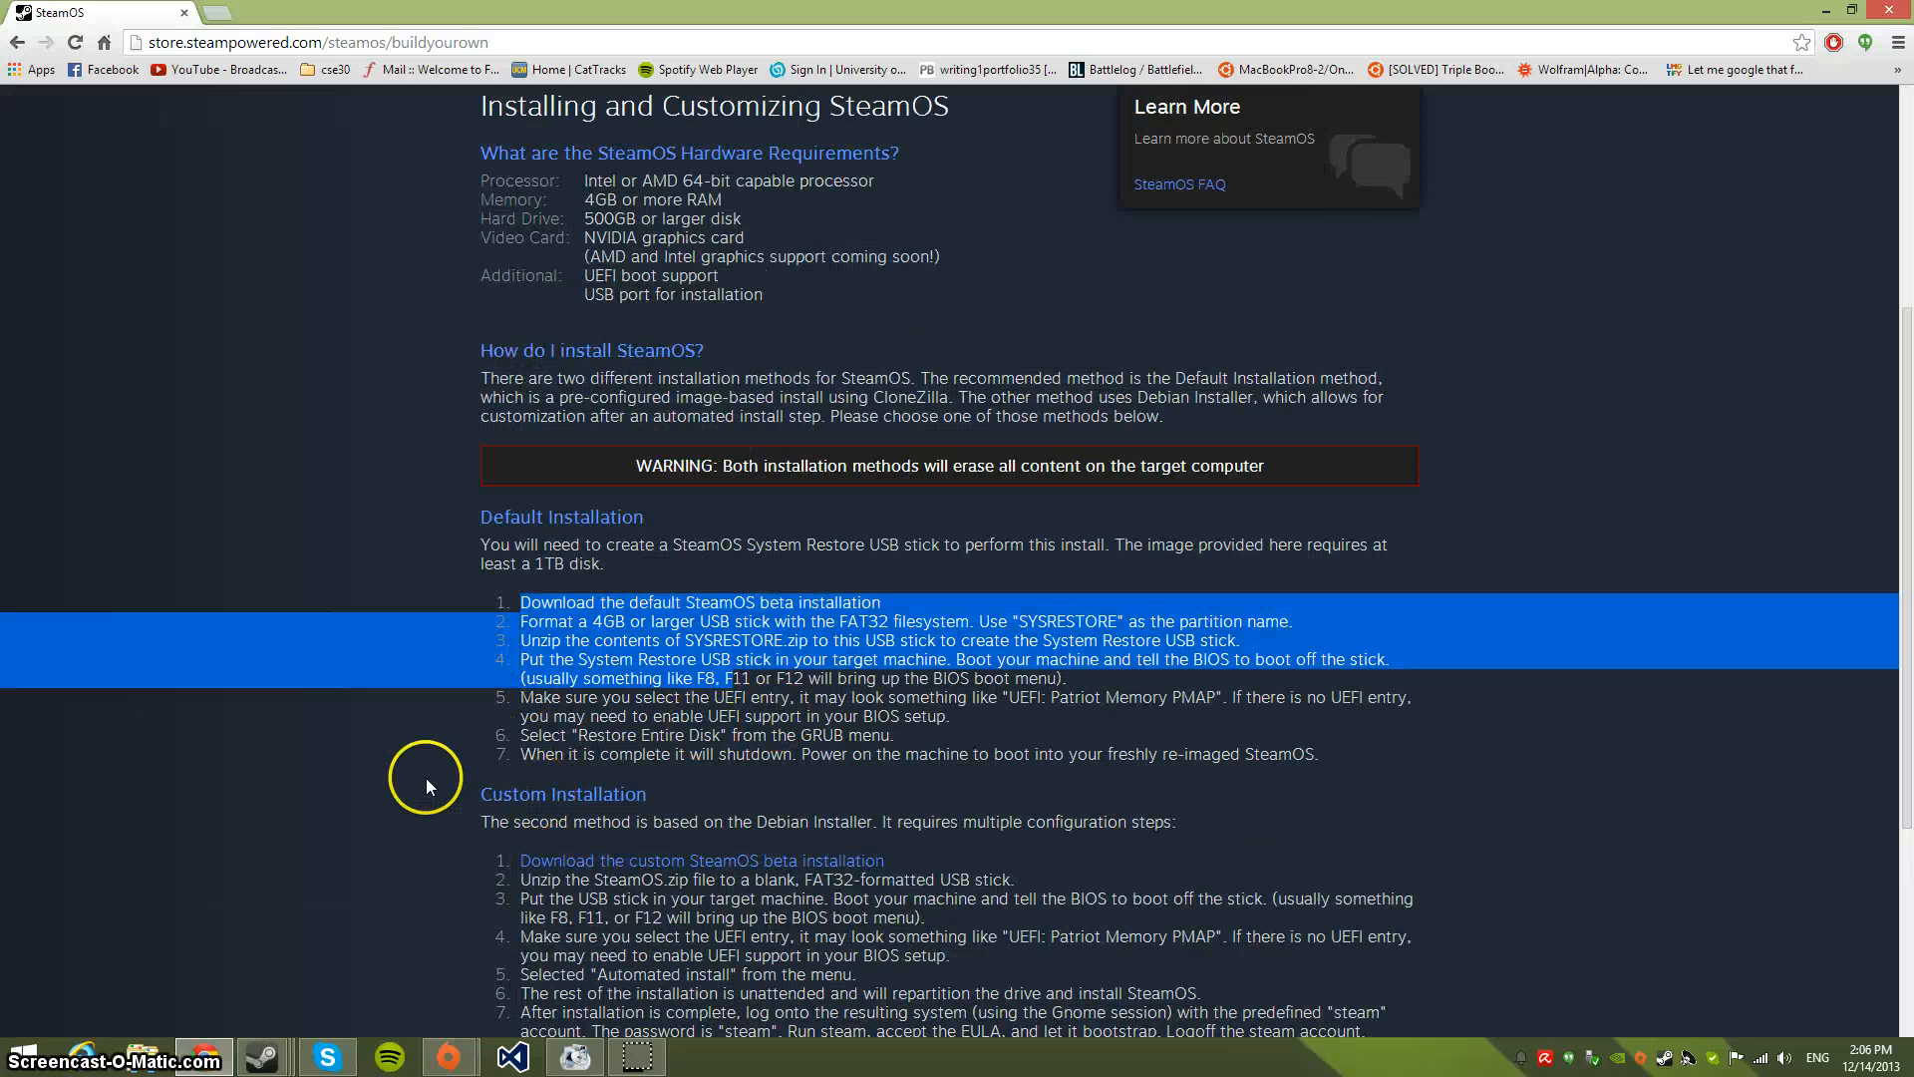
scroll(down, 3)
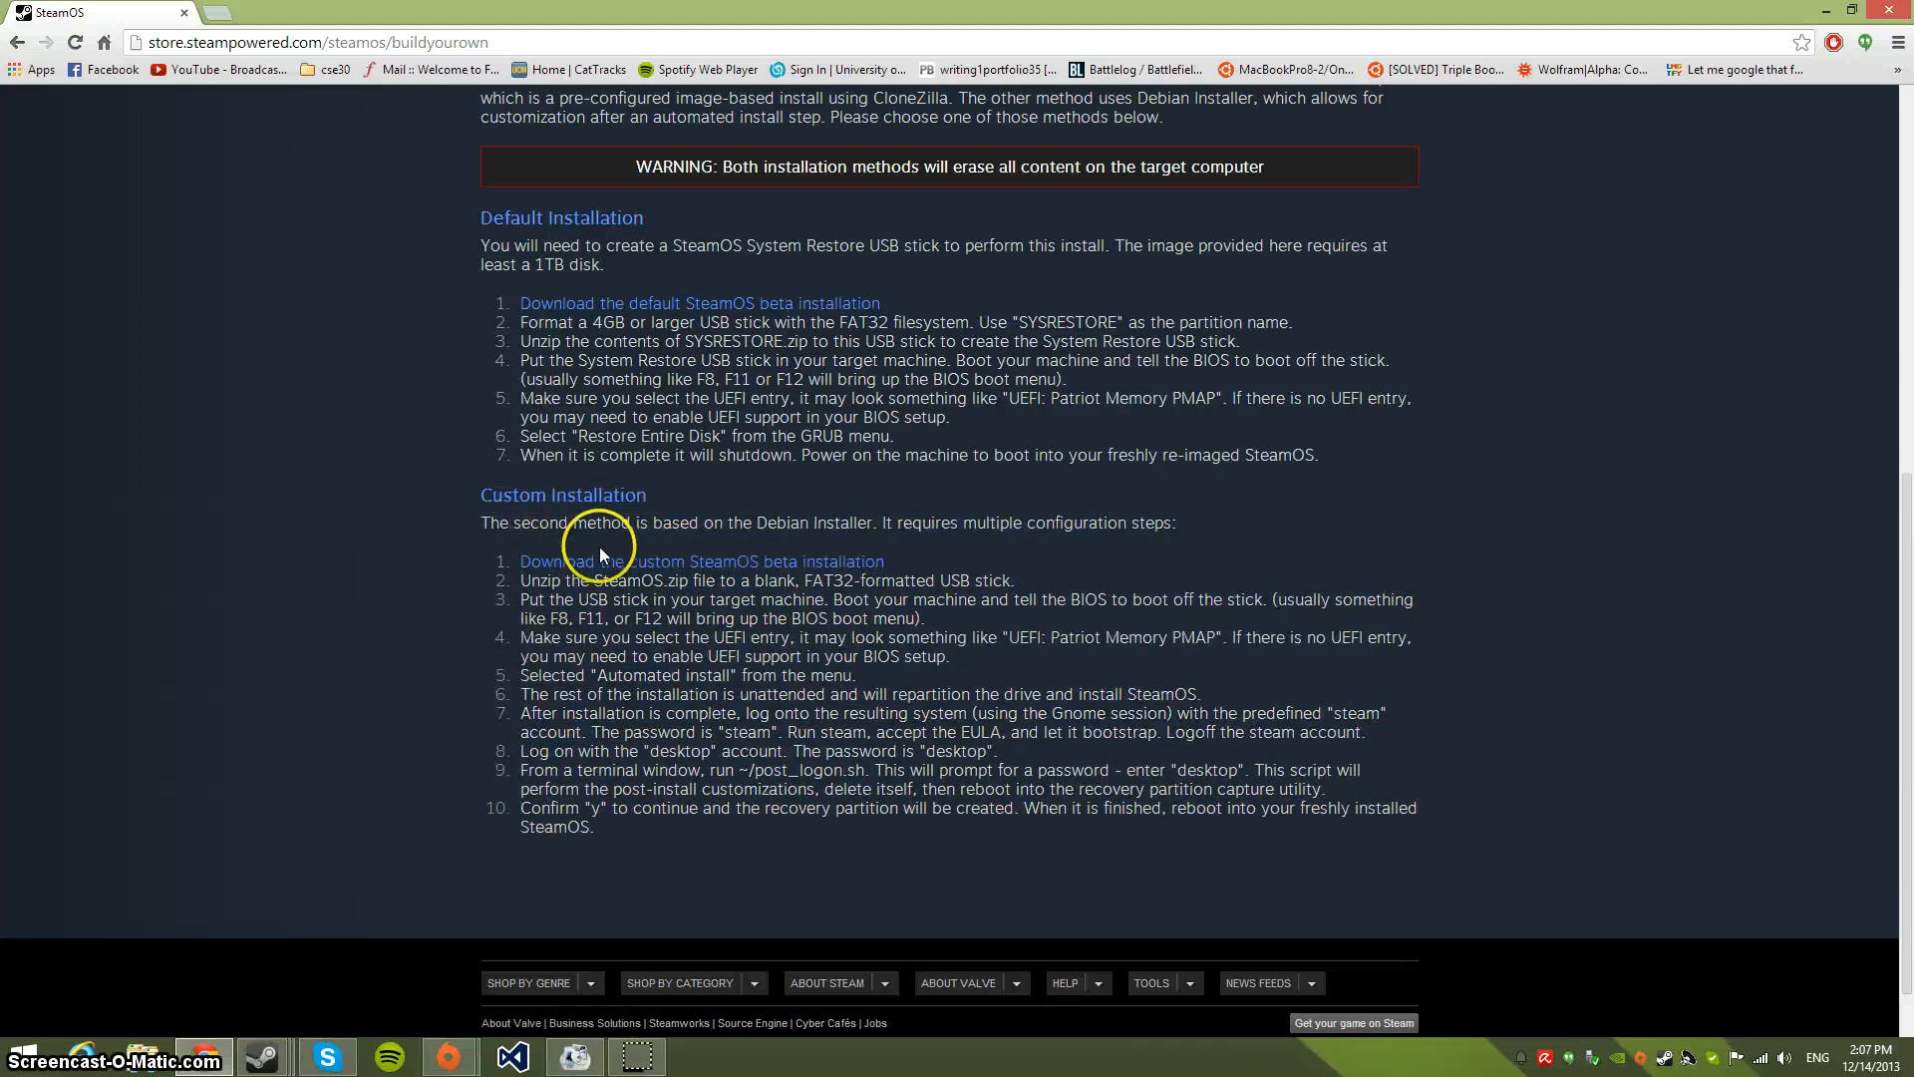
mouse_move(707, 567)
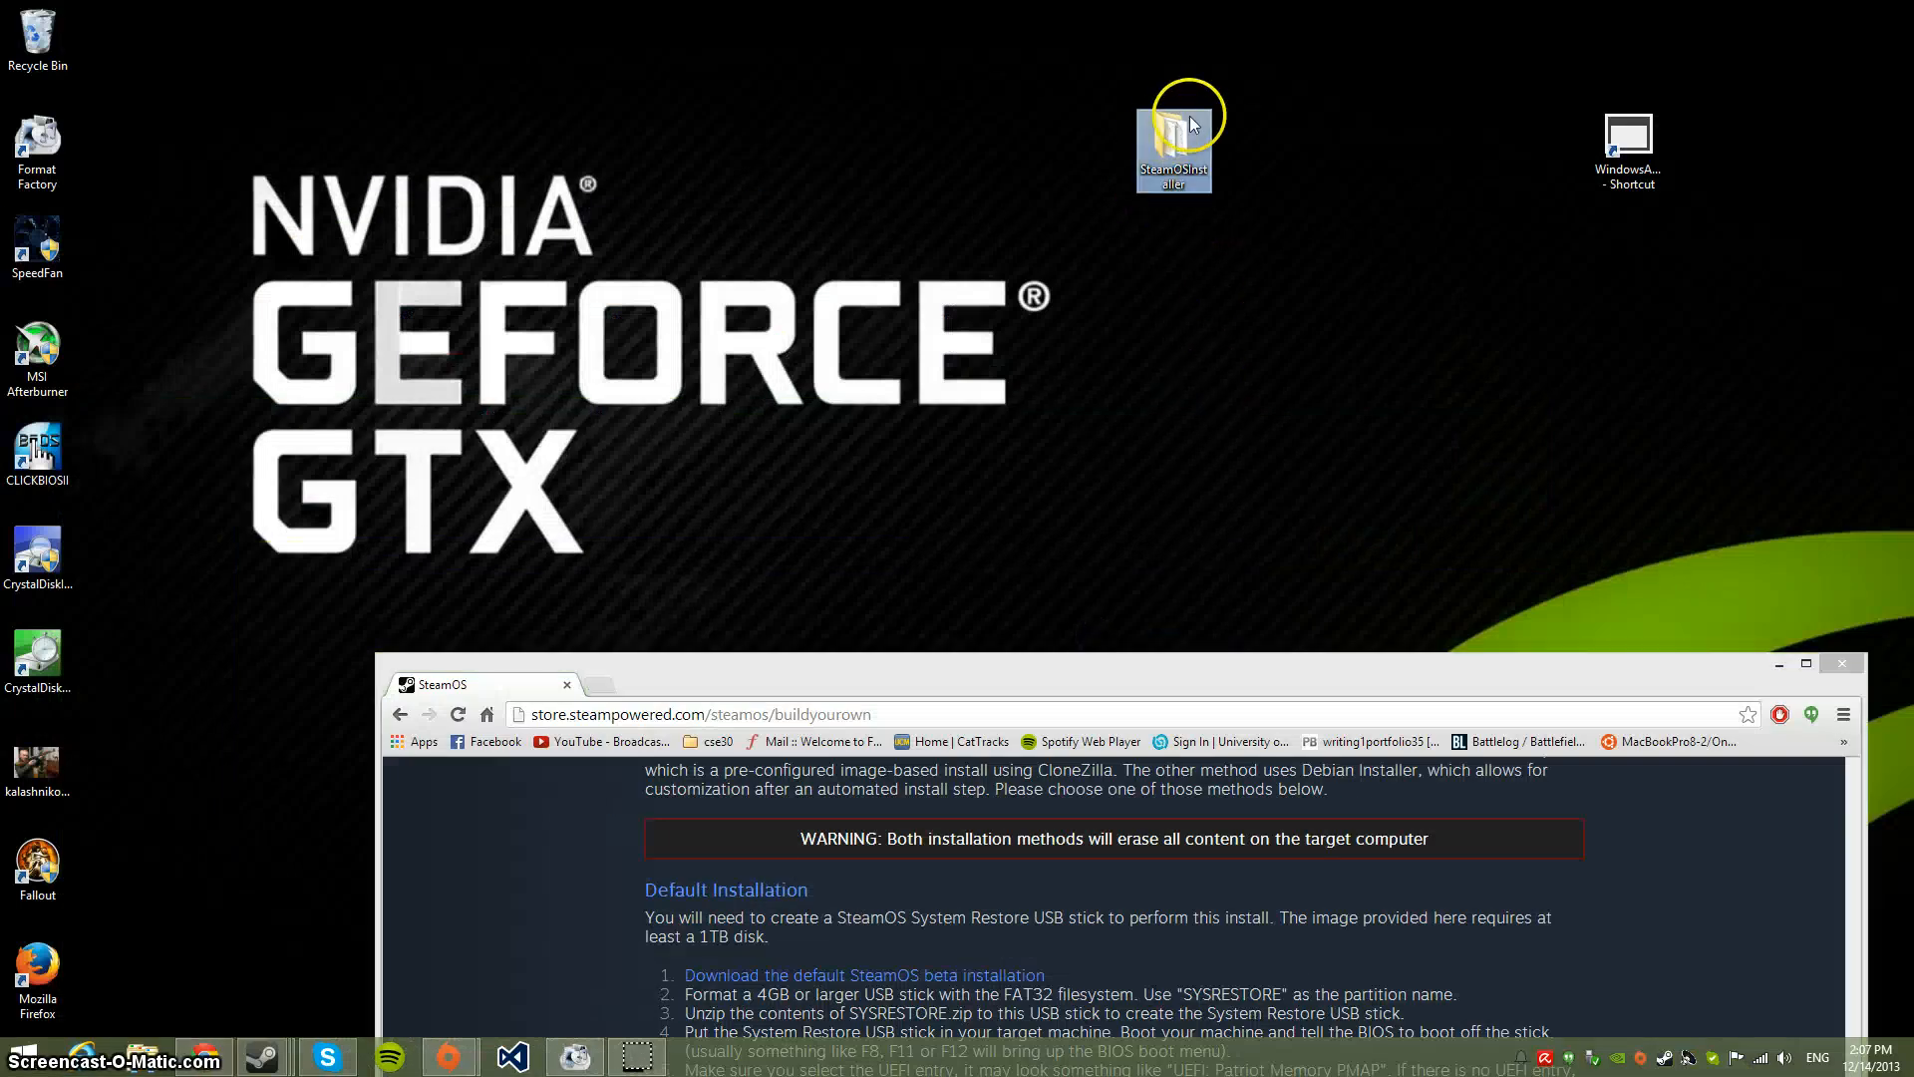
Open the desktop SteamOSInstaller folder, then select and deselect its installer items
double_click(1172, 130)
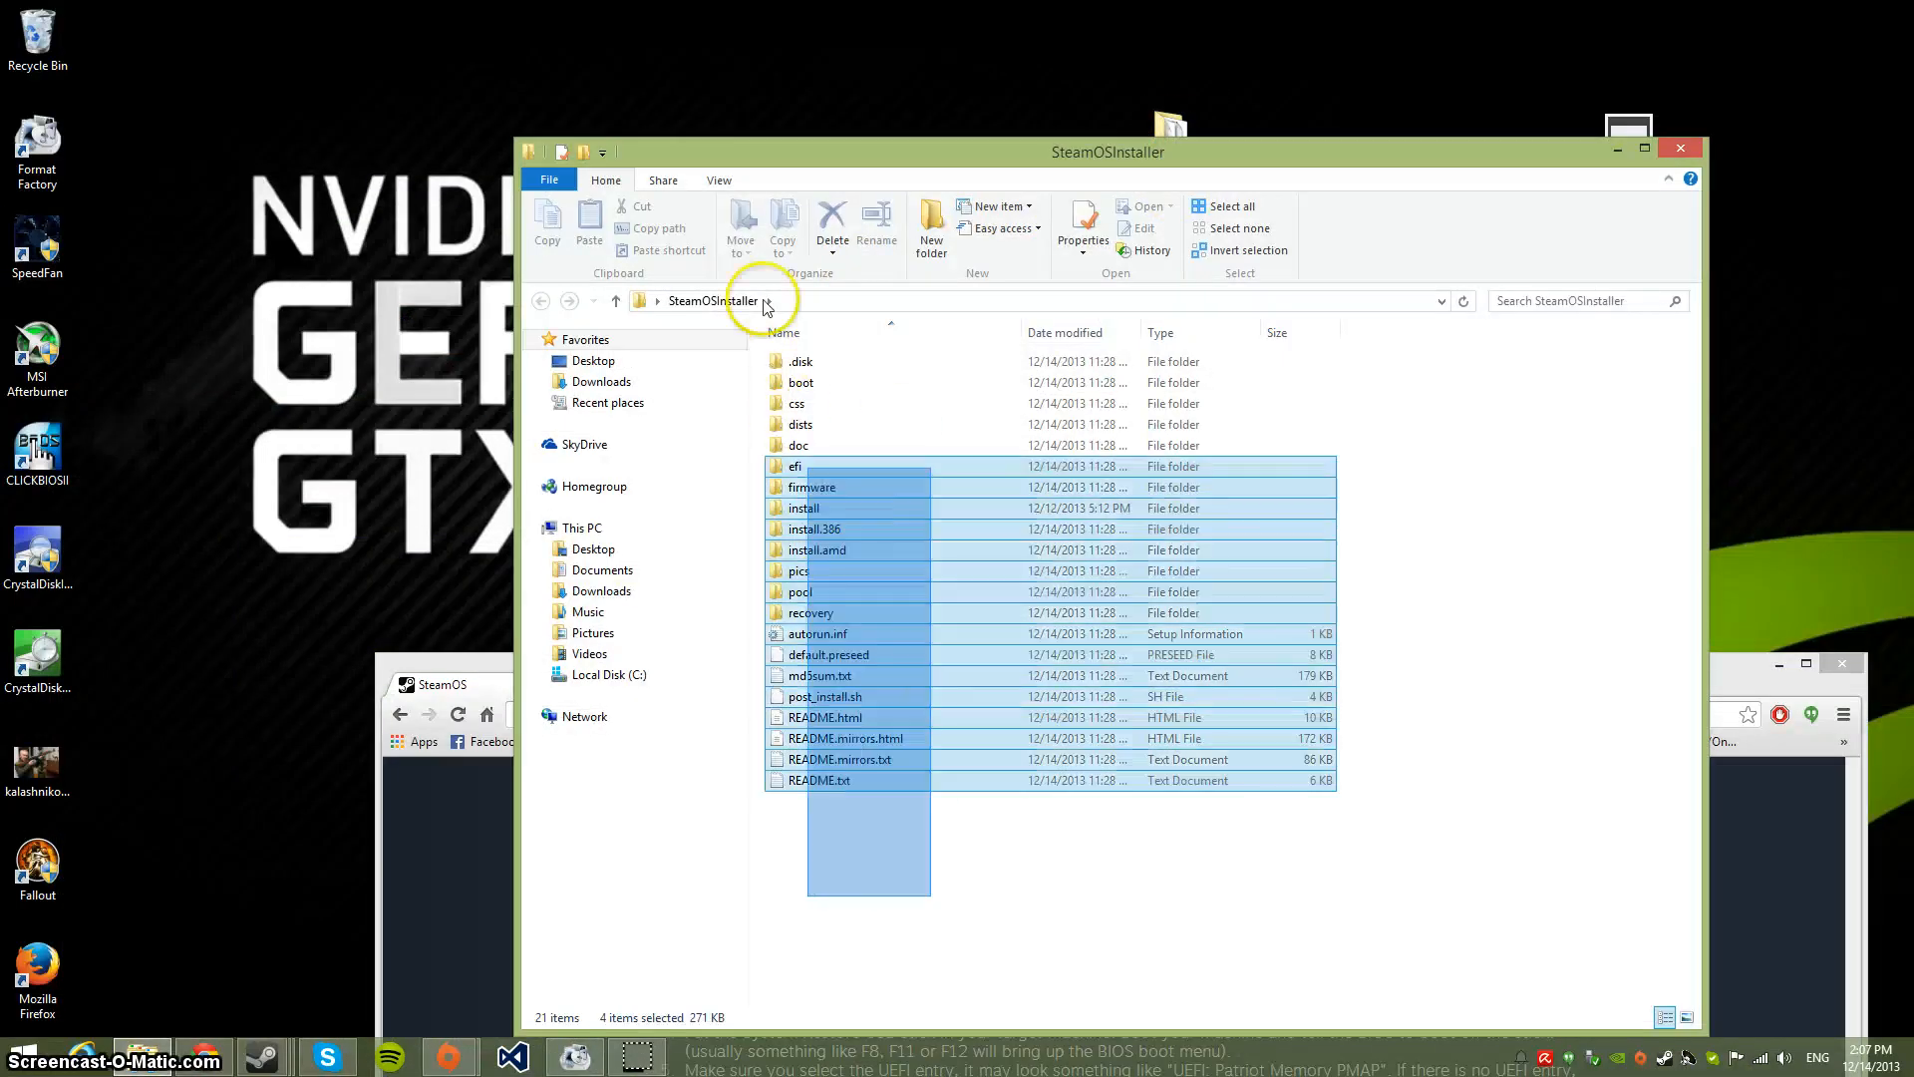
click(1681, 148)
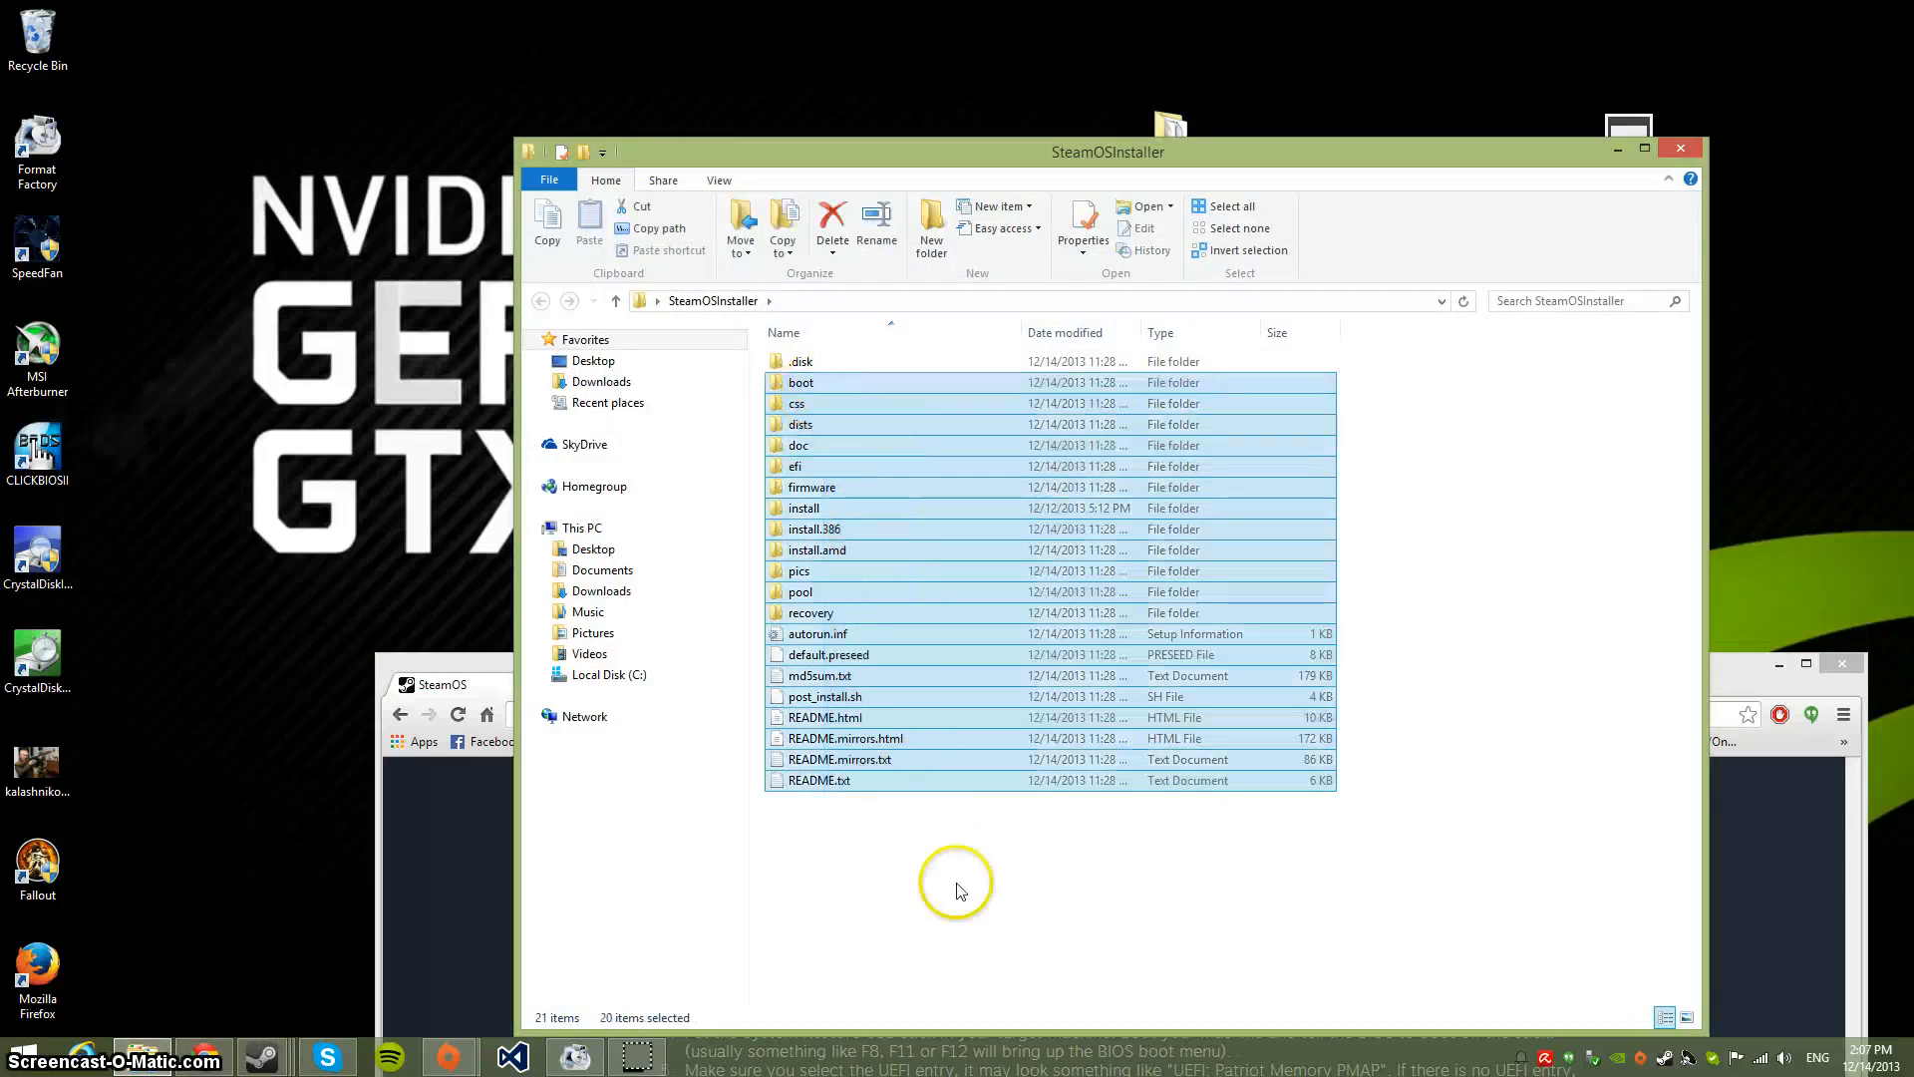
click(636, 818)
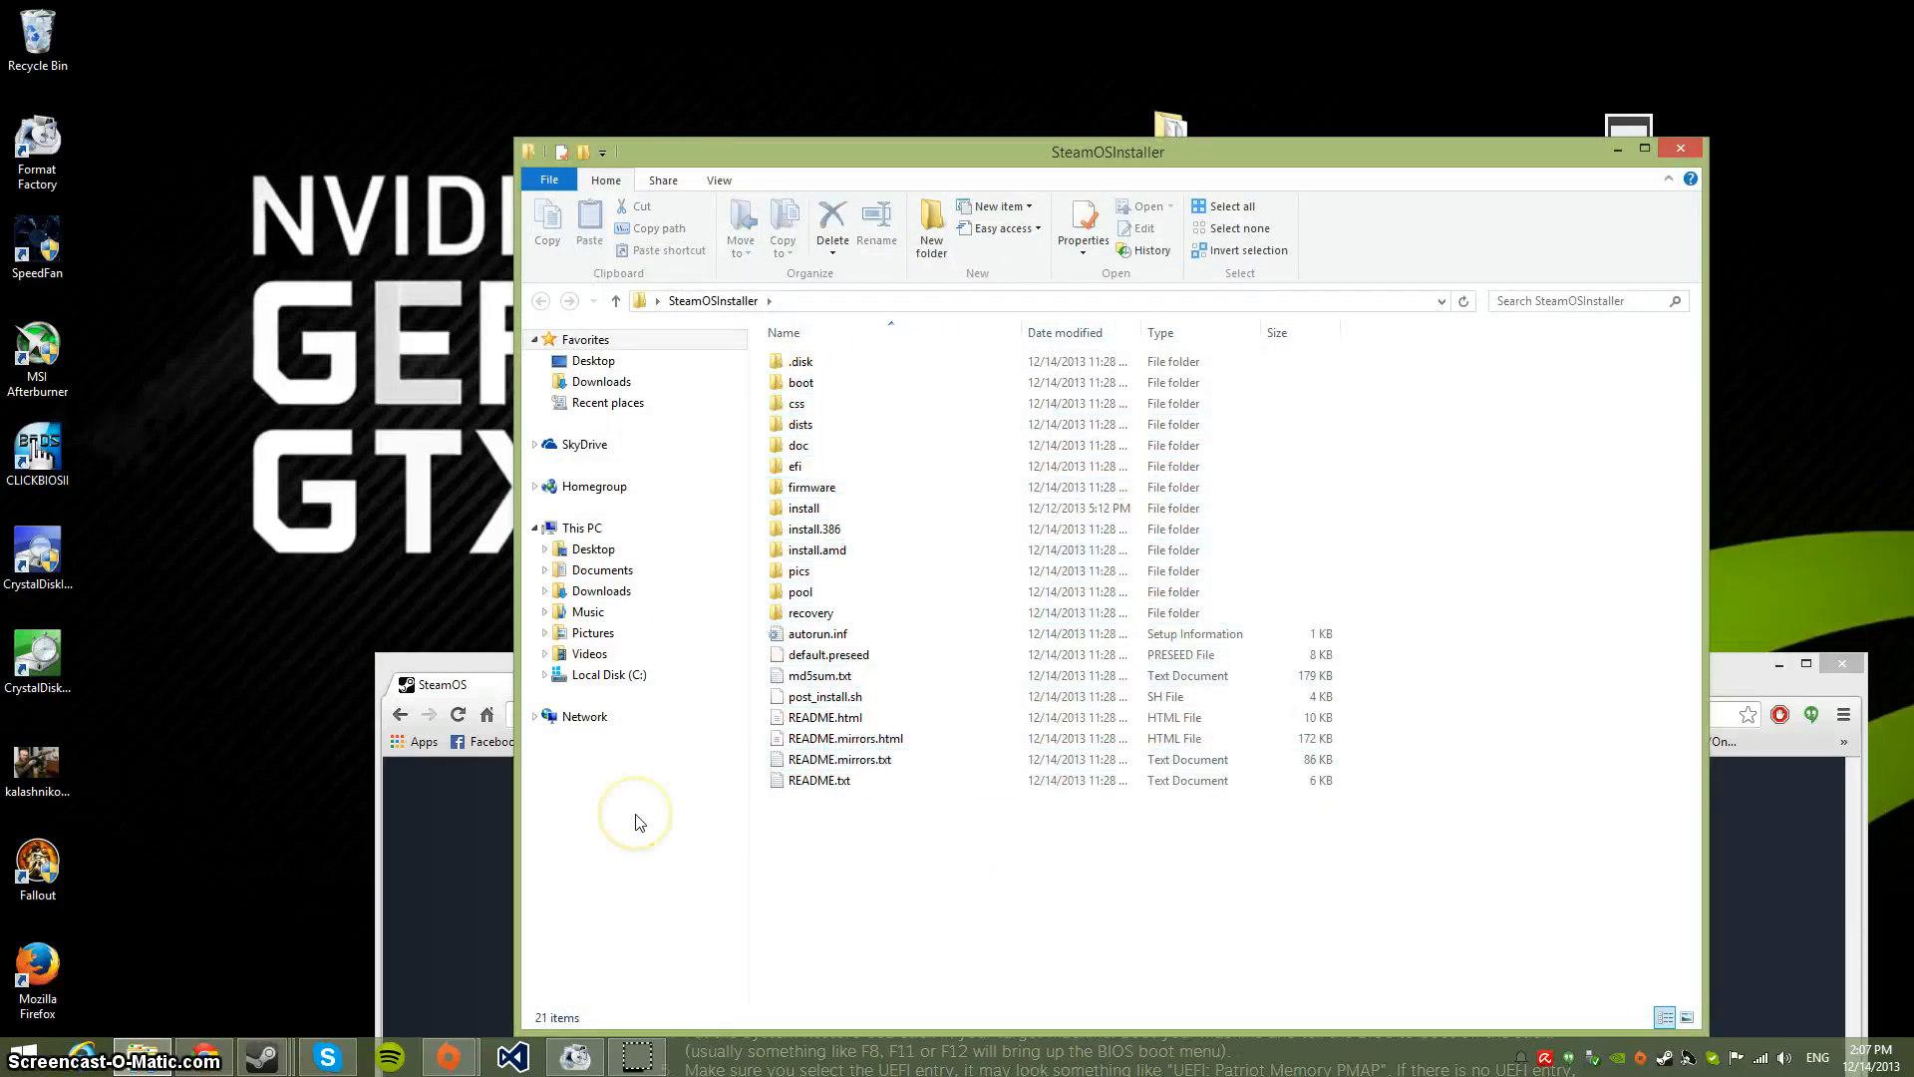
click(5, 1063)
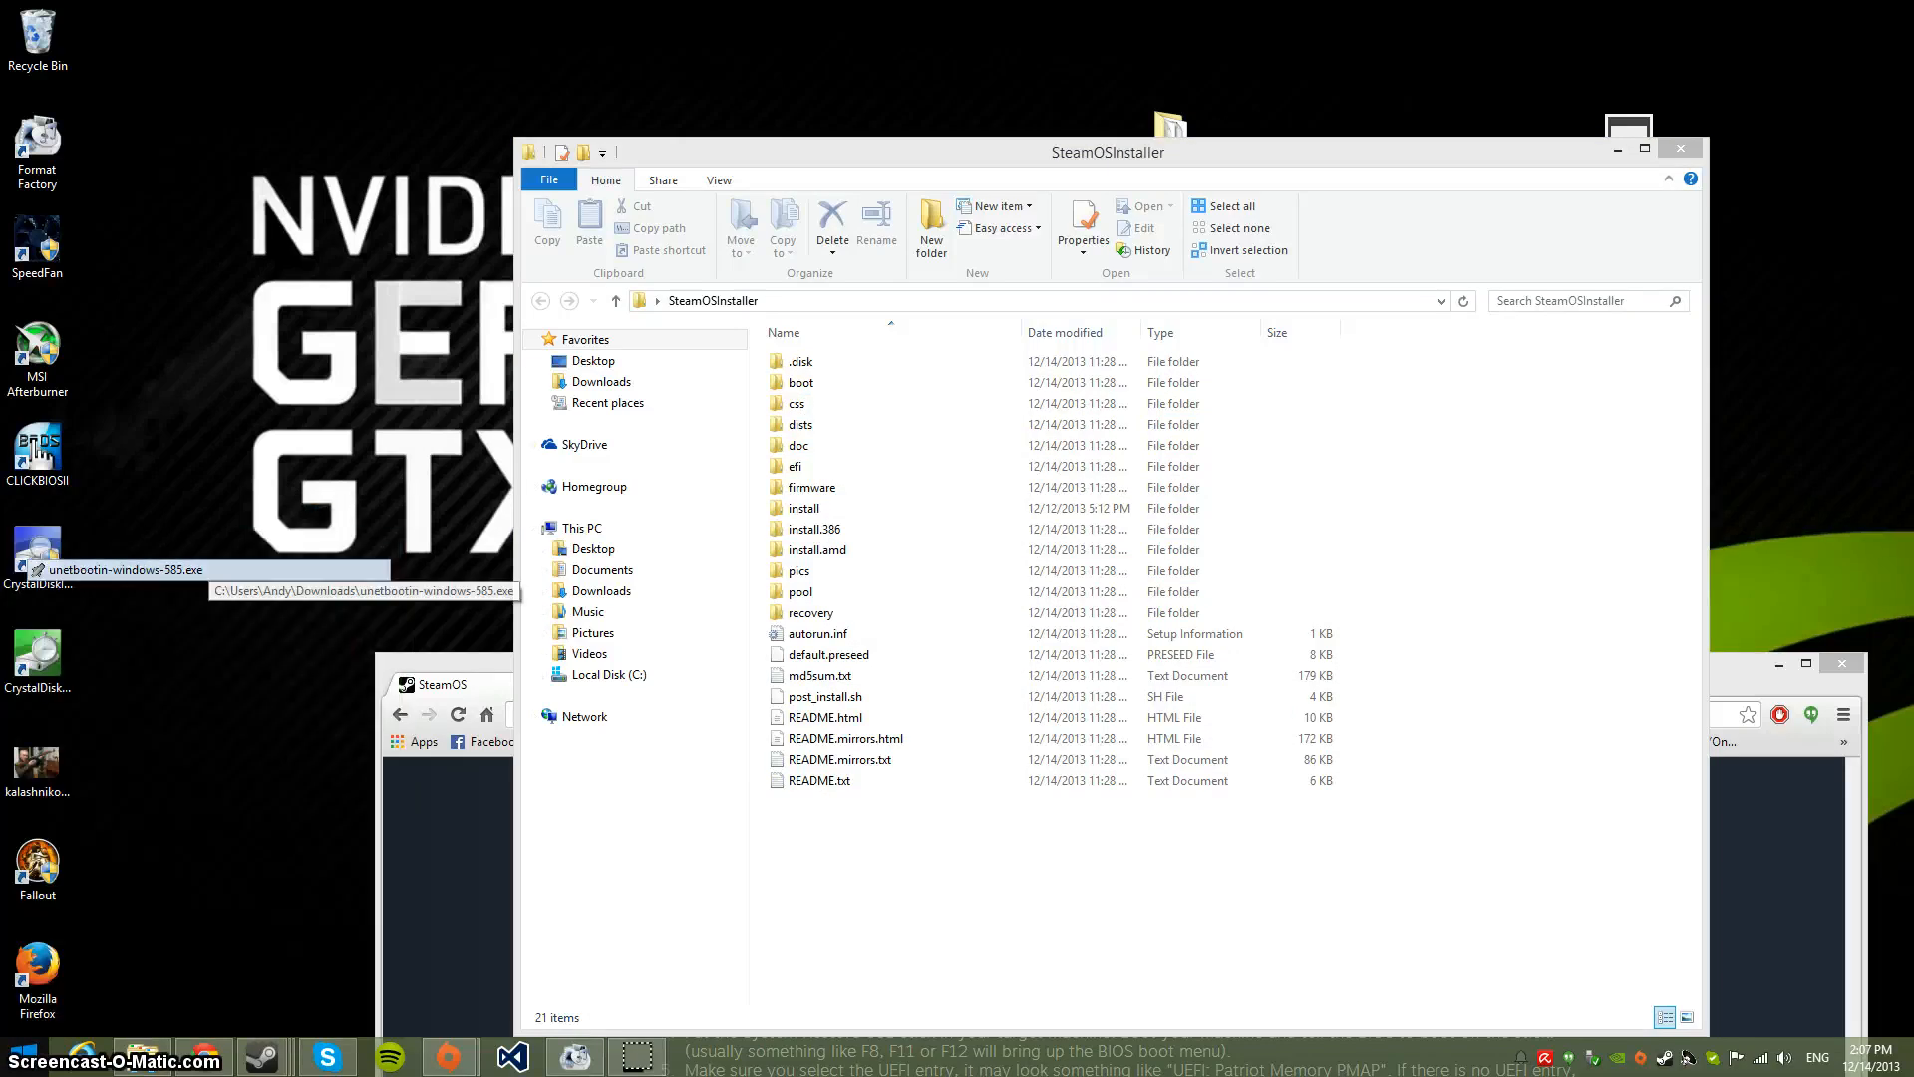
Launch UNetbootin and open SYSRESTORE (I:) from This PC in a second Explorer window
double_click(37, 547)
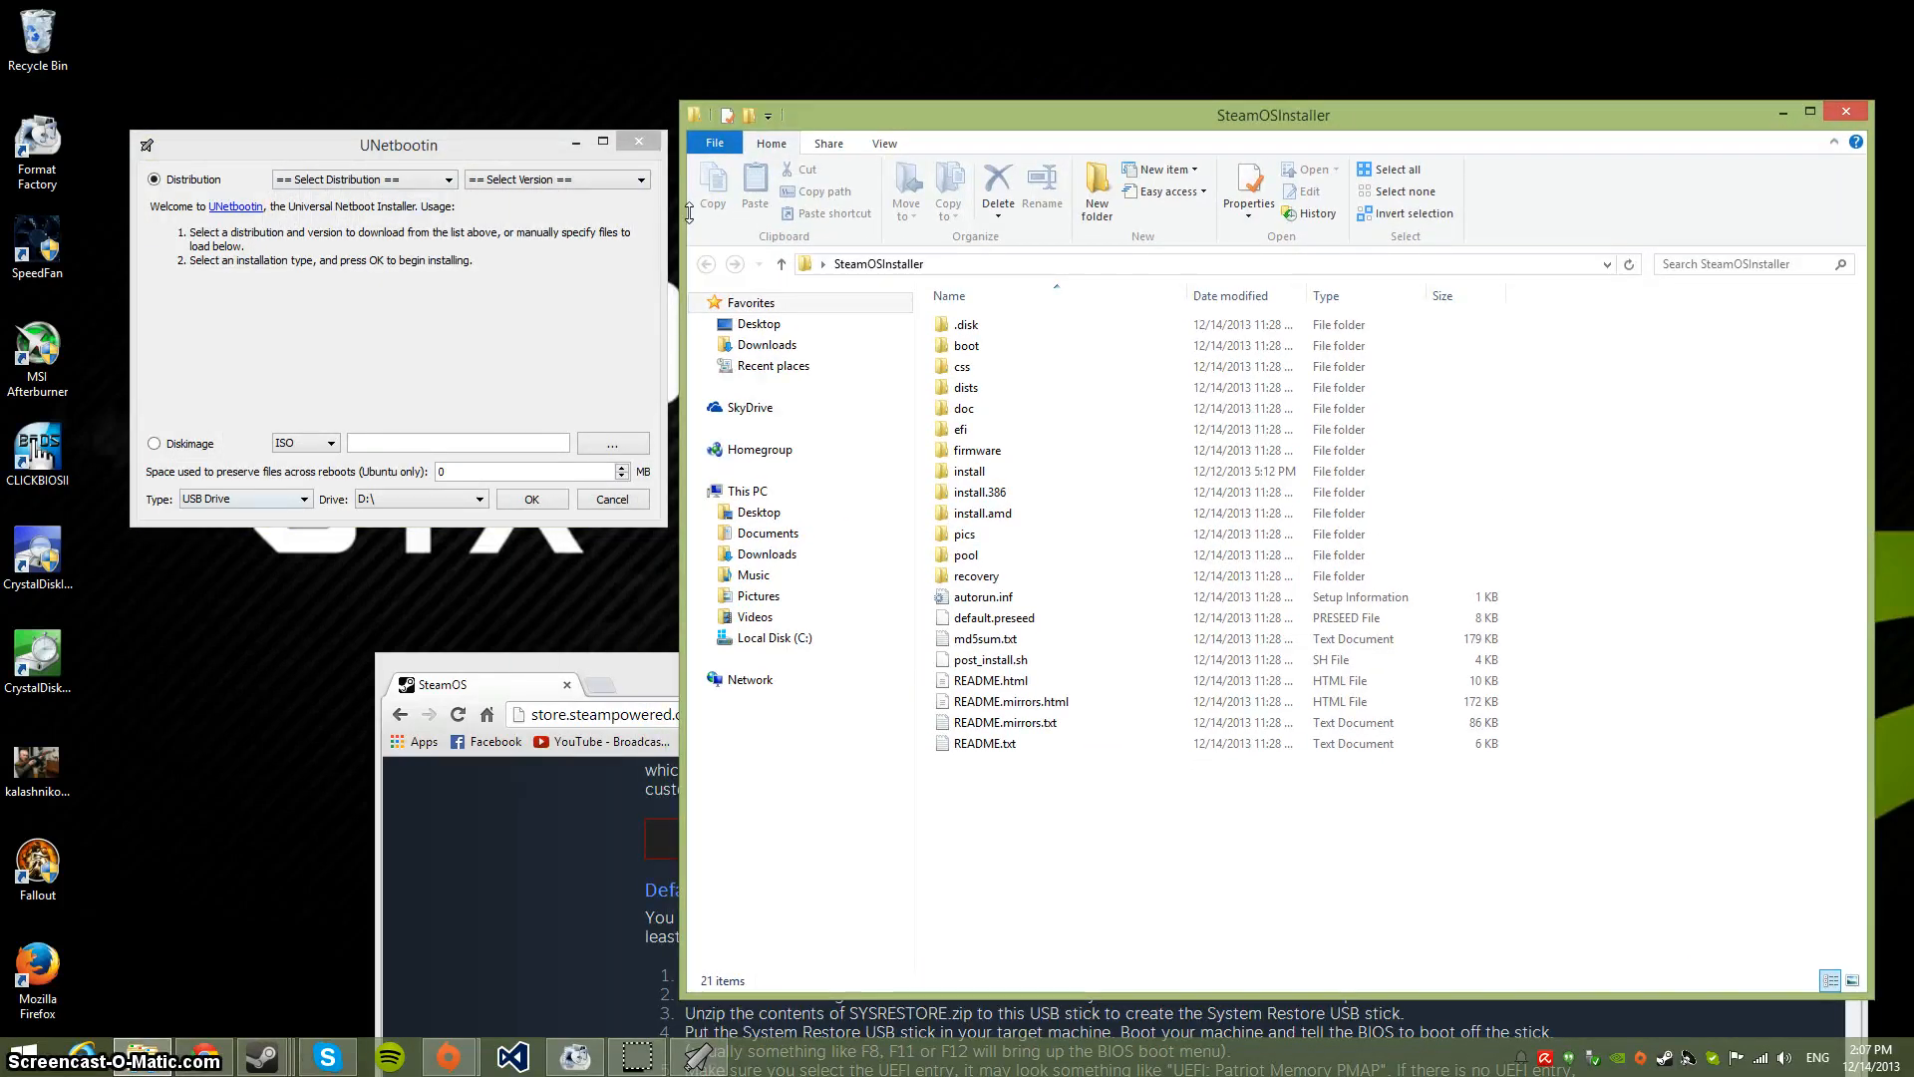
click(153, 443)
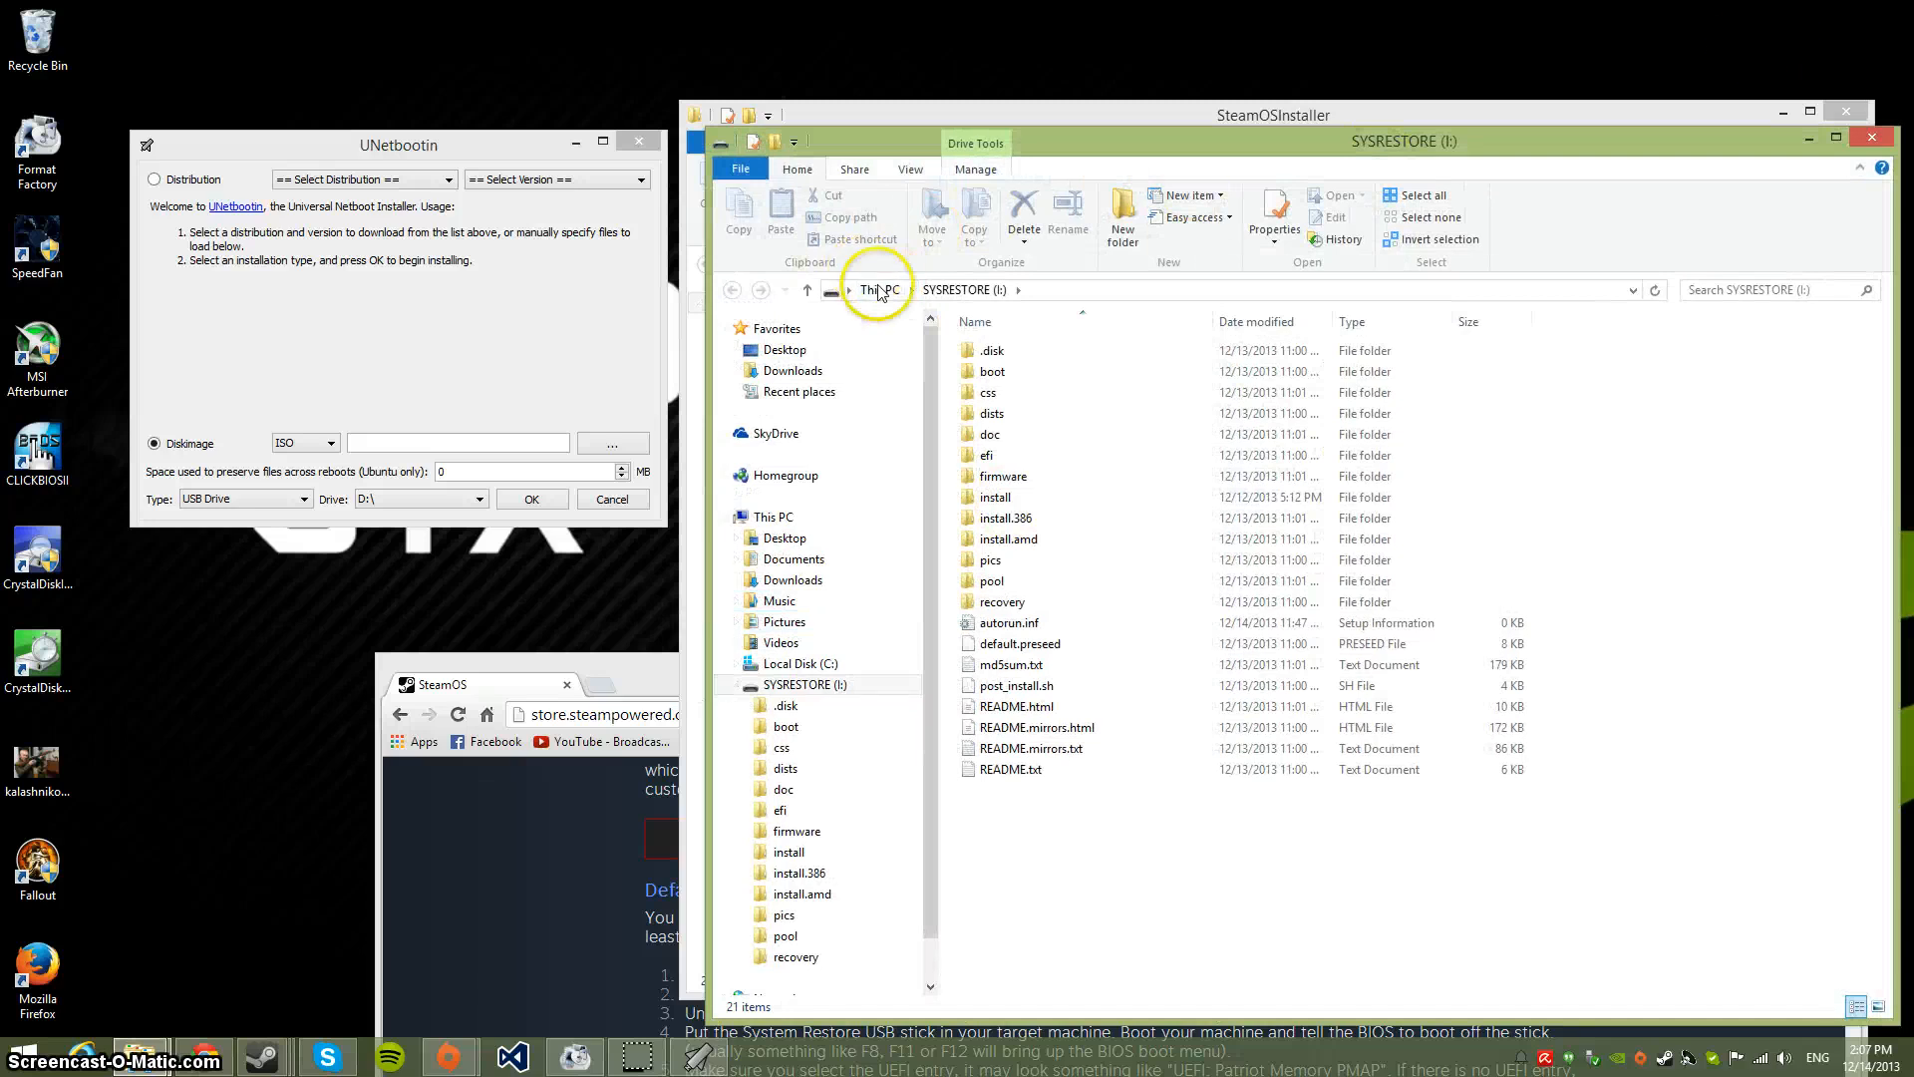
click(872, 290)
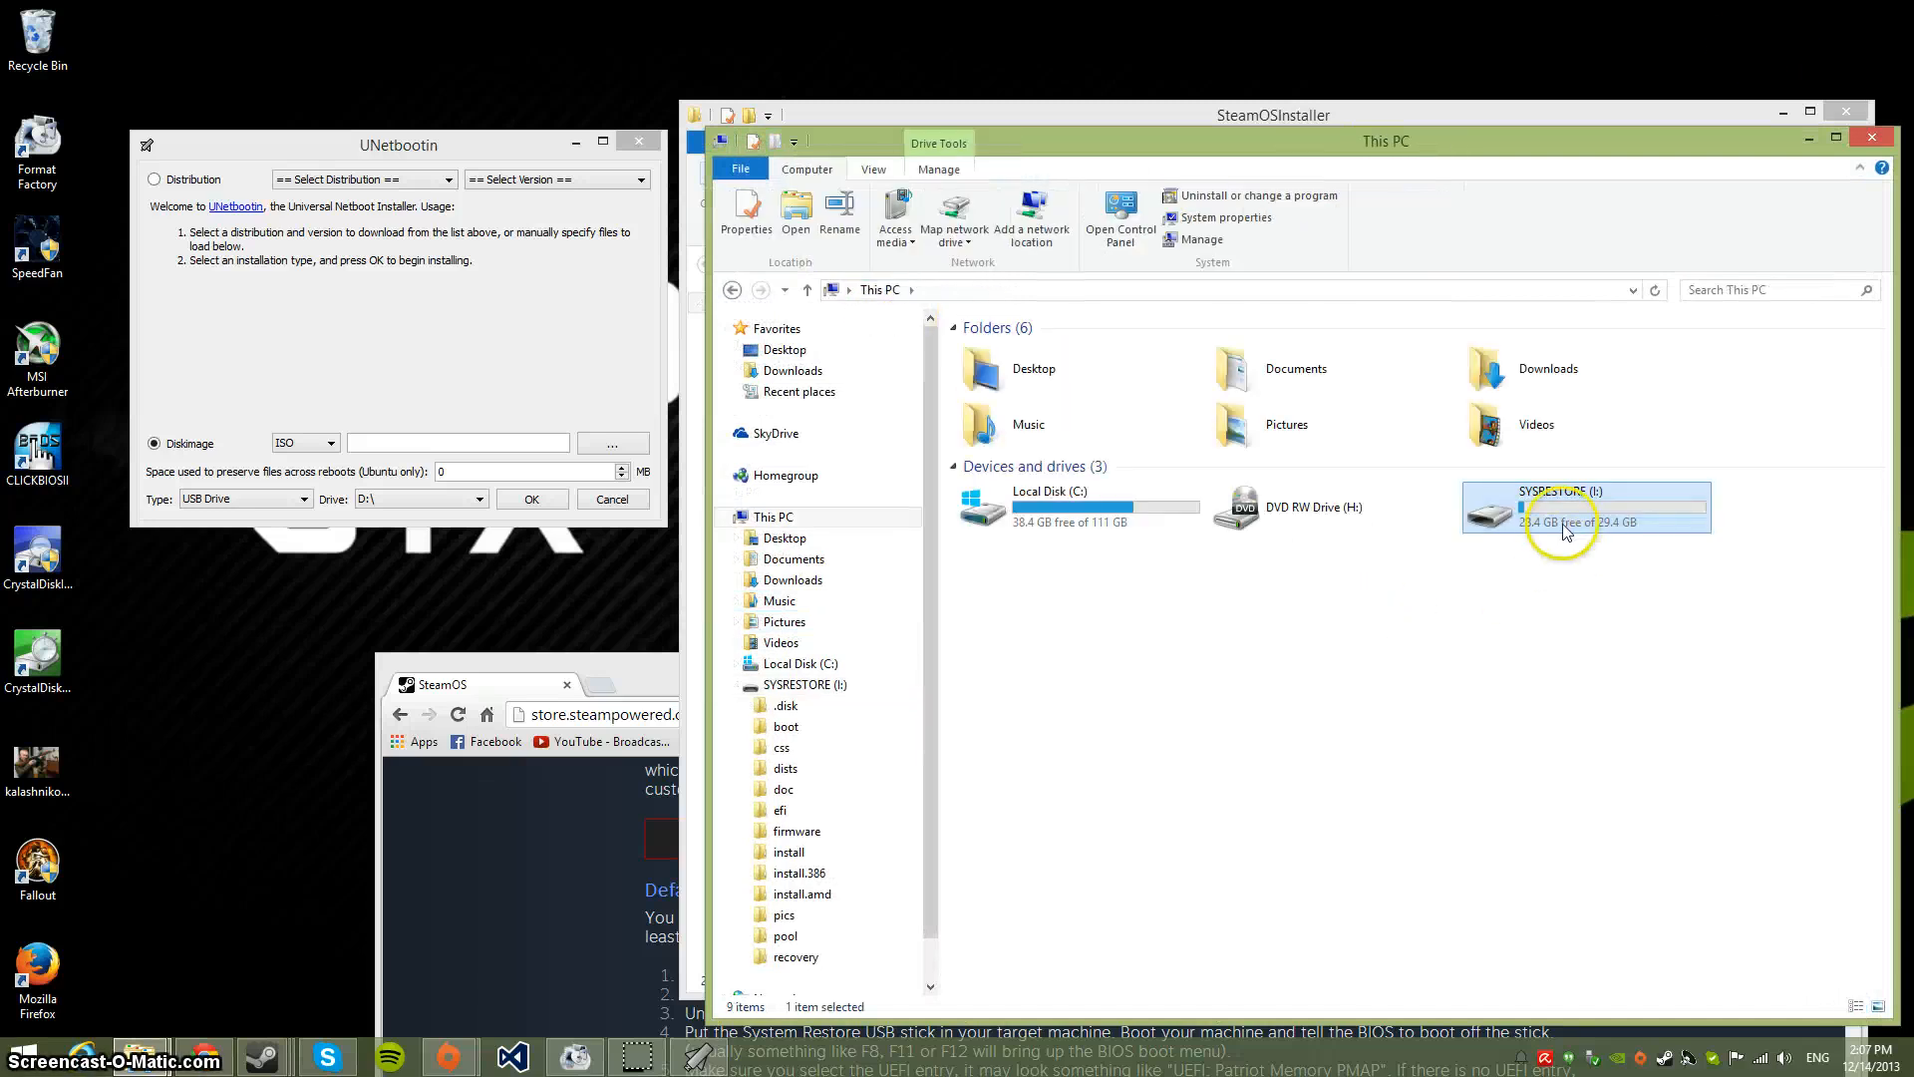
double_click(1586, 508)
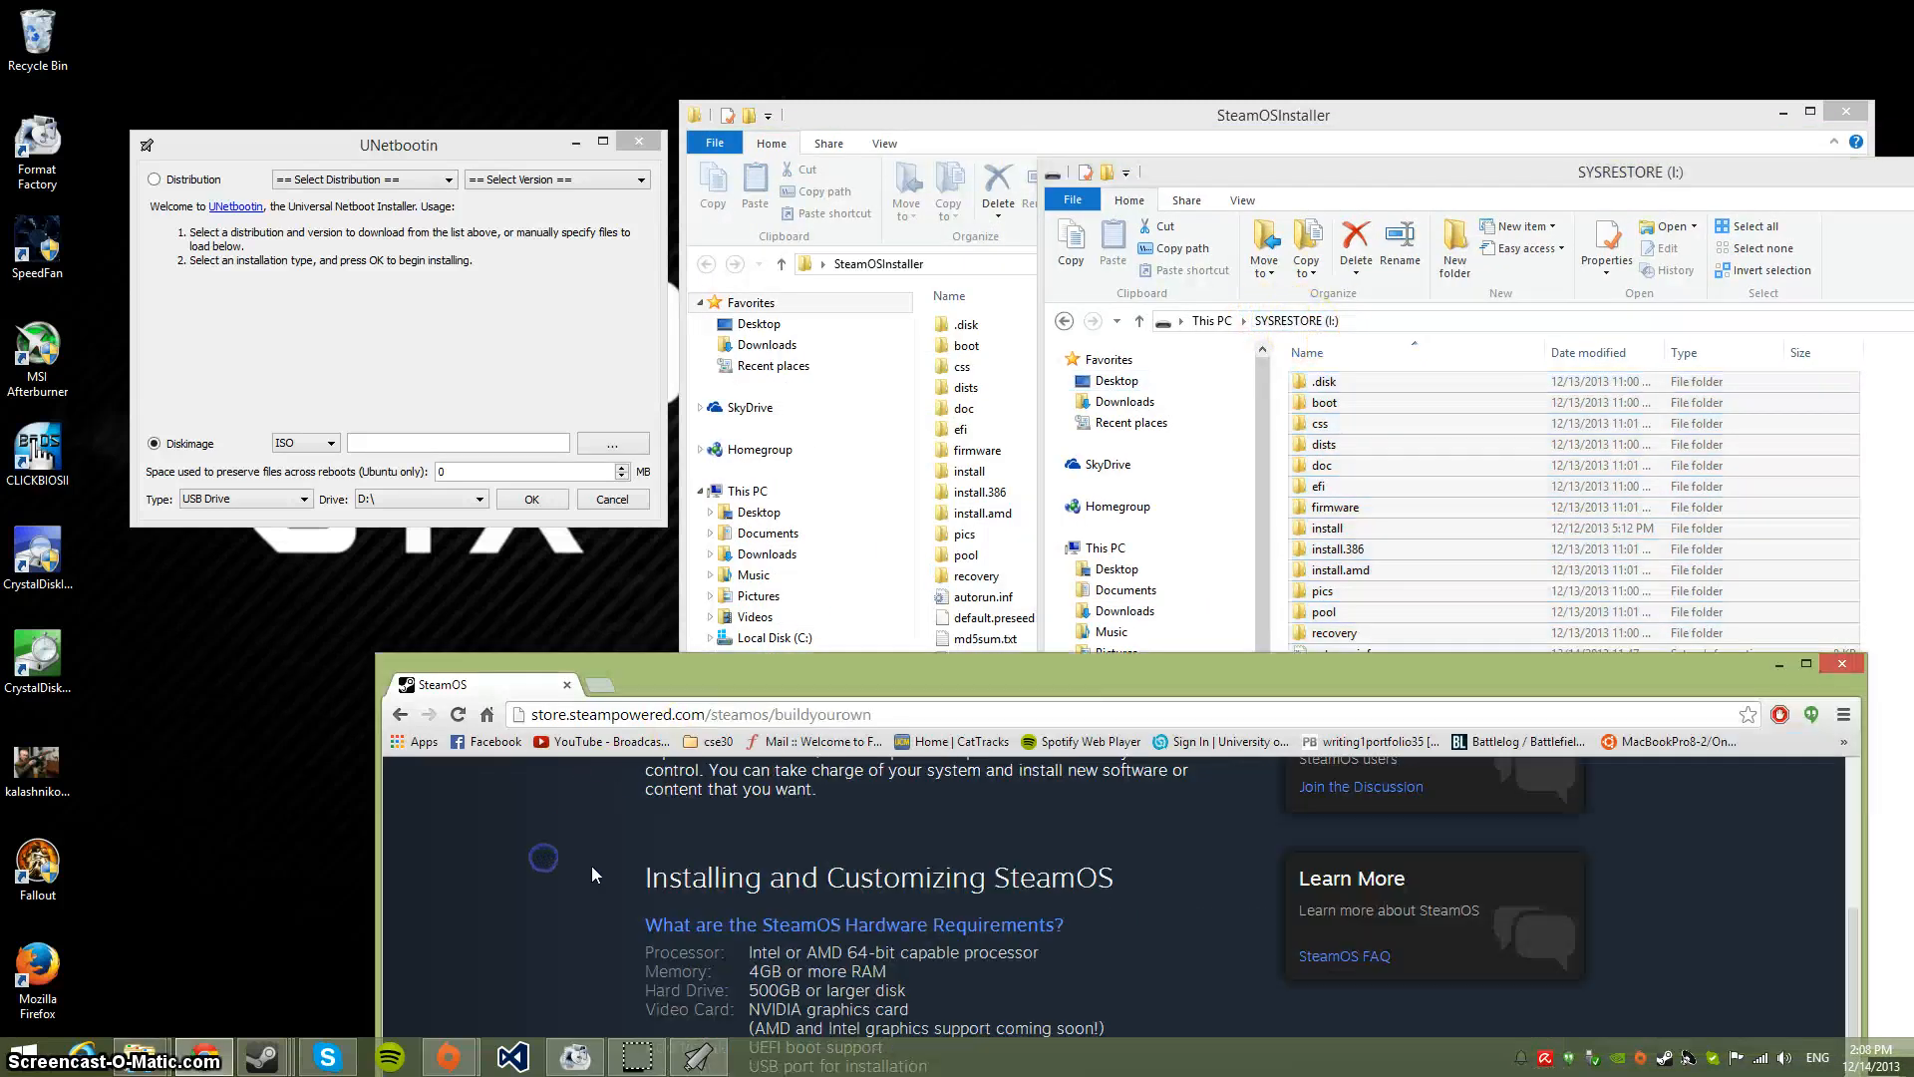
scroll(down, 3)
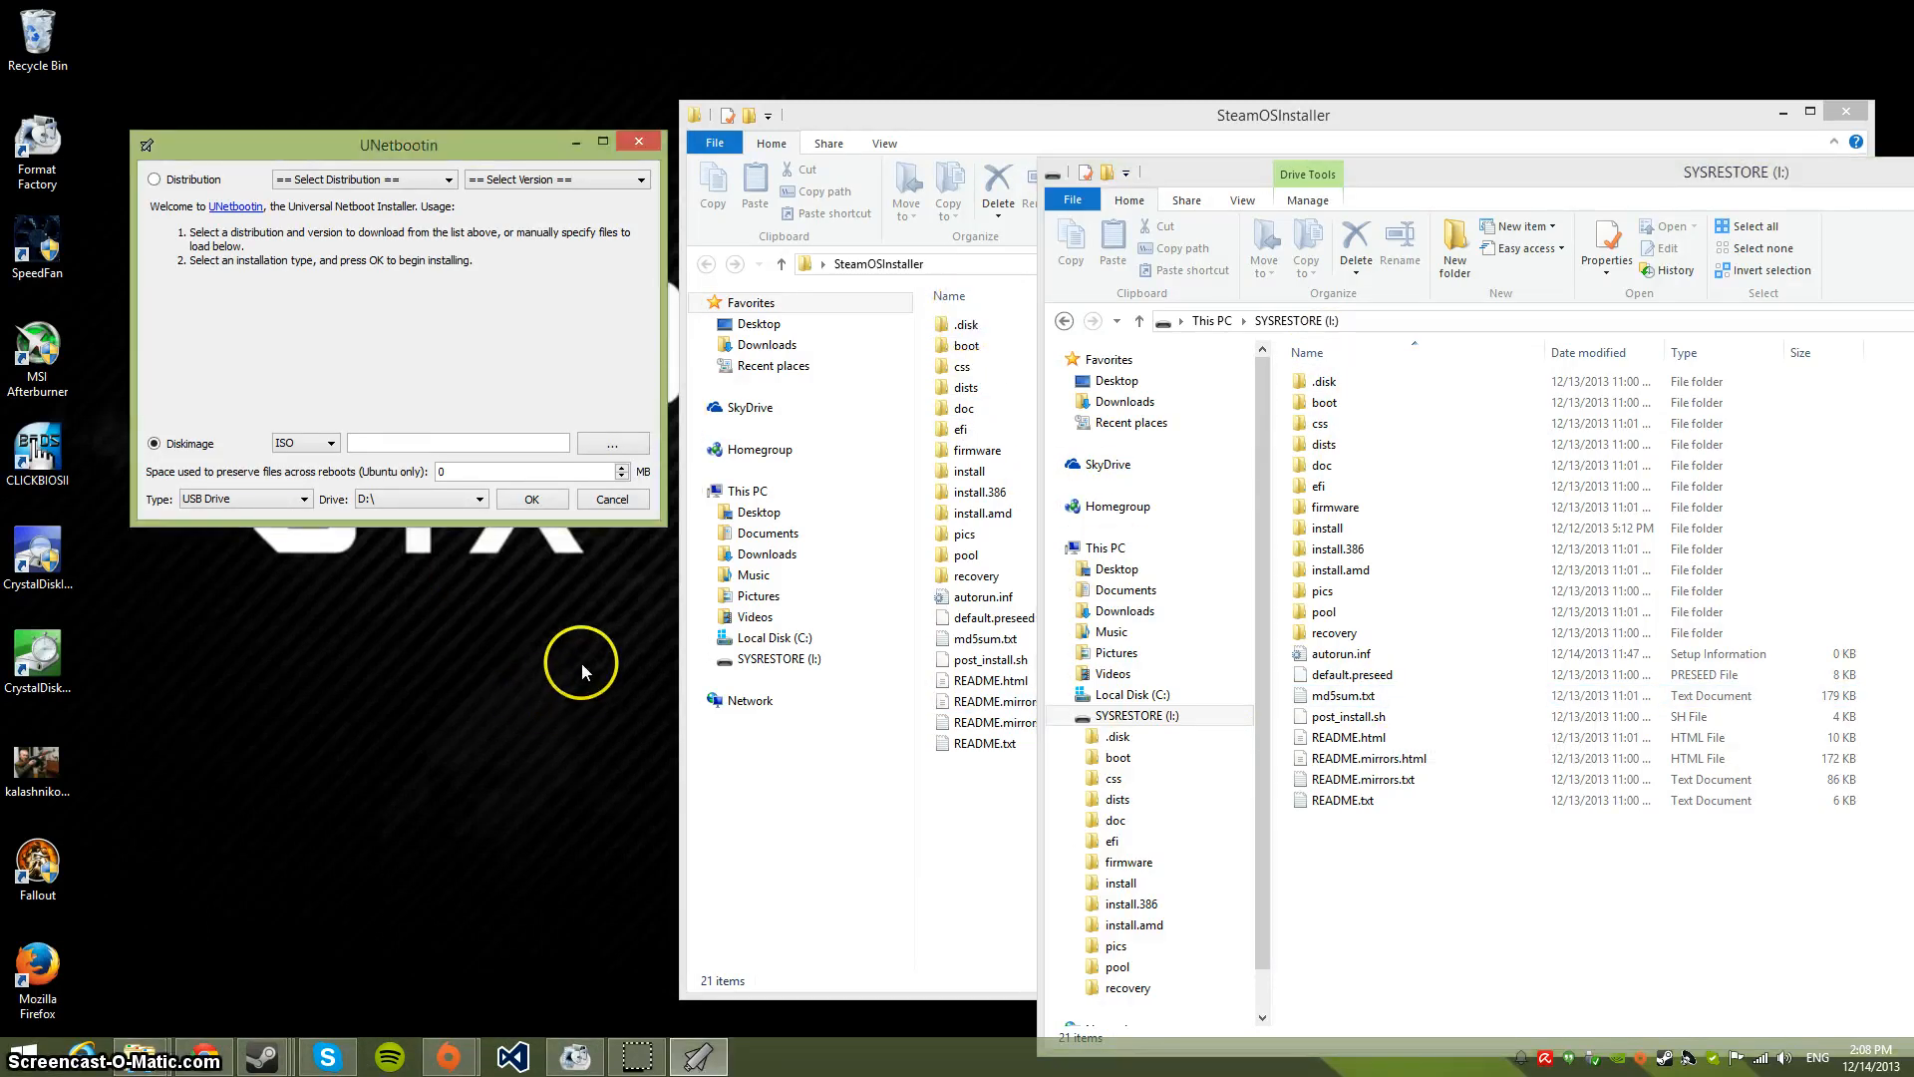
Check UNetbootin's available target drives, then close UNetbootin
click(478, 499)
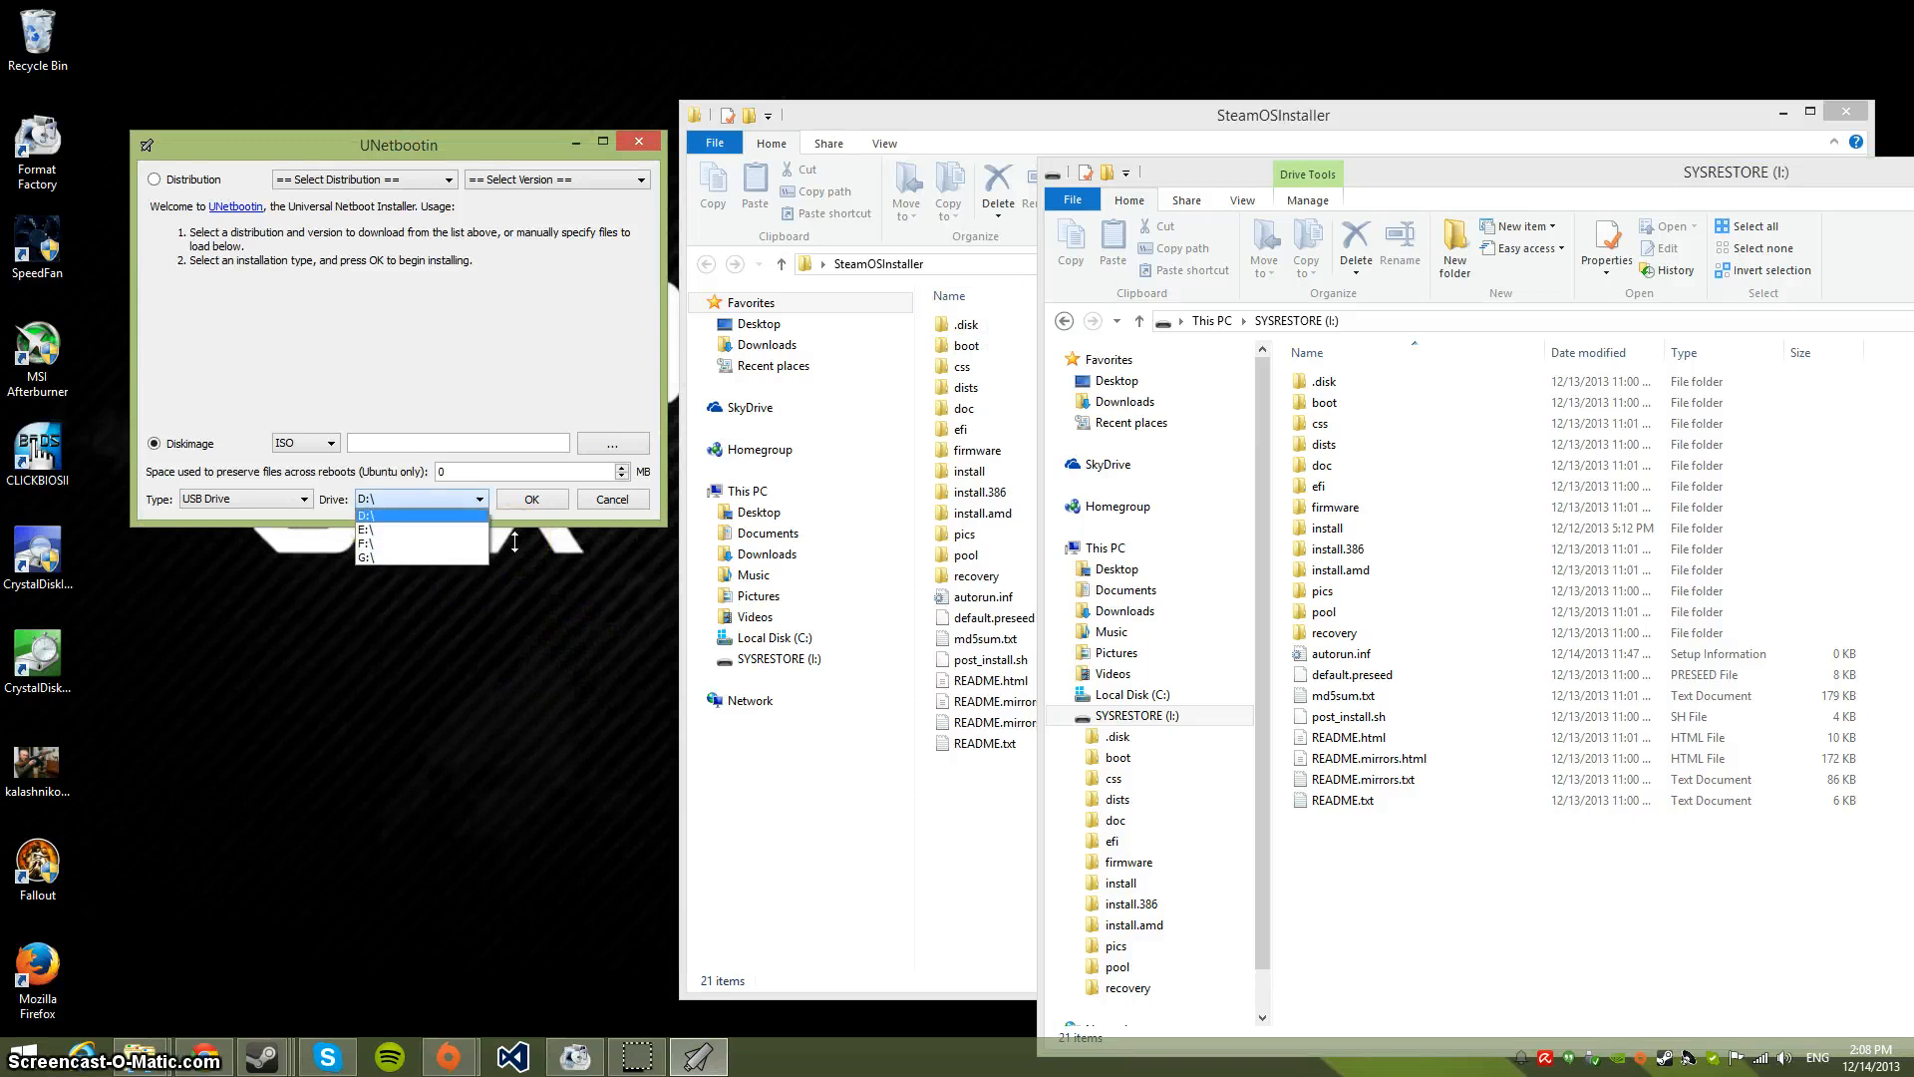
click(404, 514)
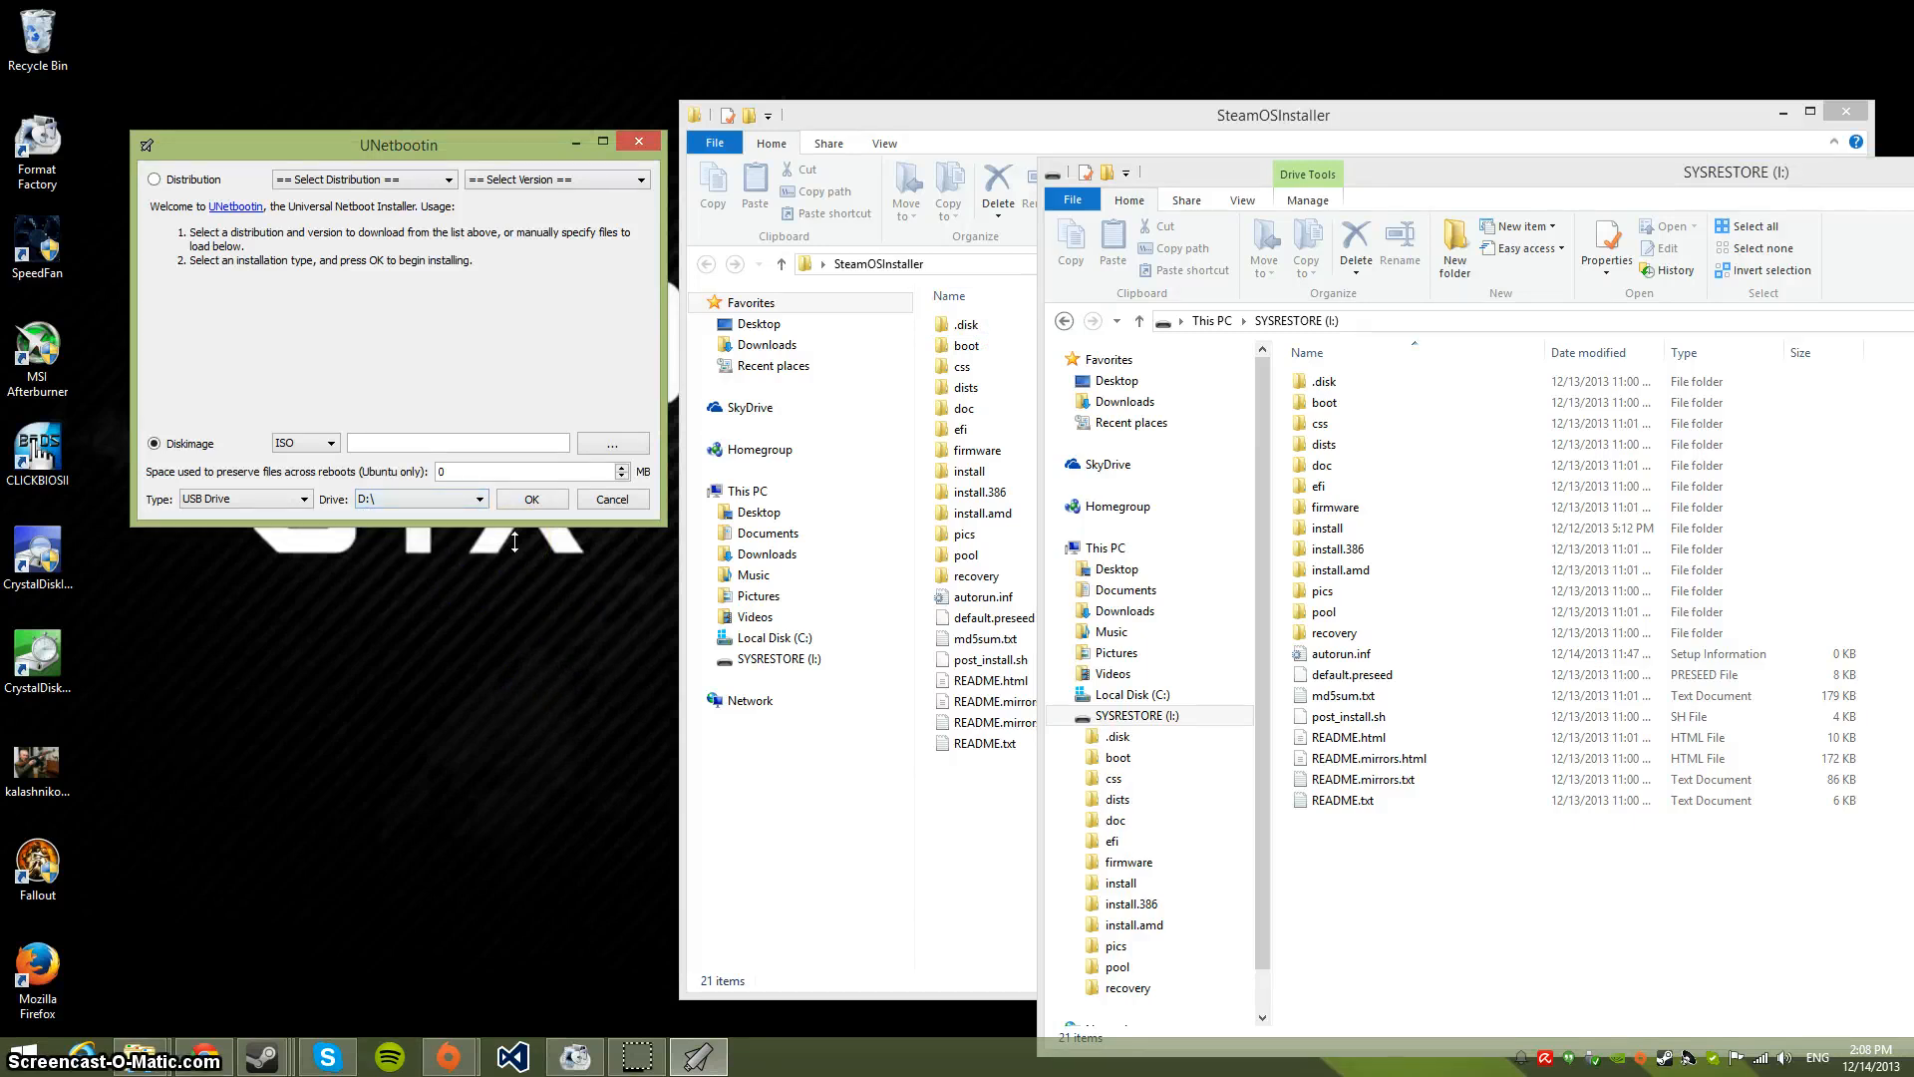
click(478, 498)
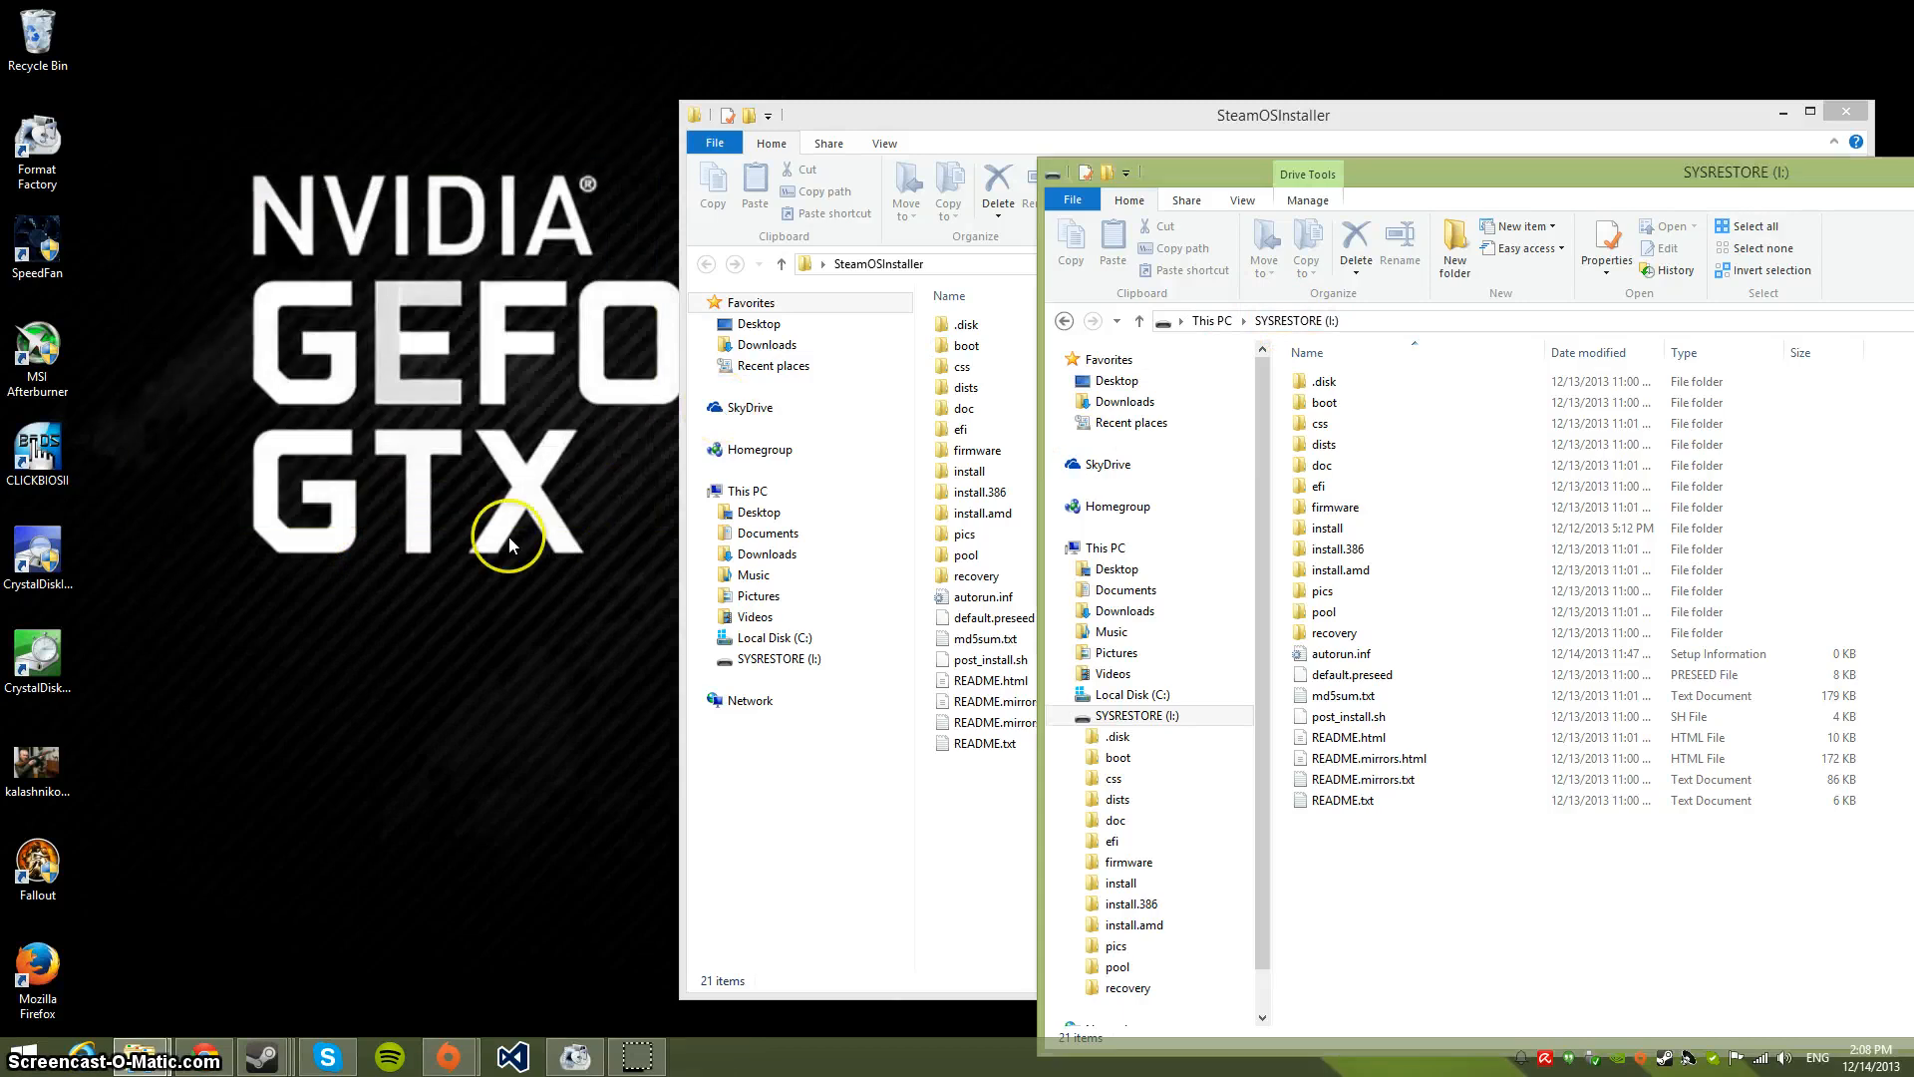
Relaunch UNetbootin, target drive I:\ and load SteamOSInstaller.zip from Downloads
text(un)
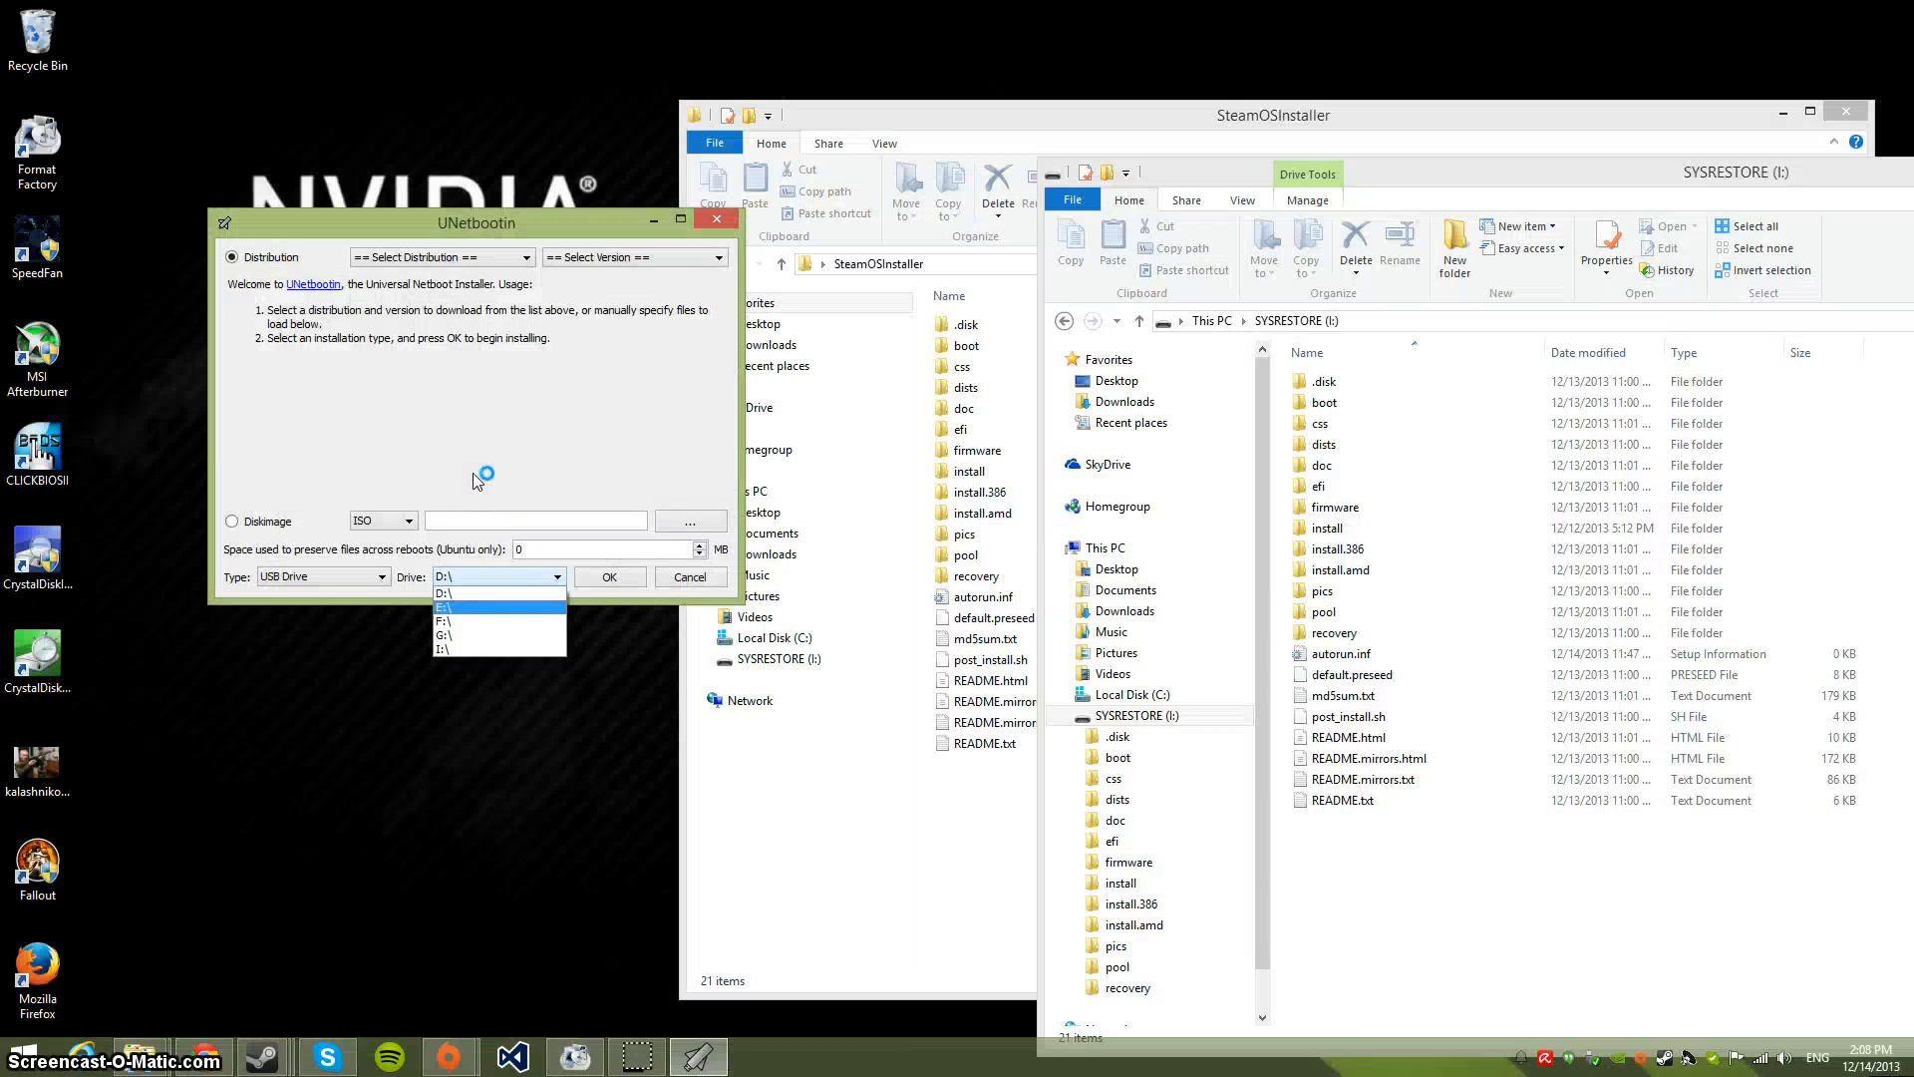
click(442, 648)
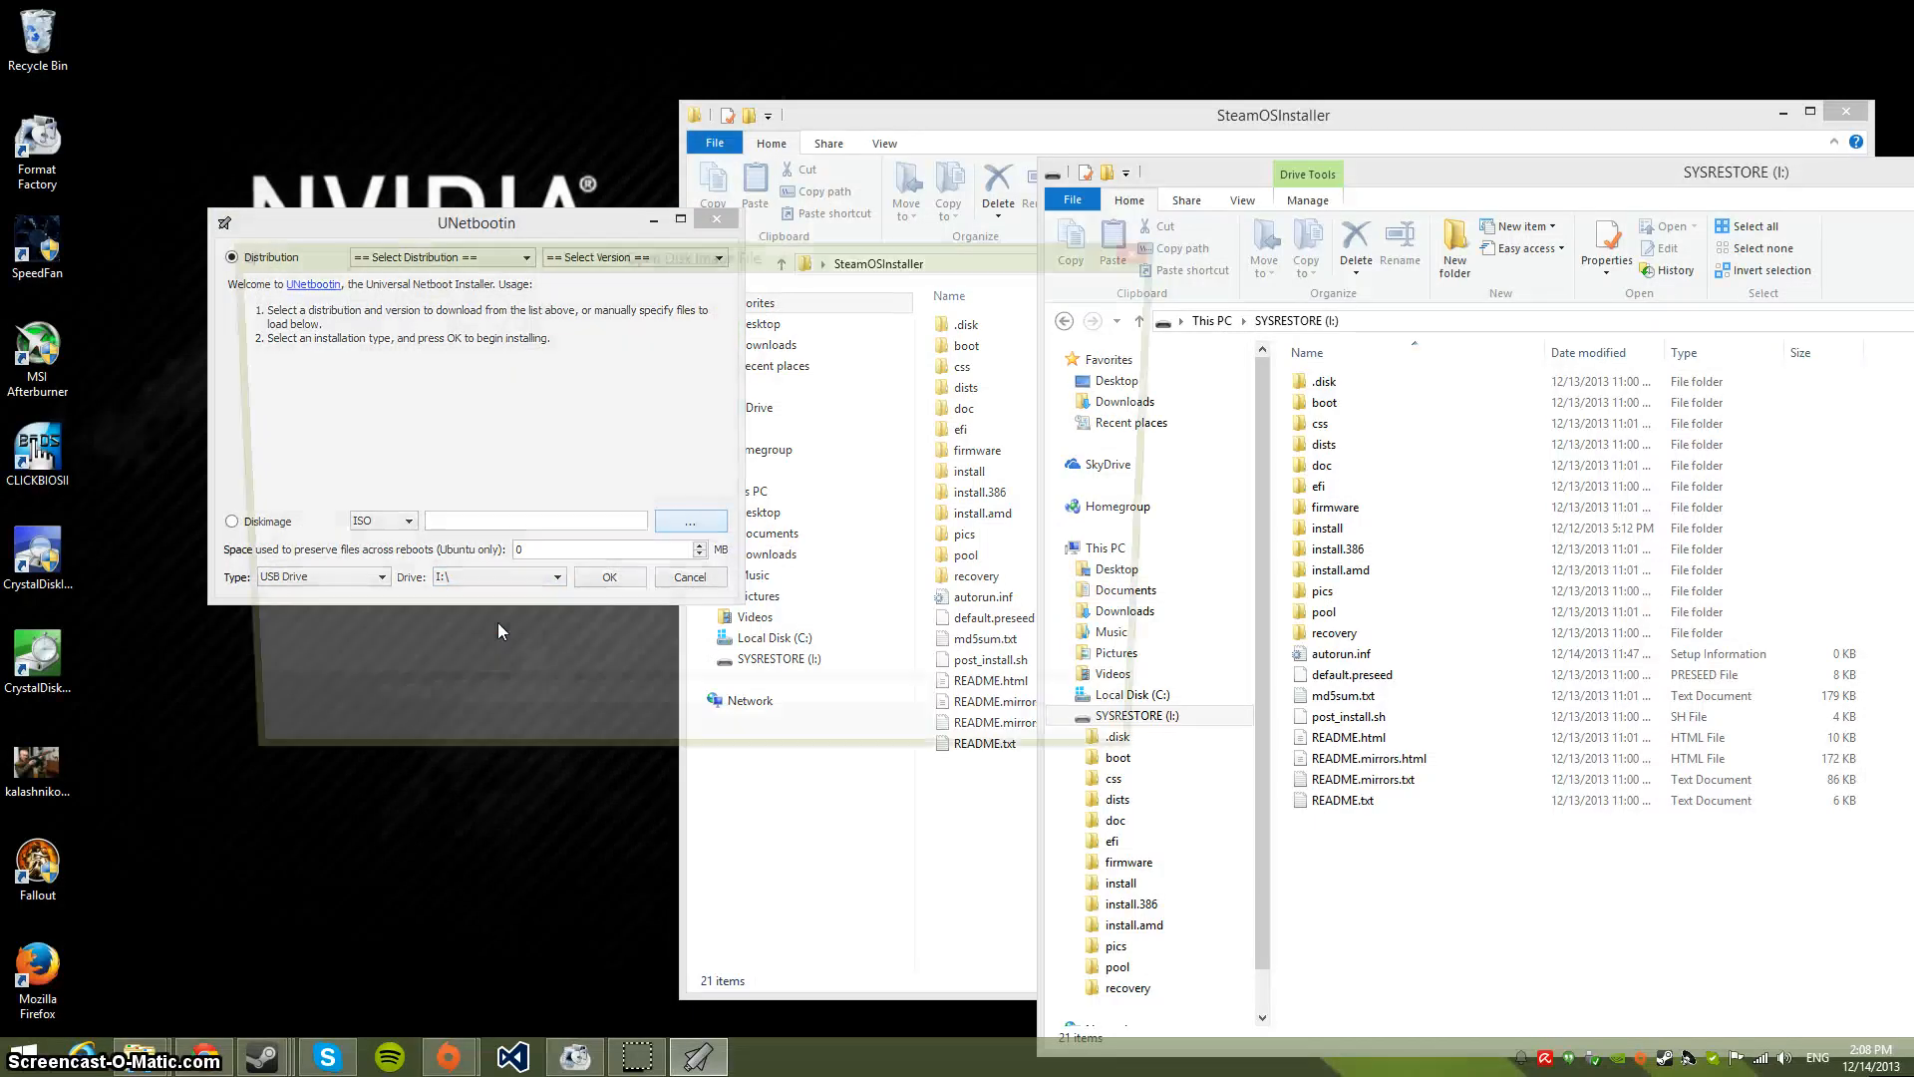
click(691, 520)
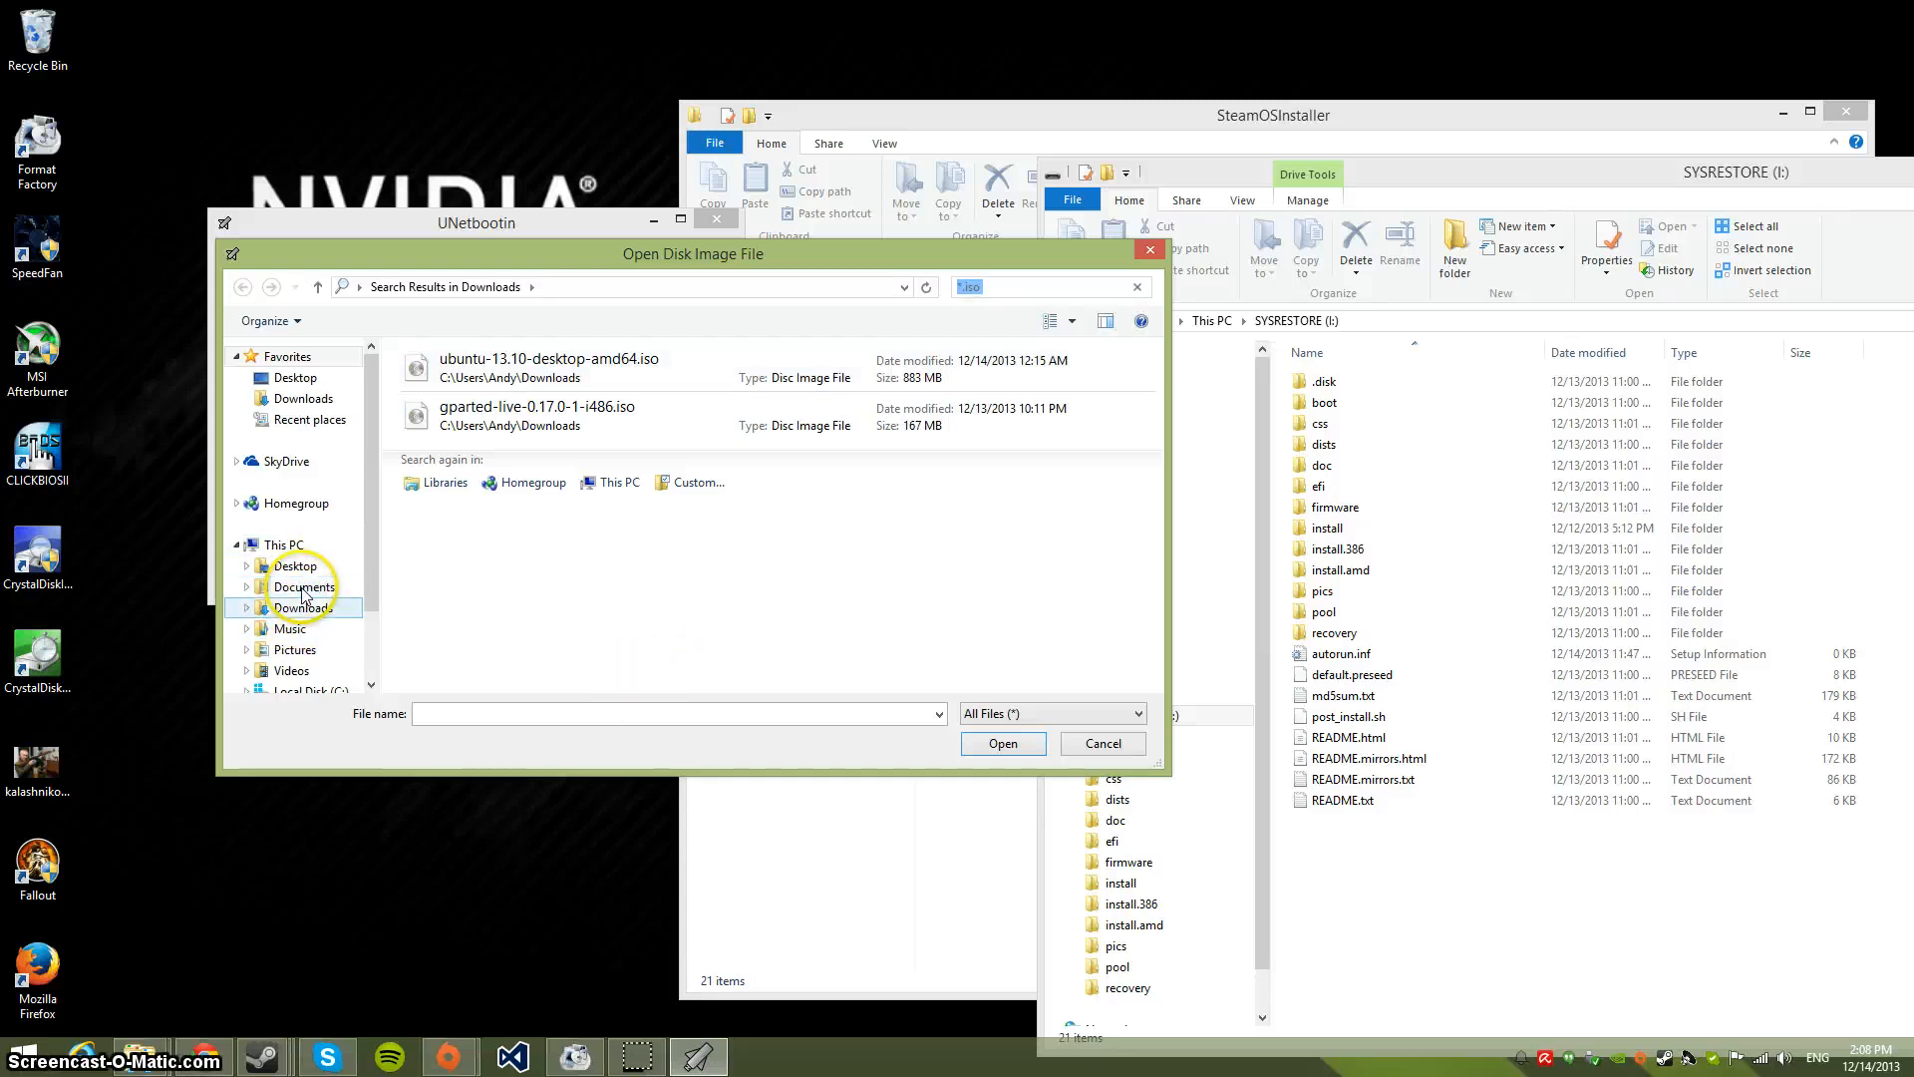
click(302, 607)
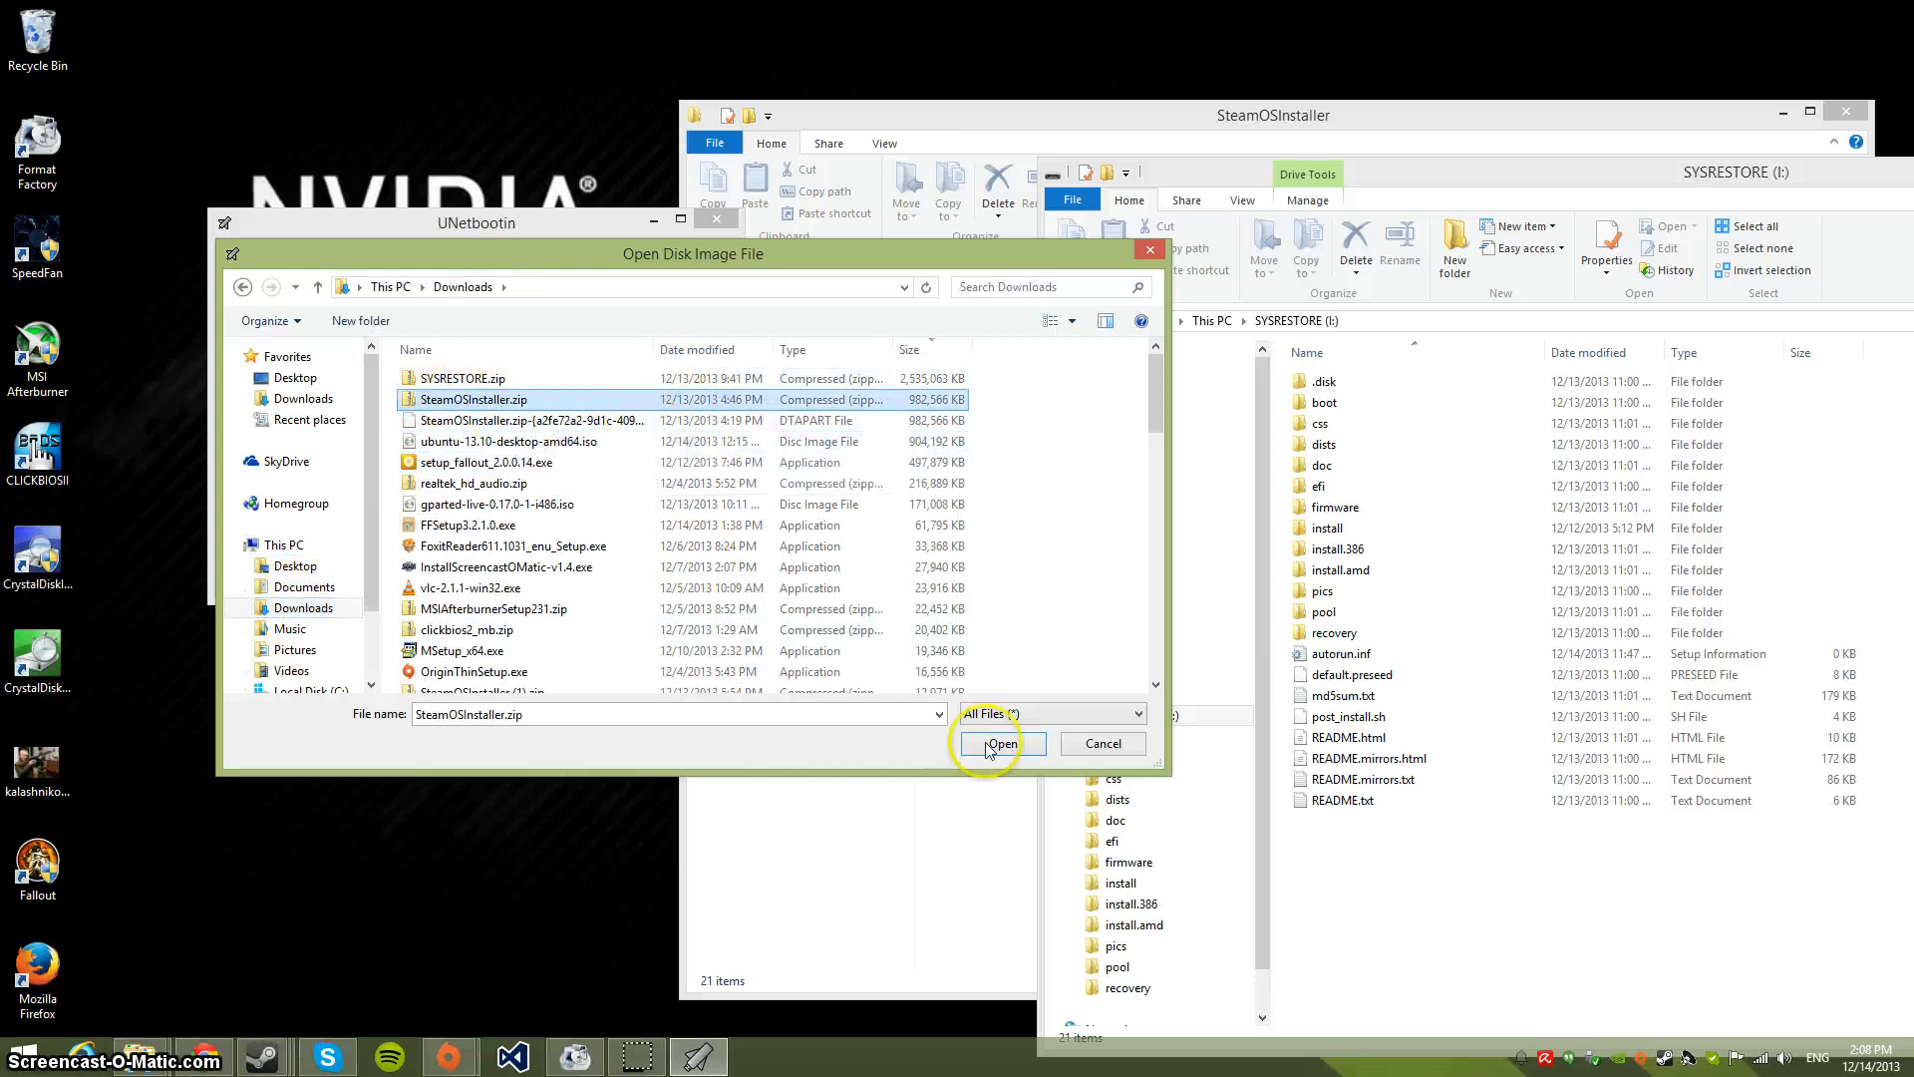
click(1002, 742)
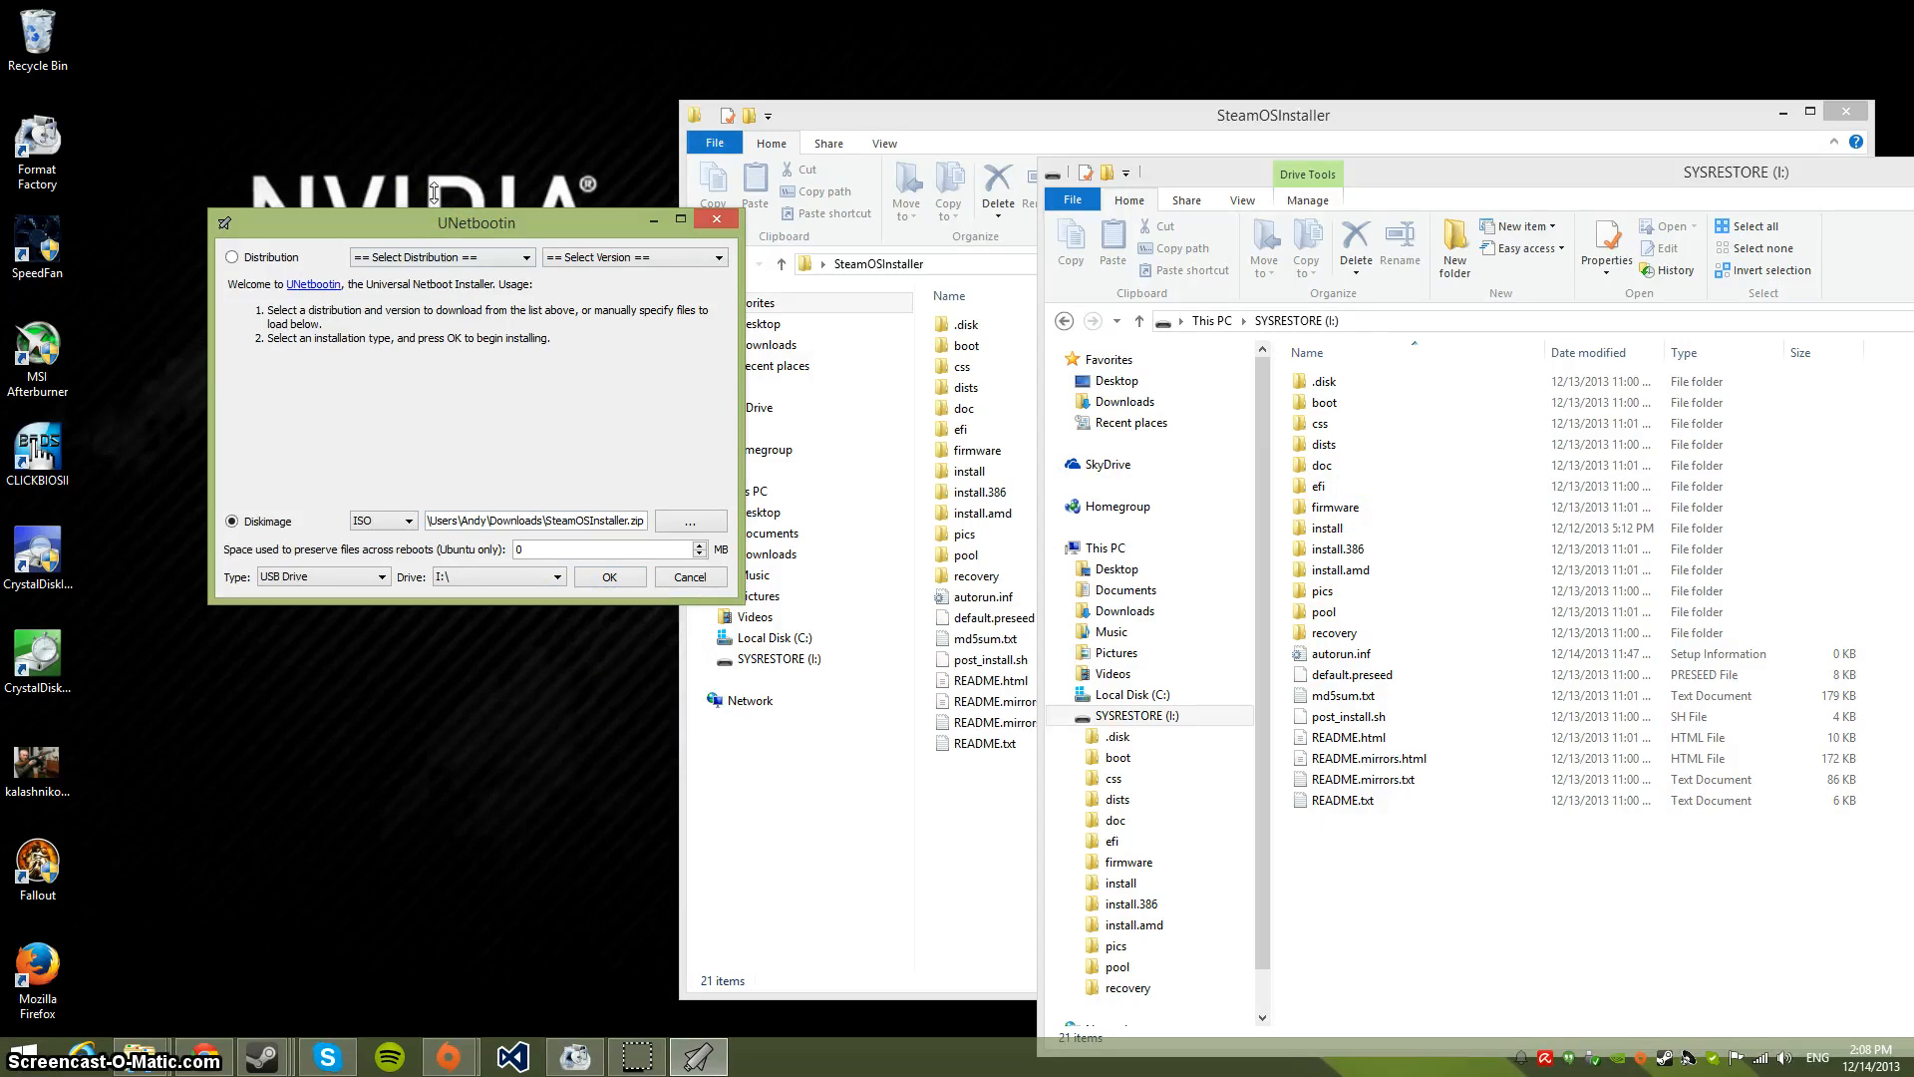
click(689, 576)
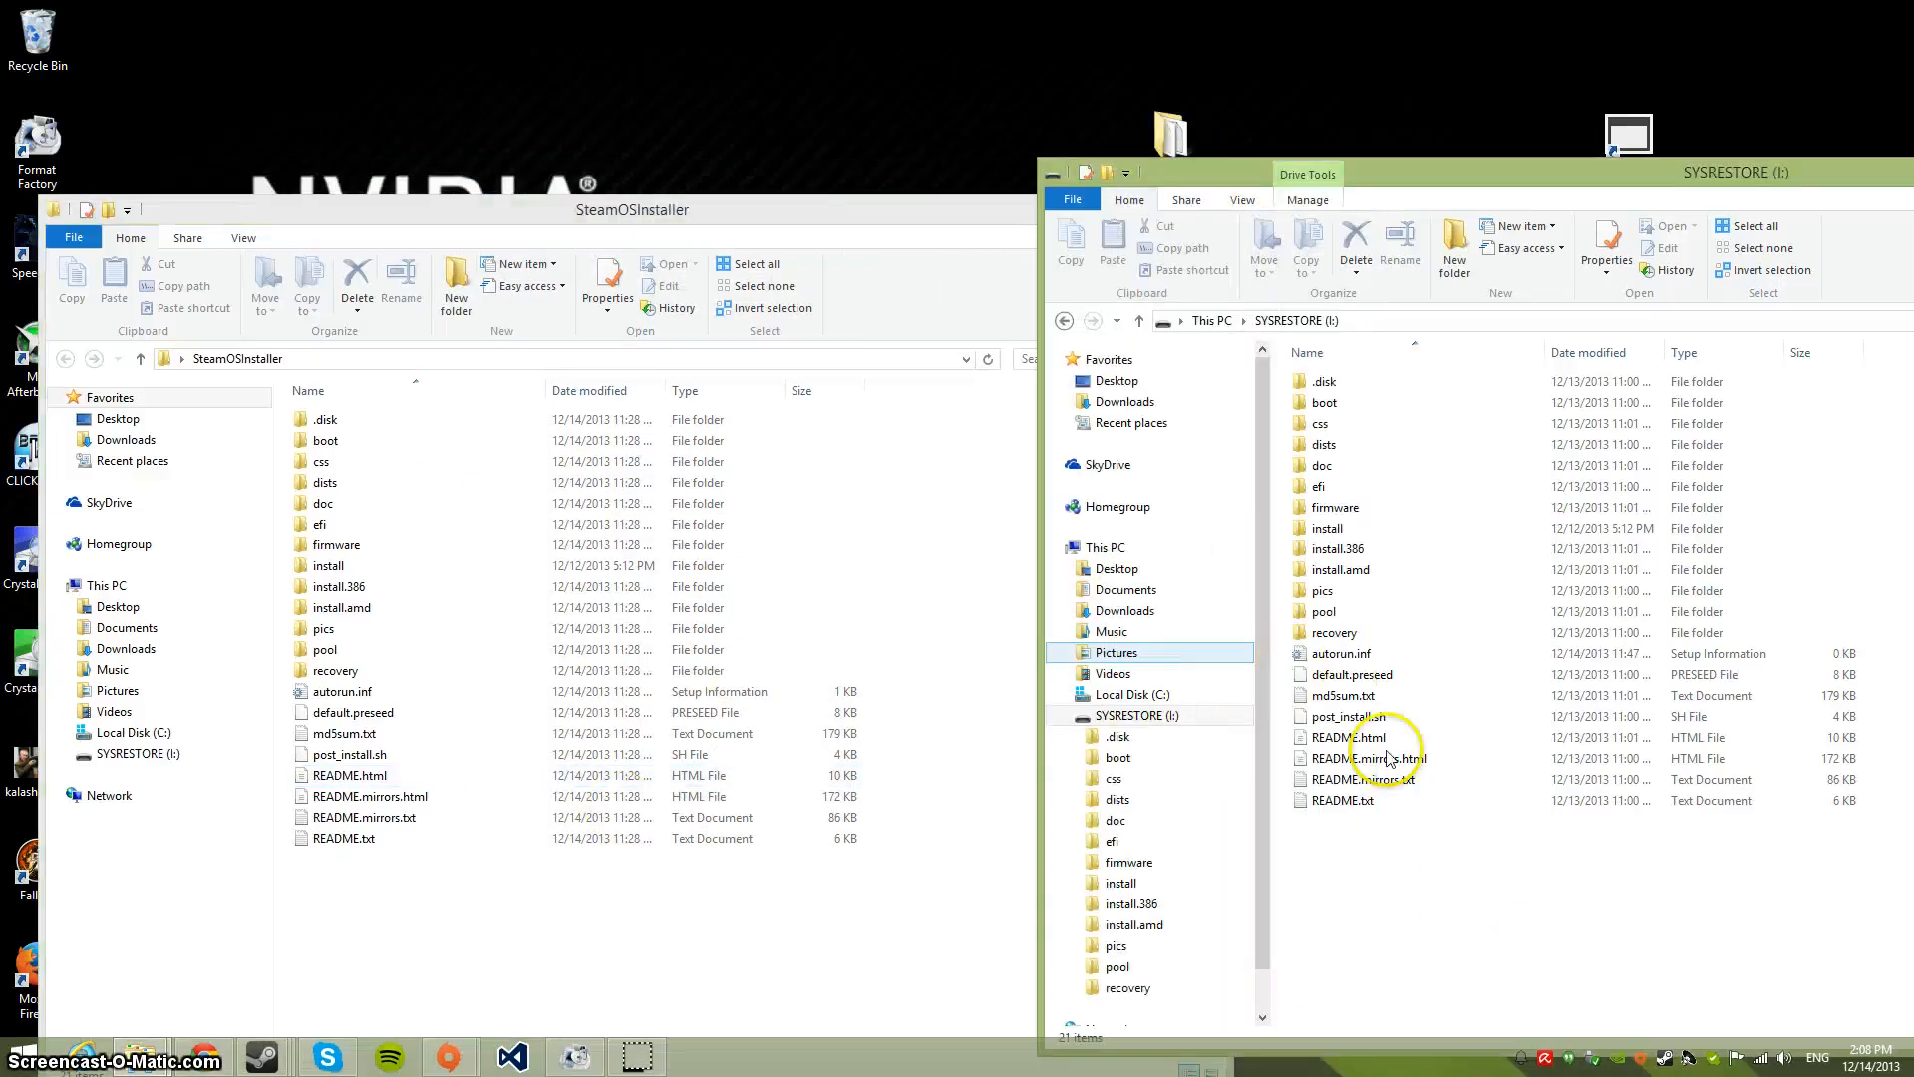
Return to This PC and select the SYSRESTORE (I:) drive
click(1105, 547)
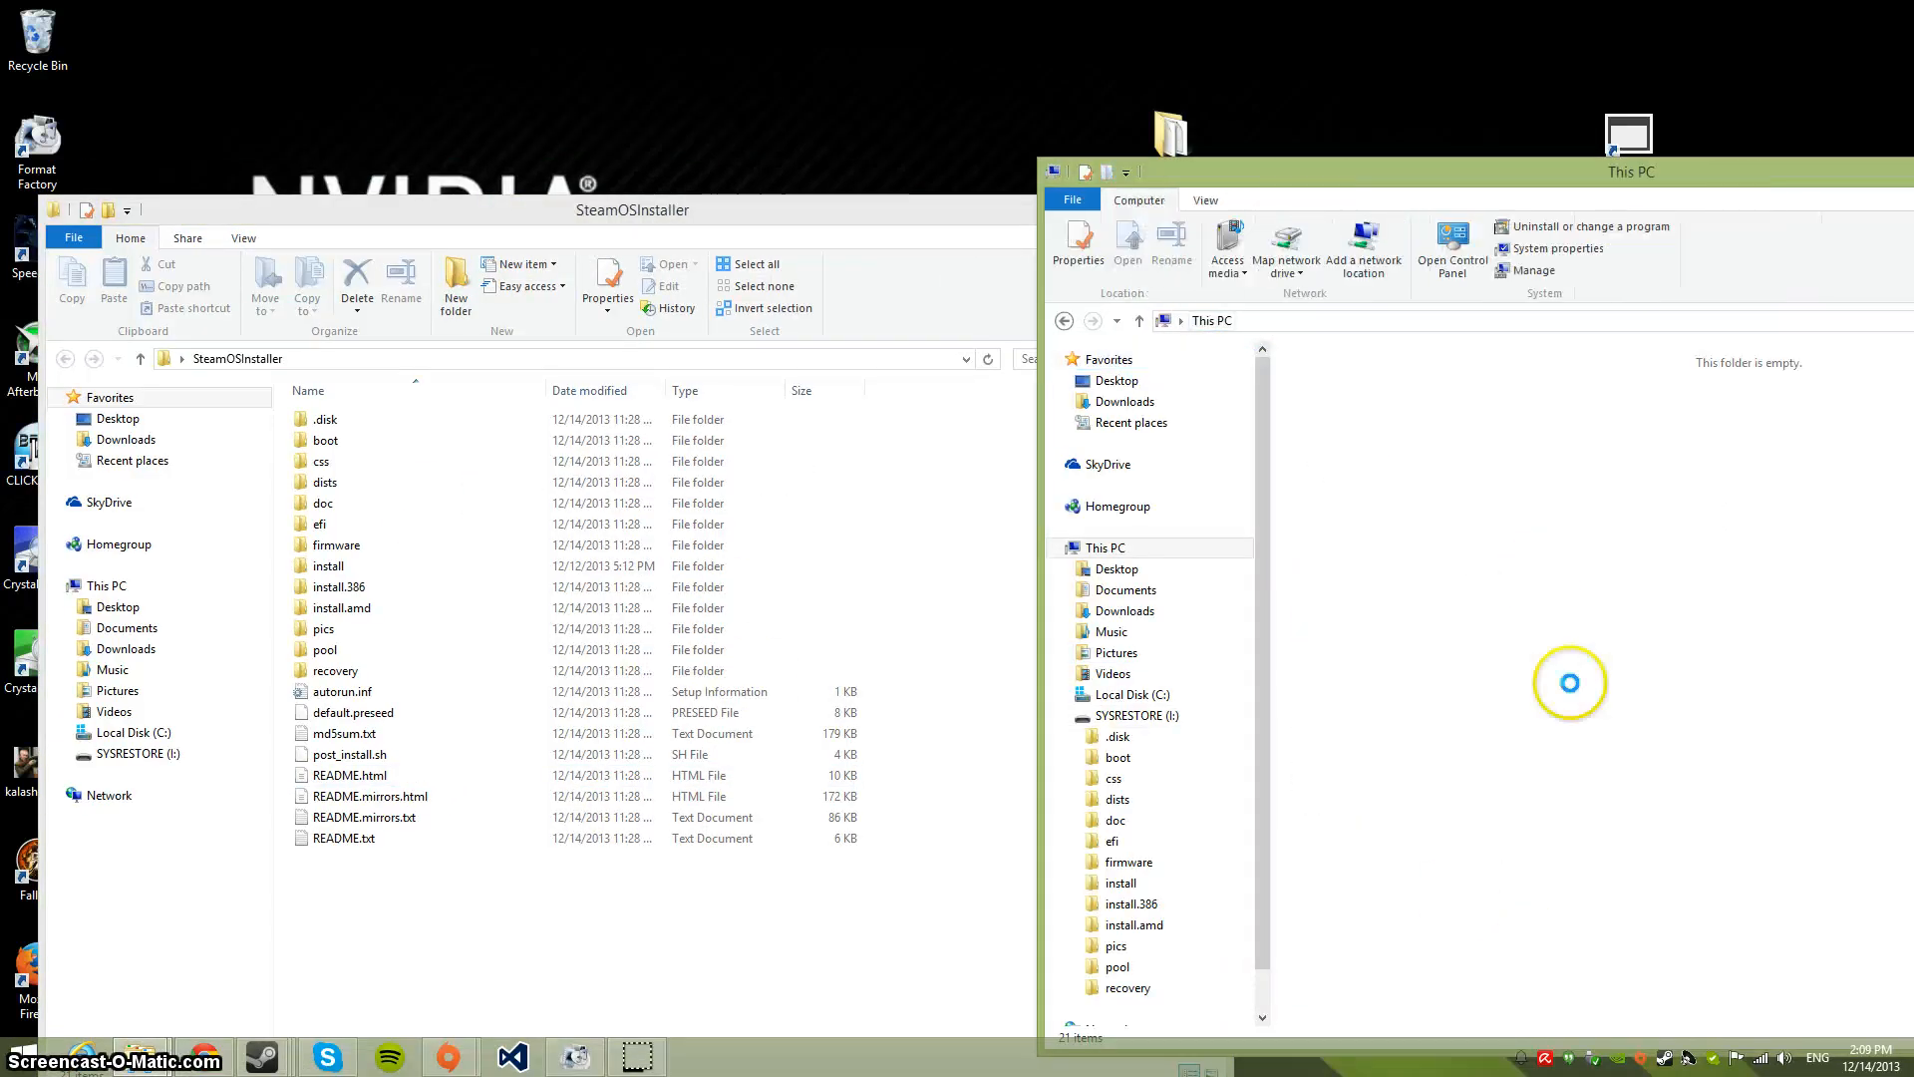
click(1536, 536)
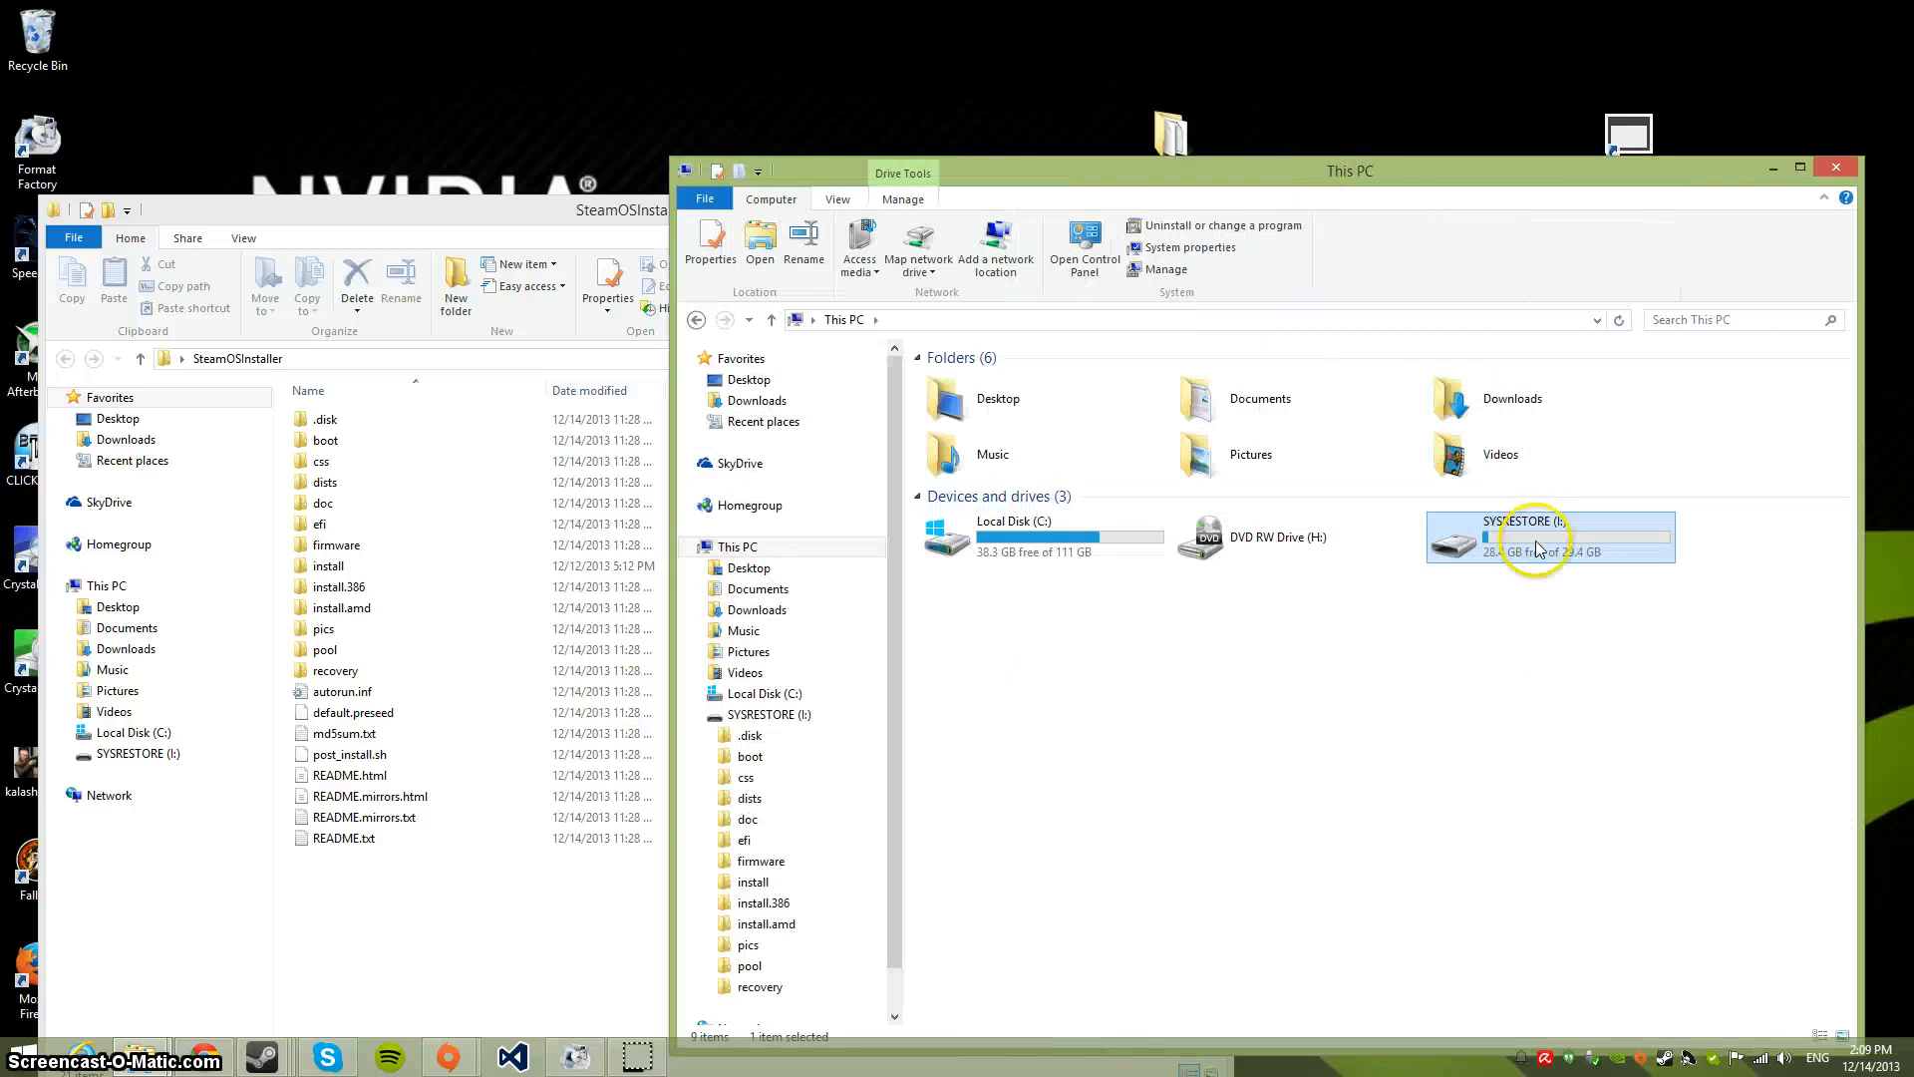
mouse_move(1539, 550)
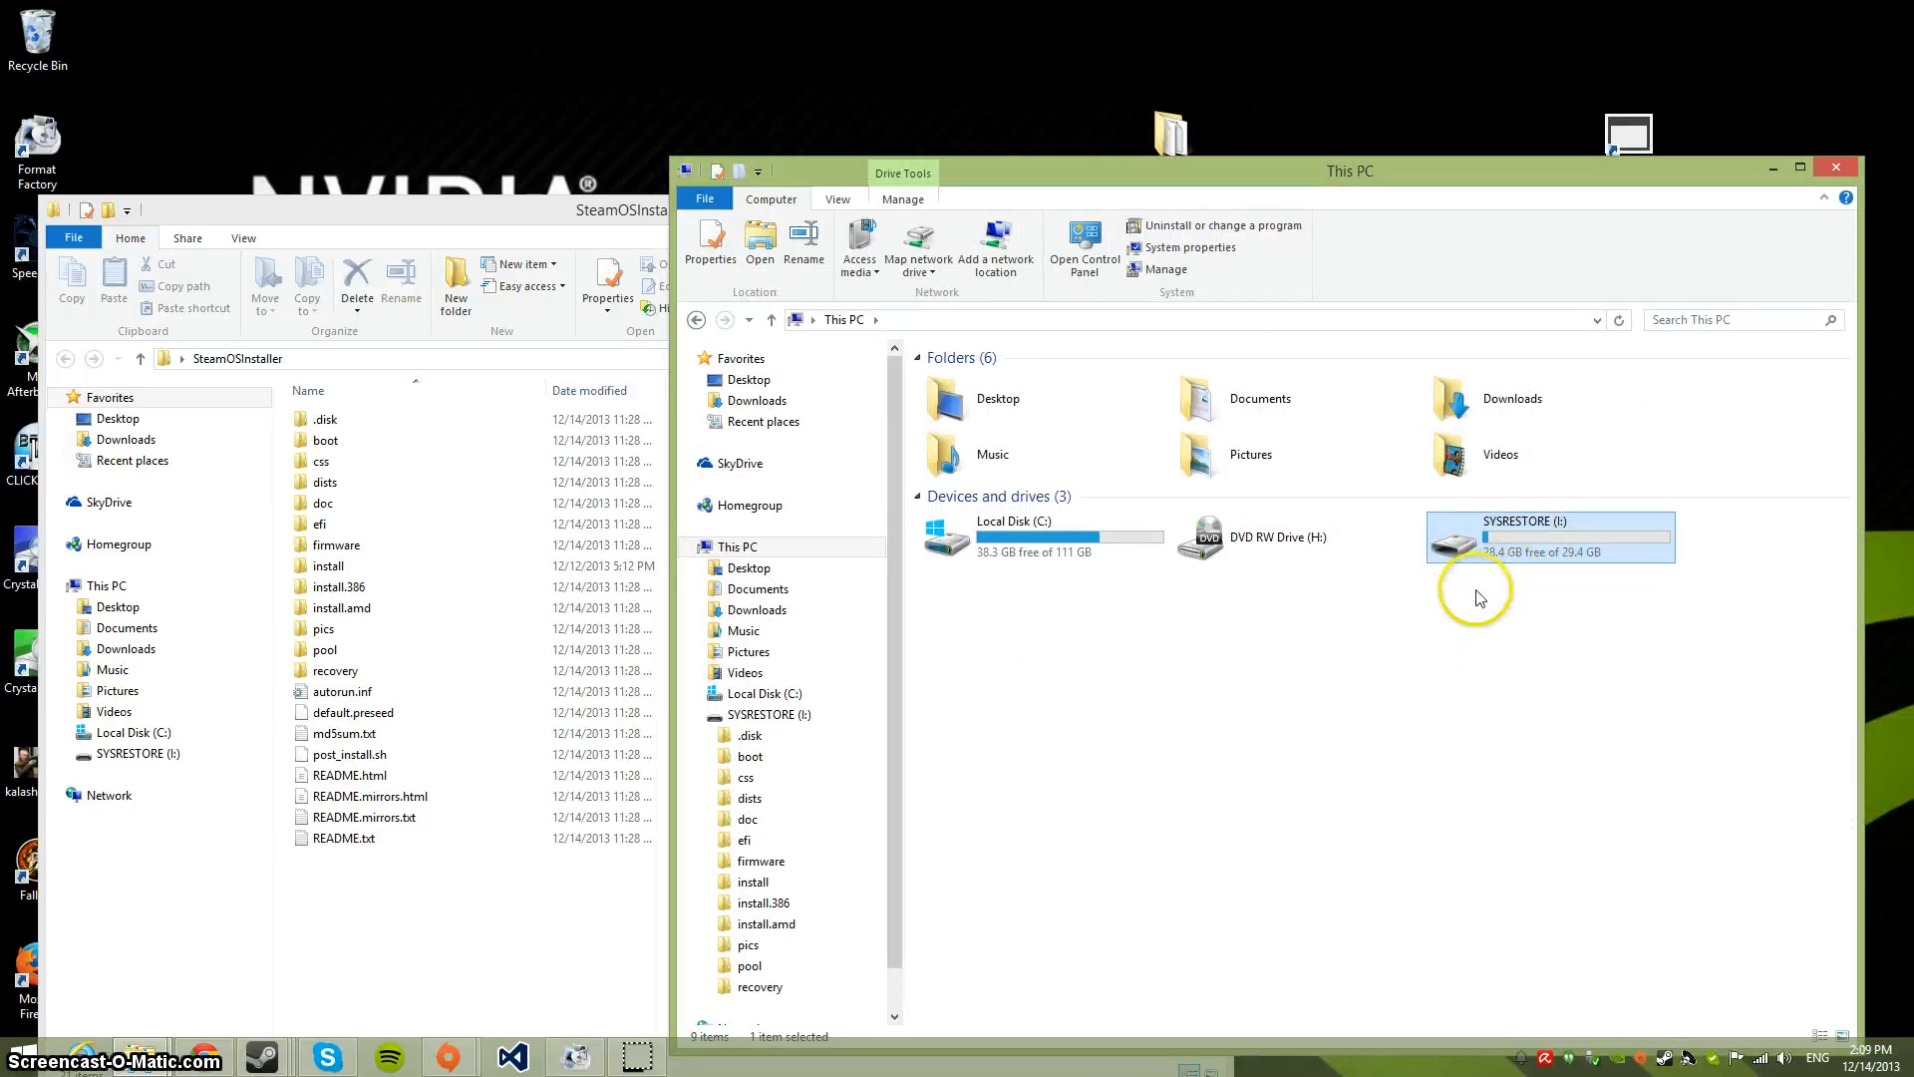
mouse_move(1465, 571)
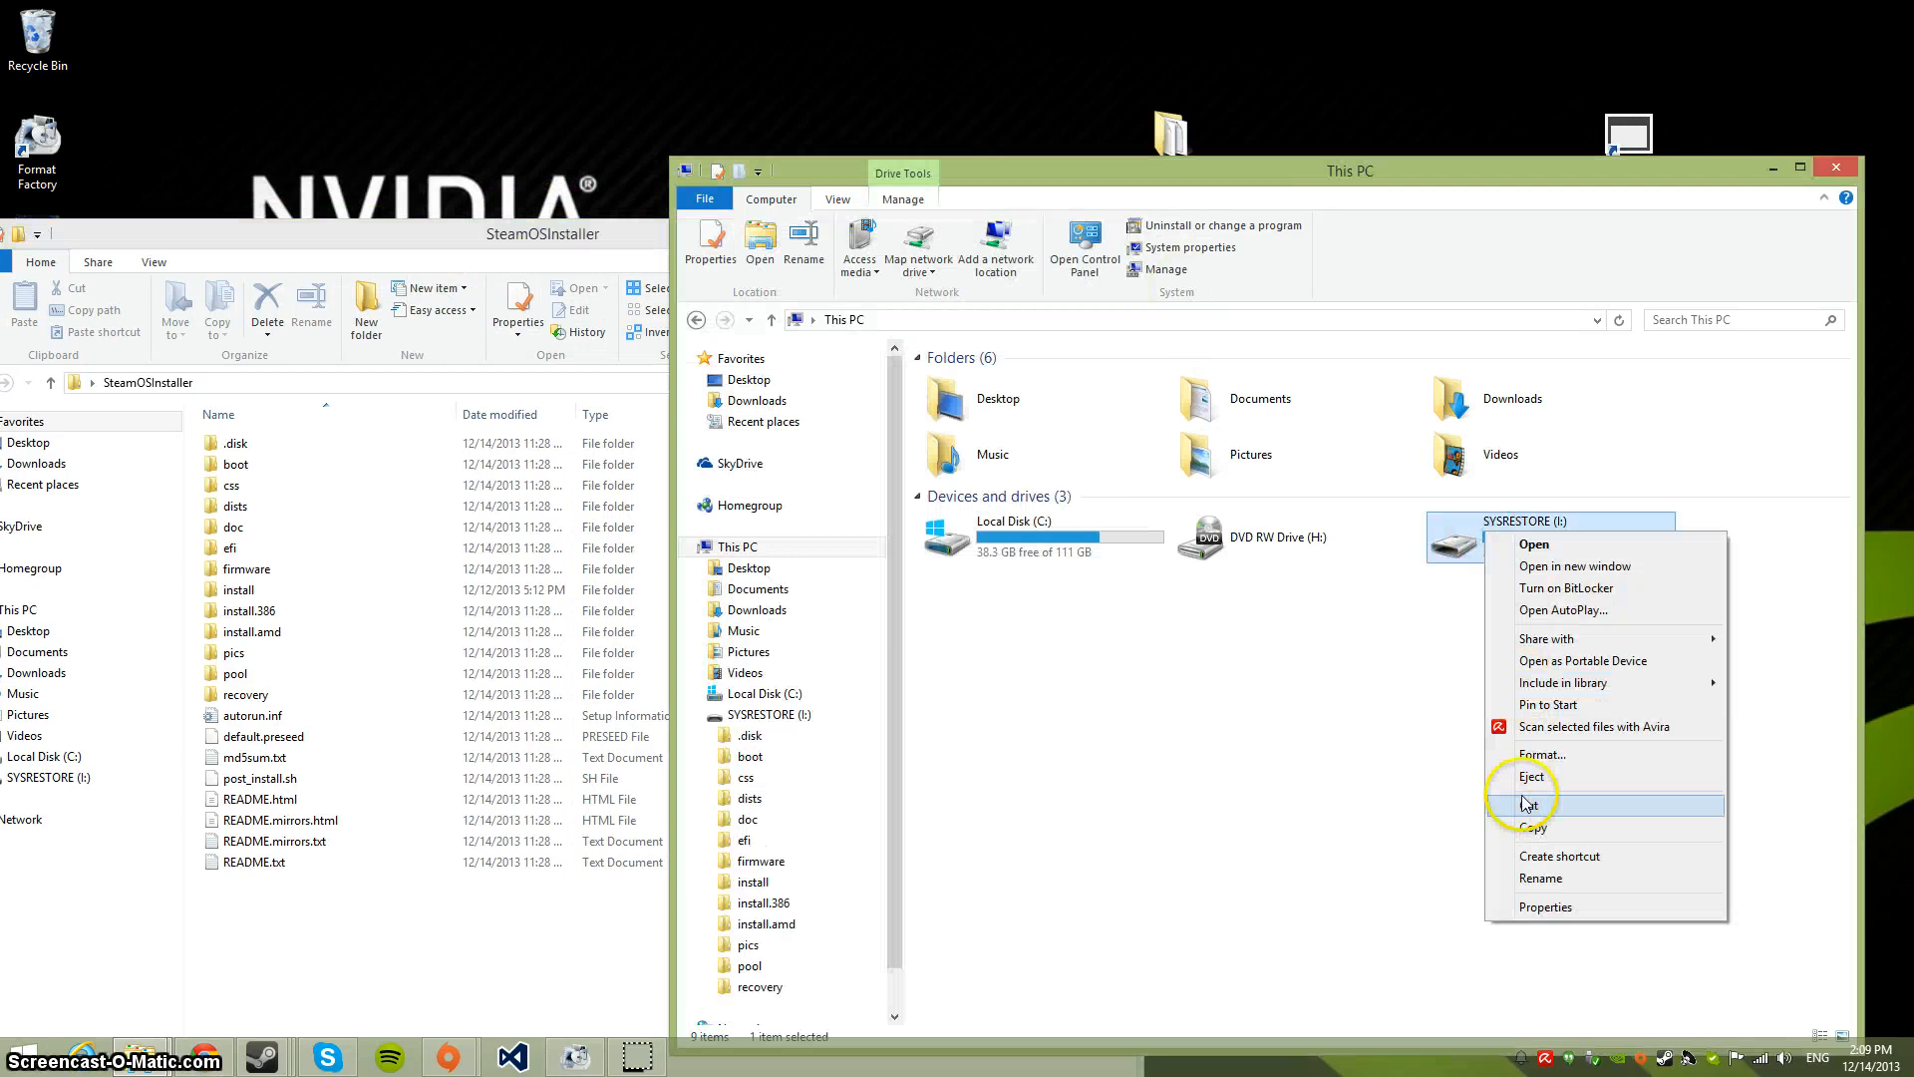
click(1532, 776)
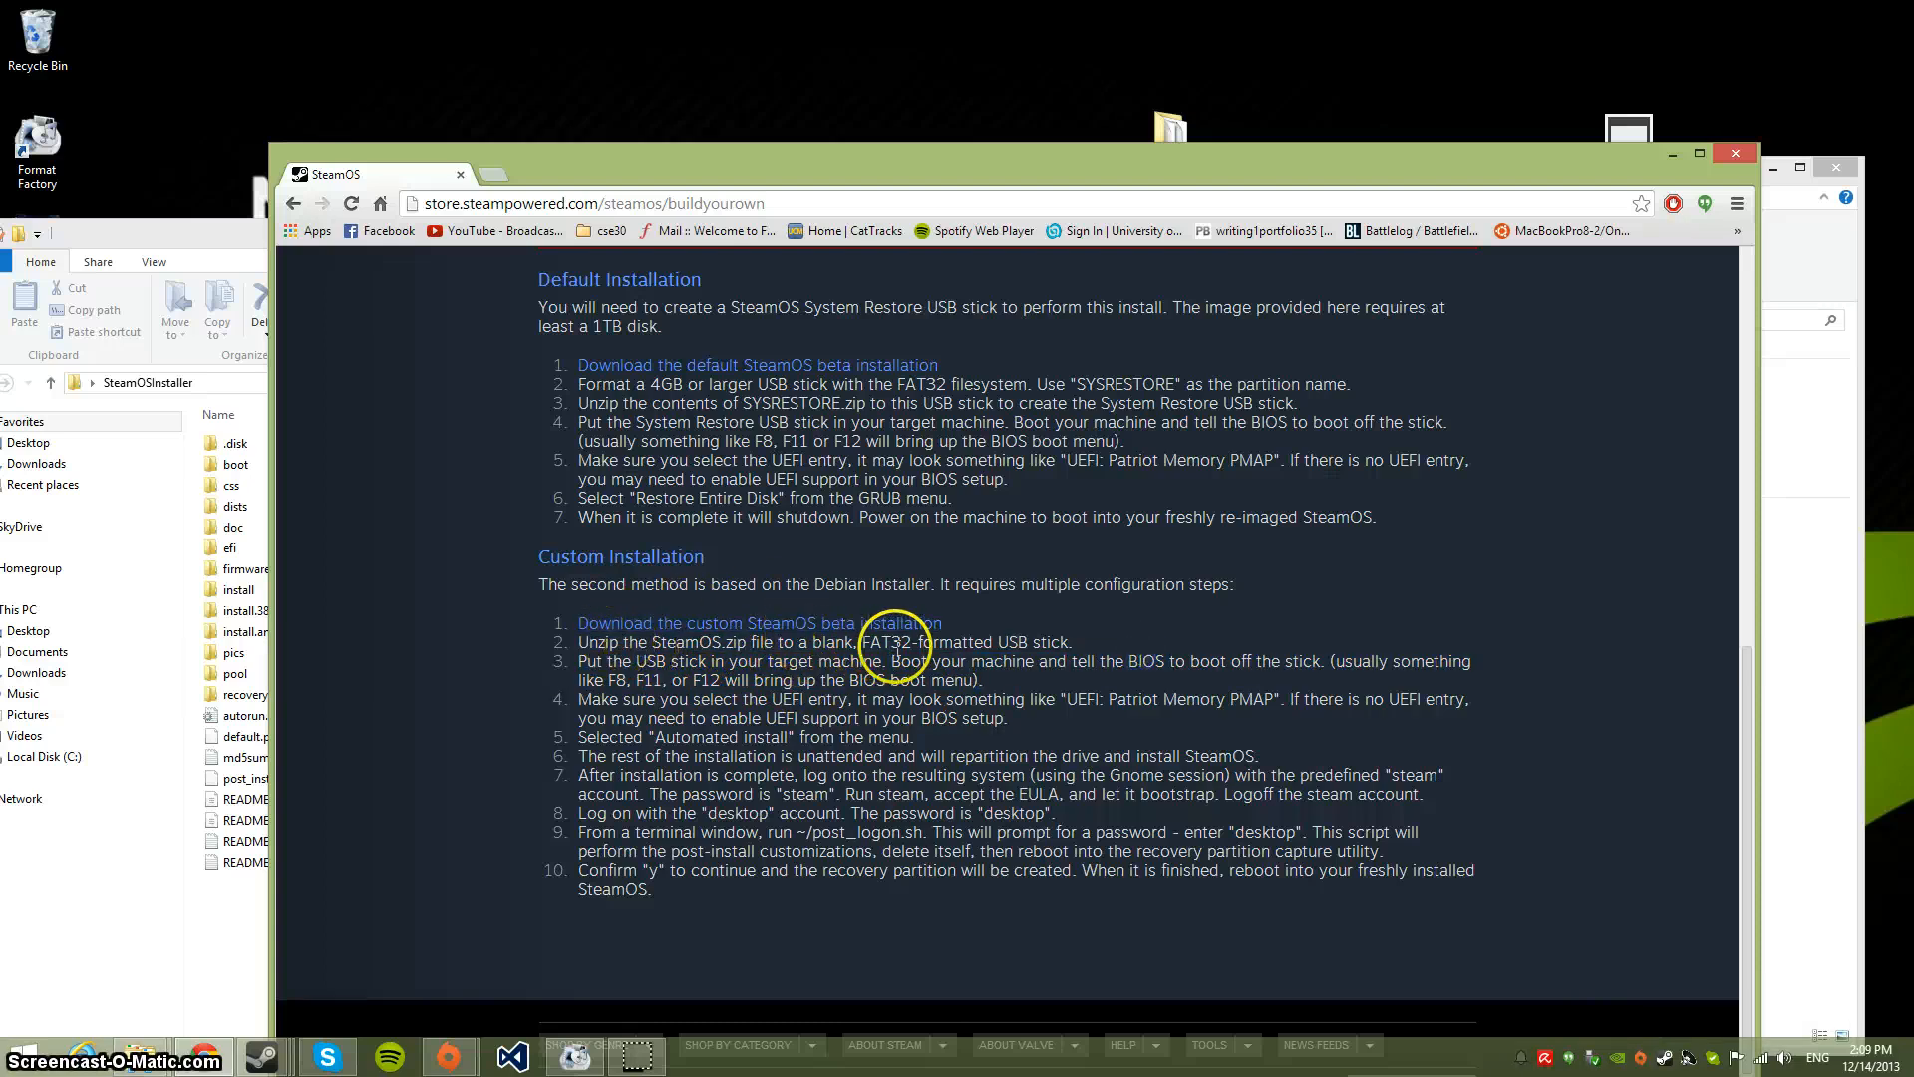
Highlight the FAT32-formatted requirement in Custom Installation step 2
double_click(889, 642)
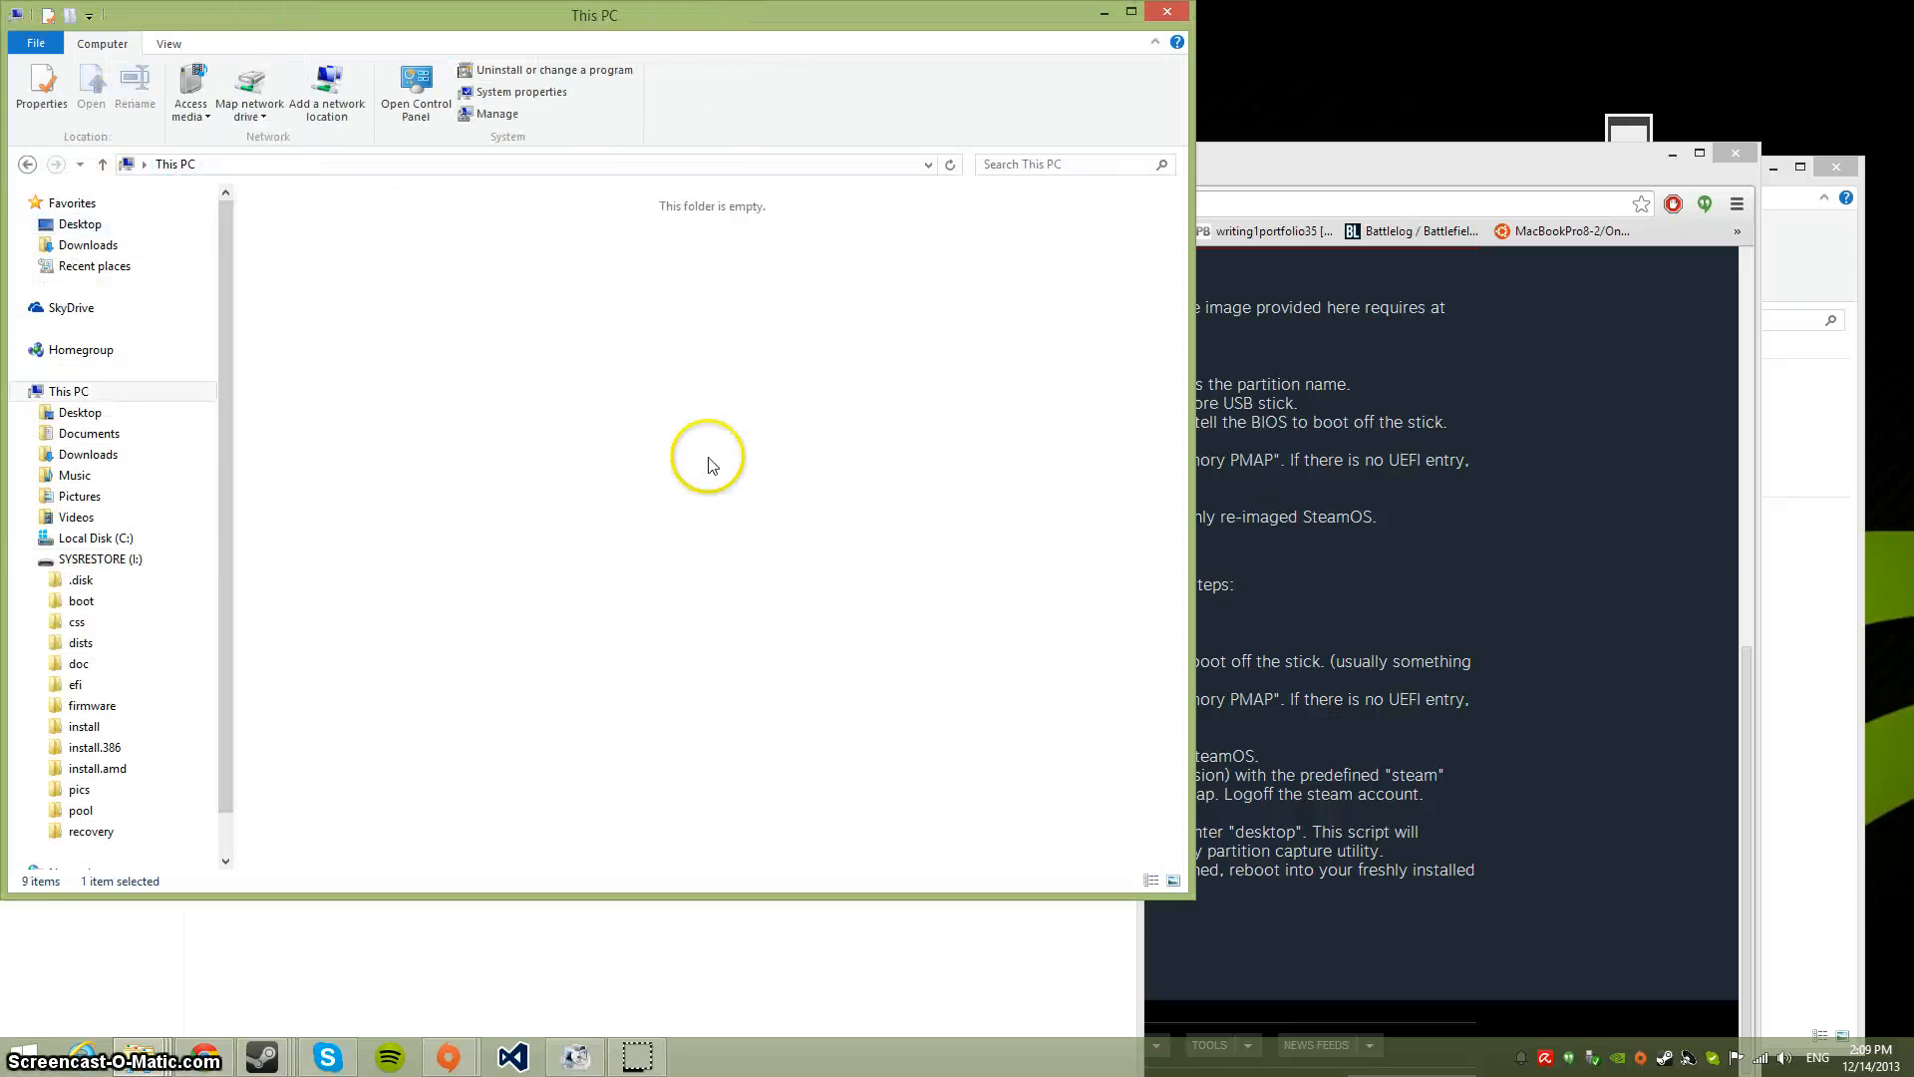
Review the SYSRESTORE drive's Format options, then open the drive
right_click(898, 381)
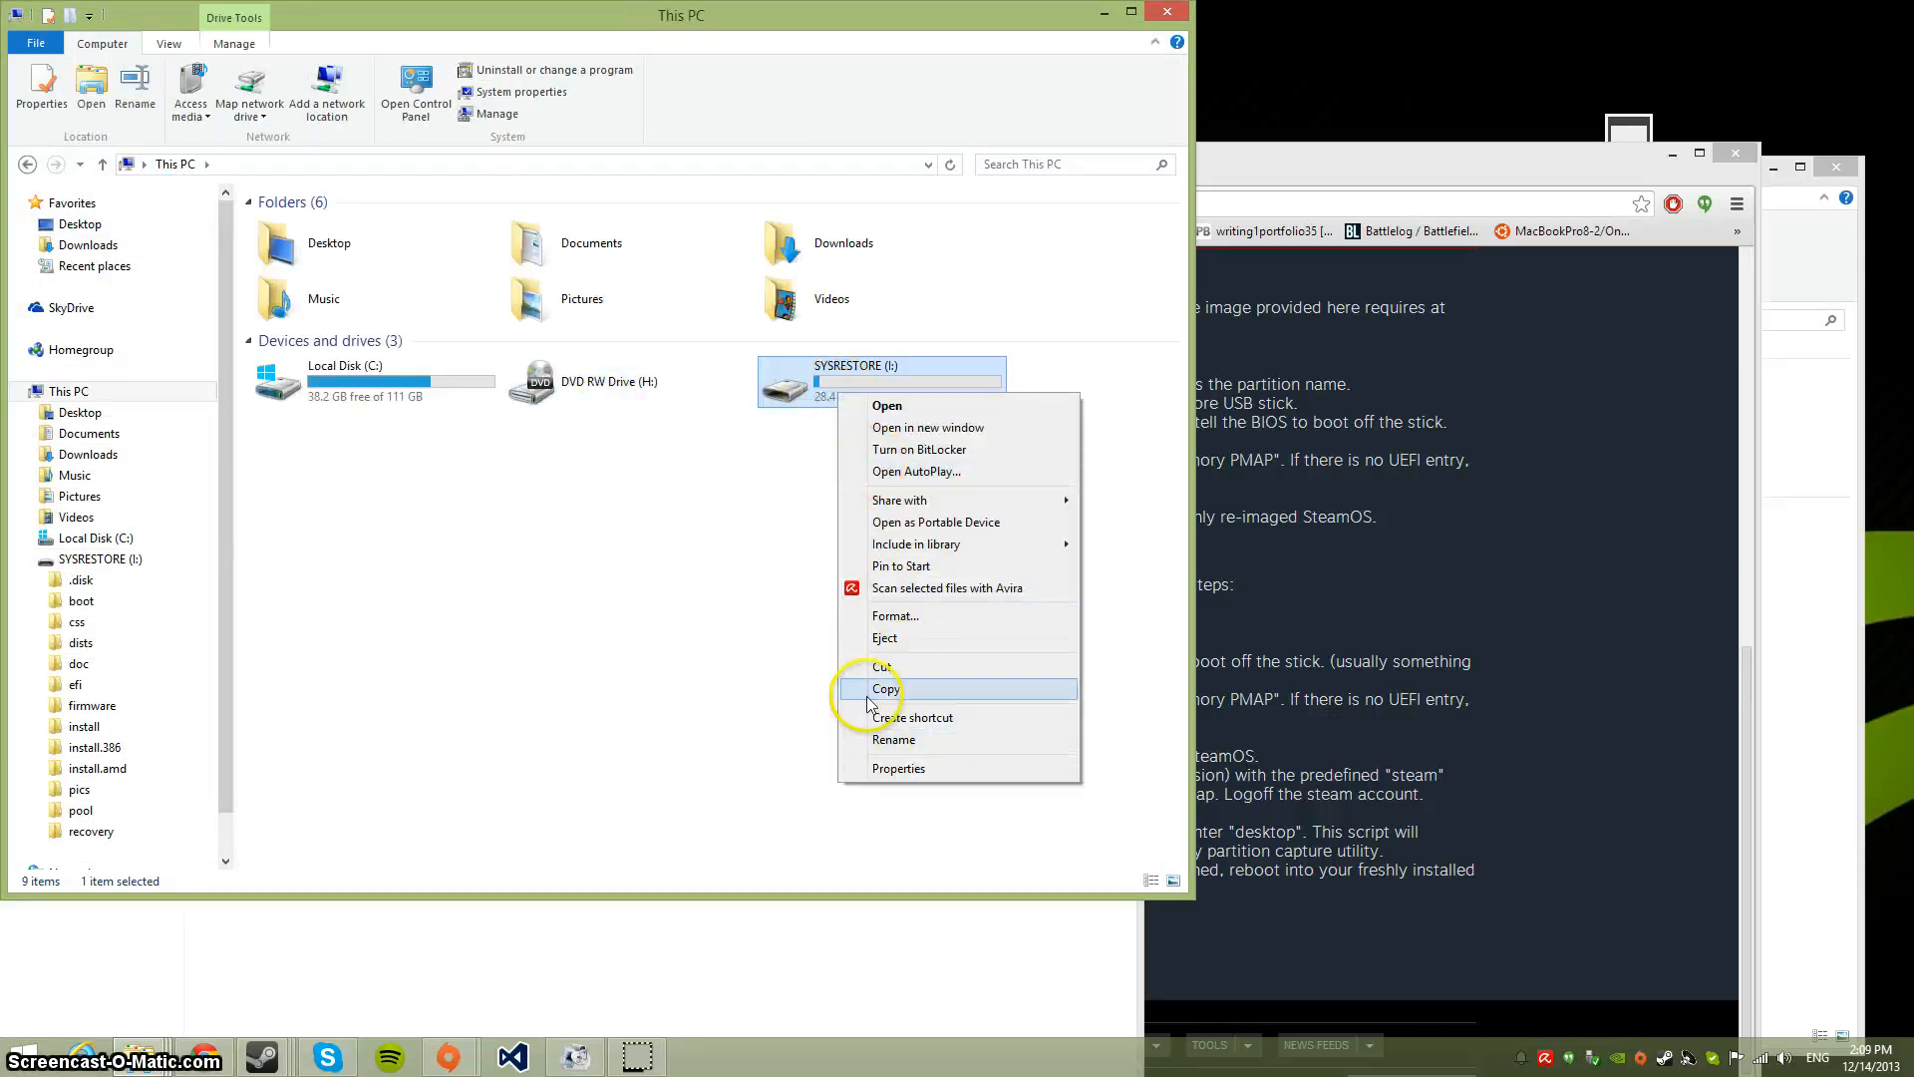
click(886, 688)
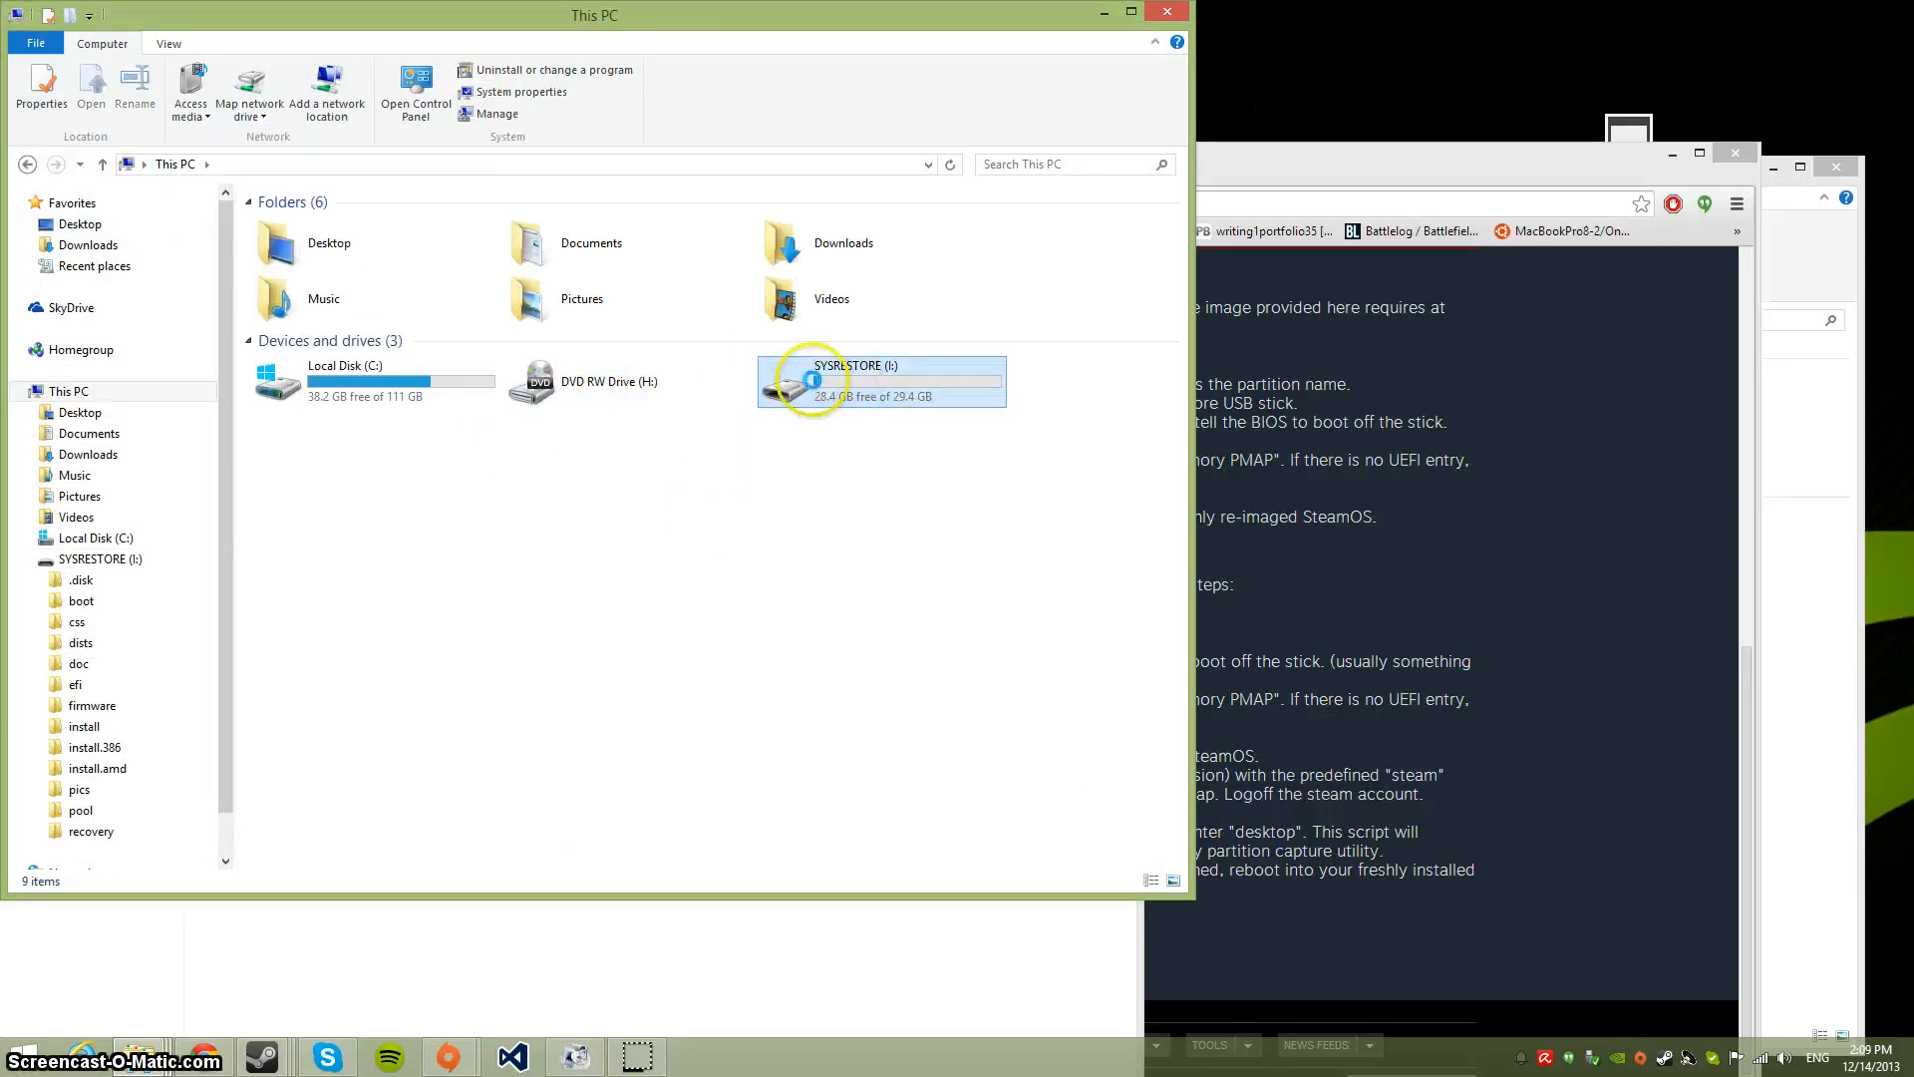
right_click(878, 380)
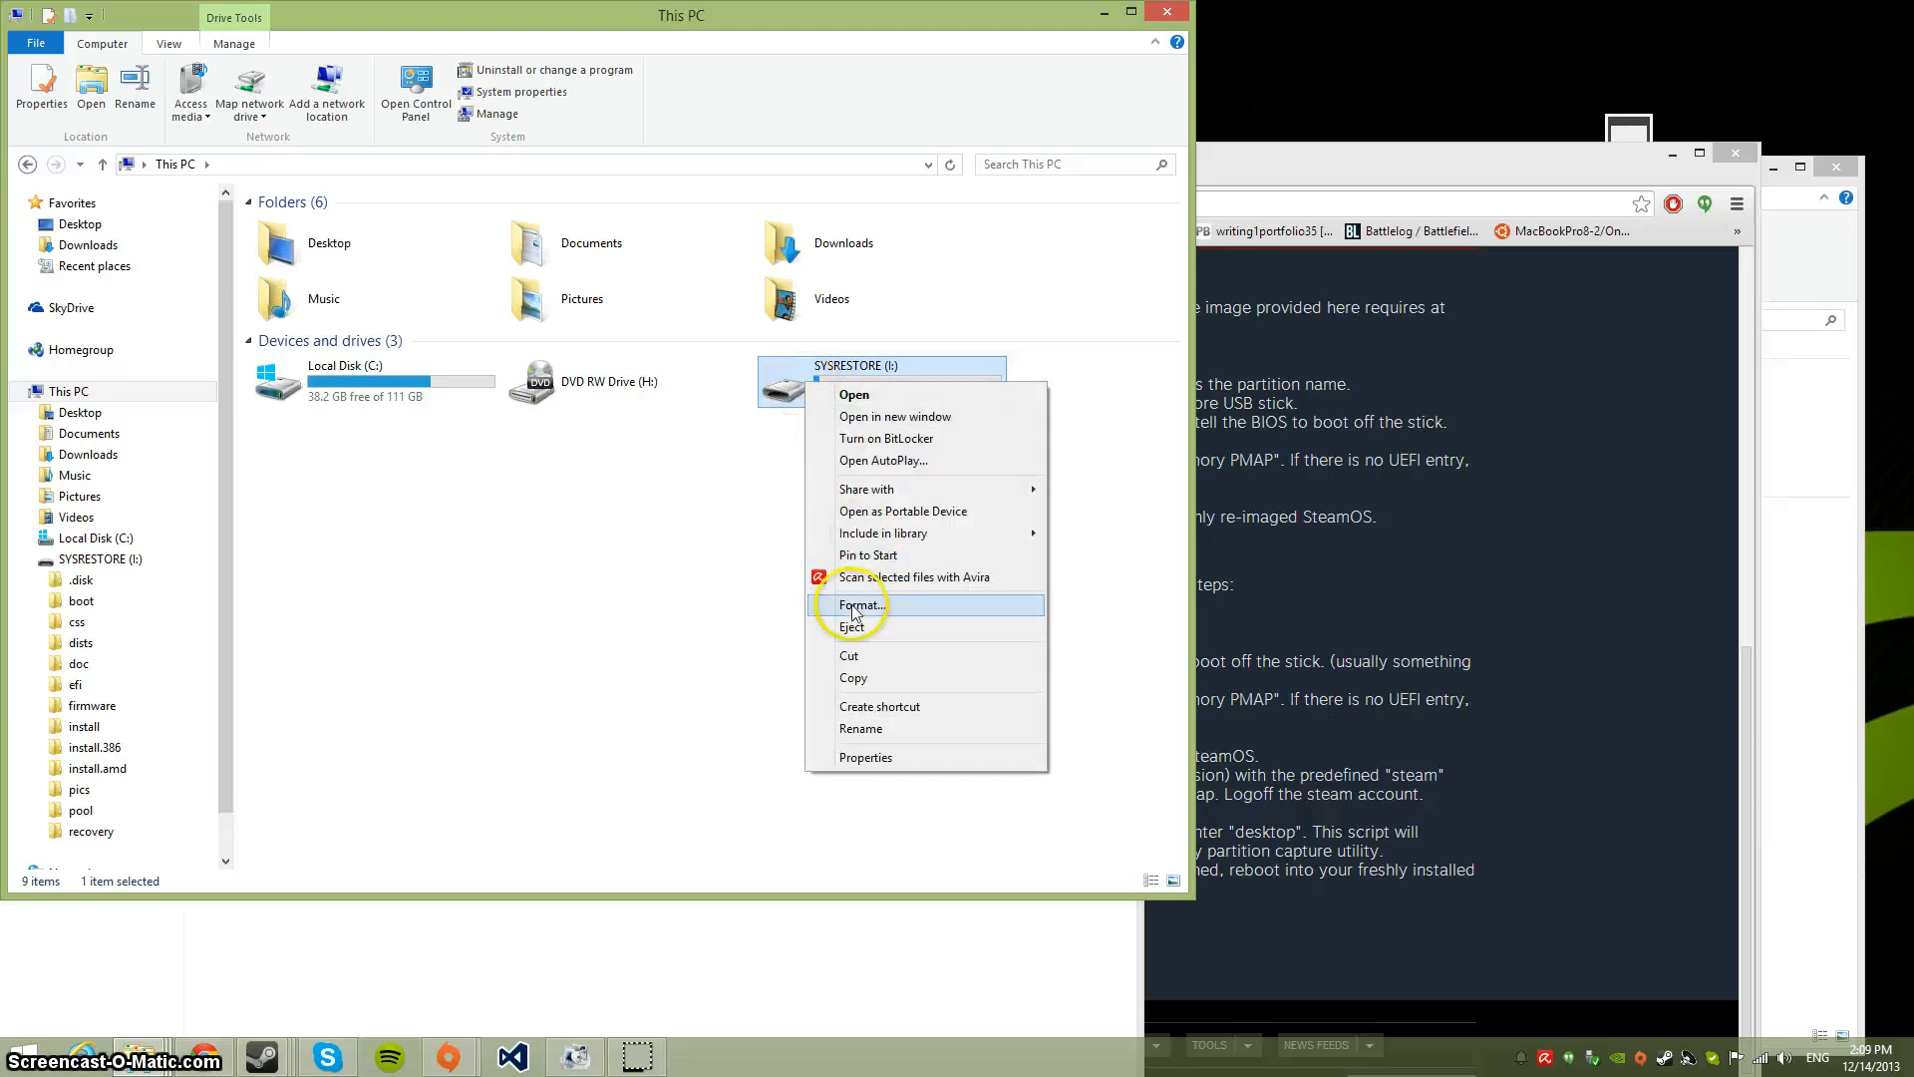
click(860, 605)
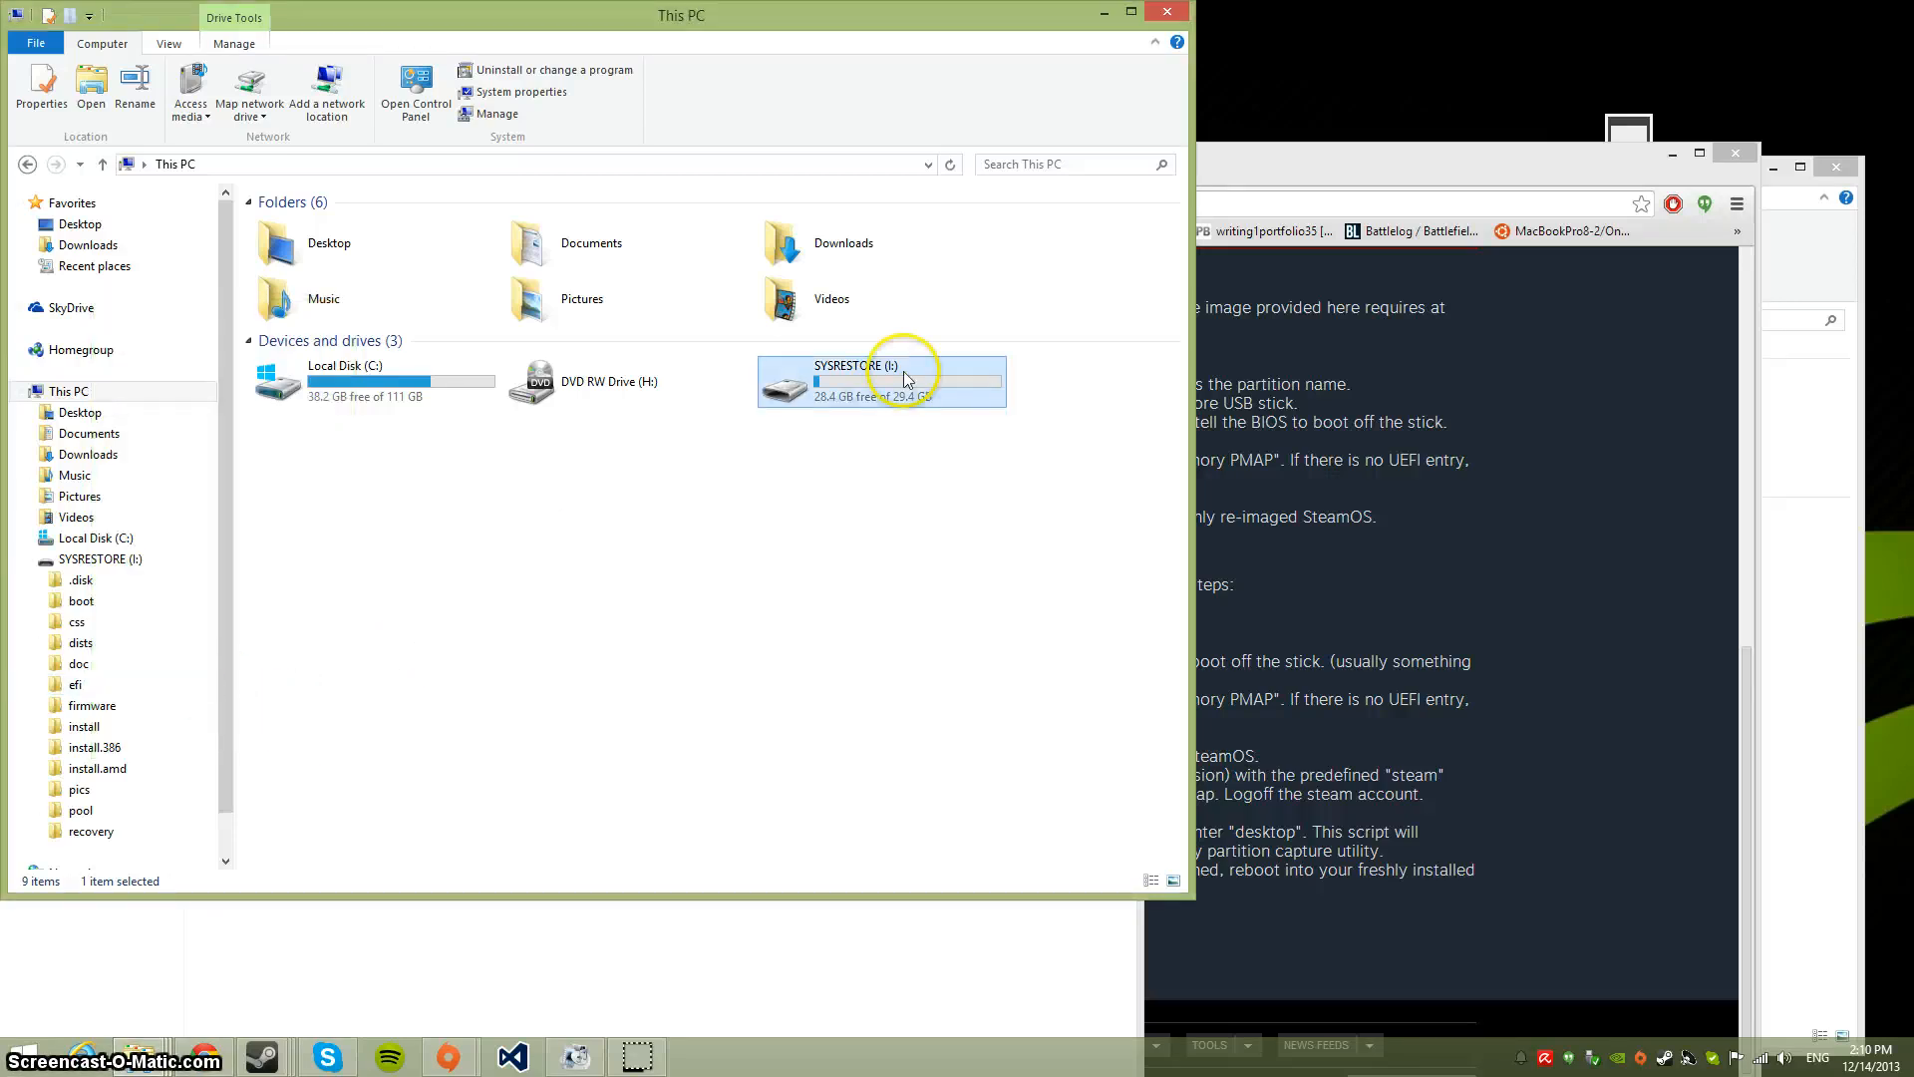
double_click(882, 381)
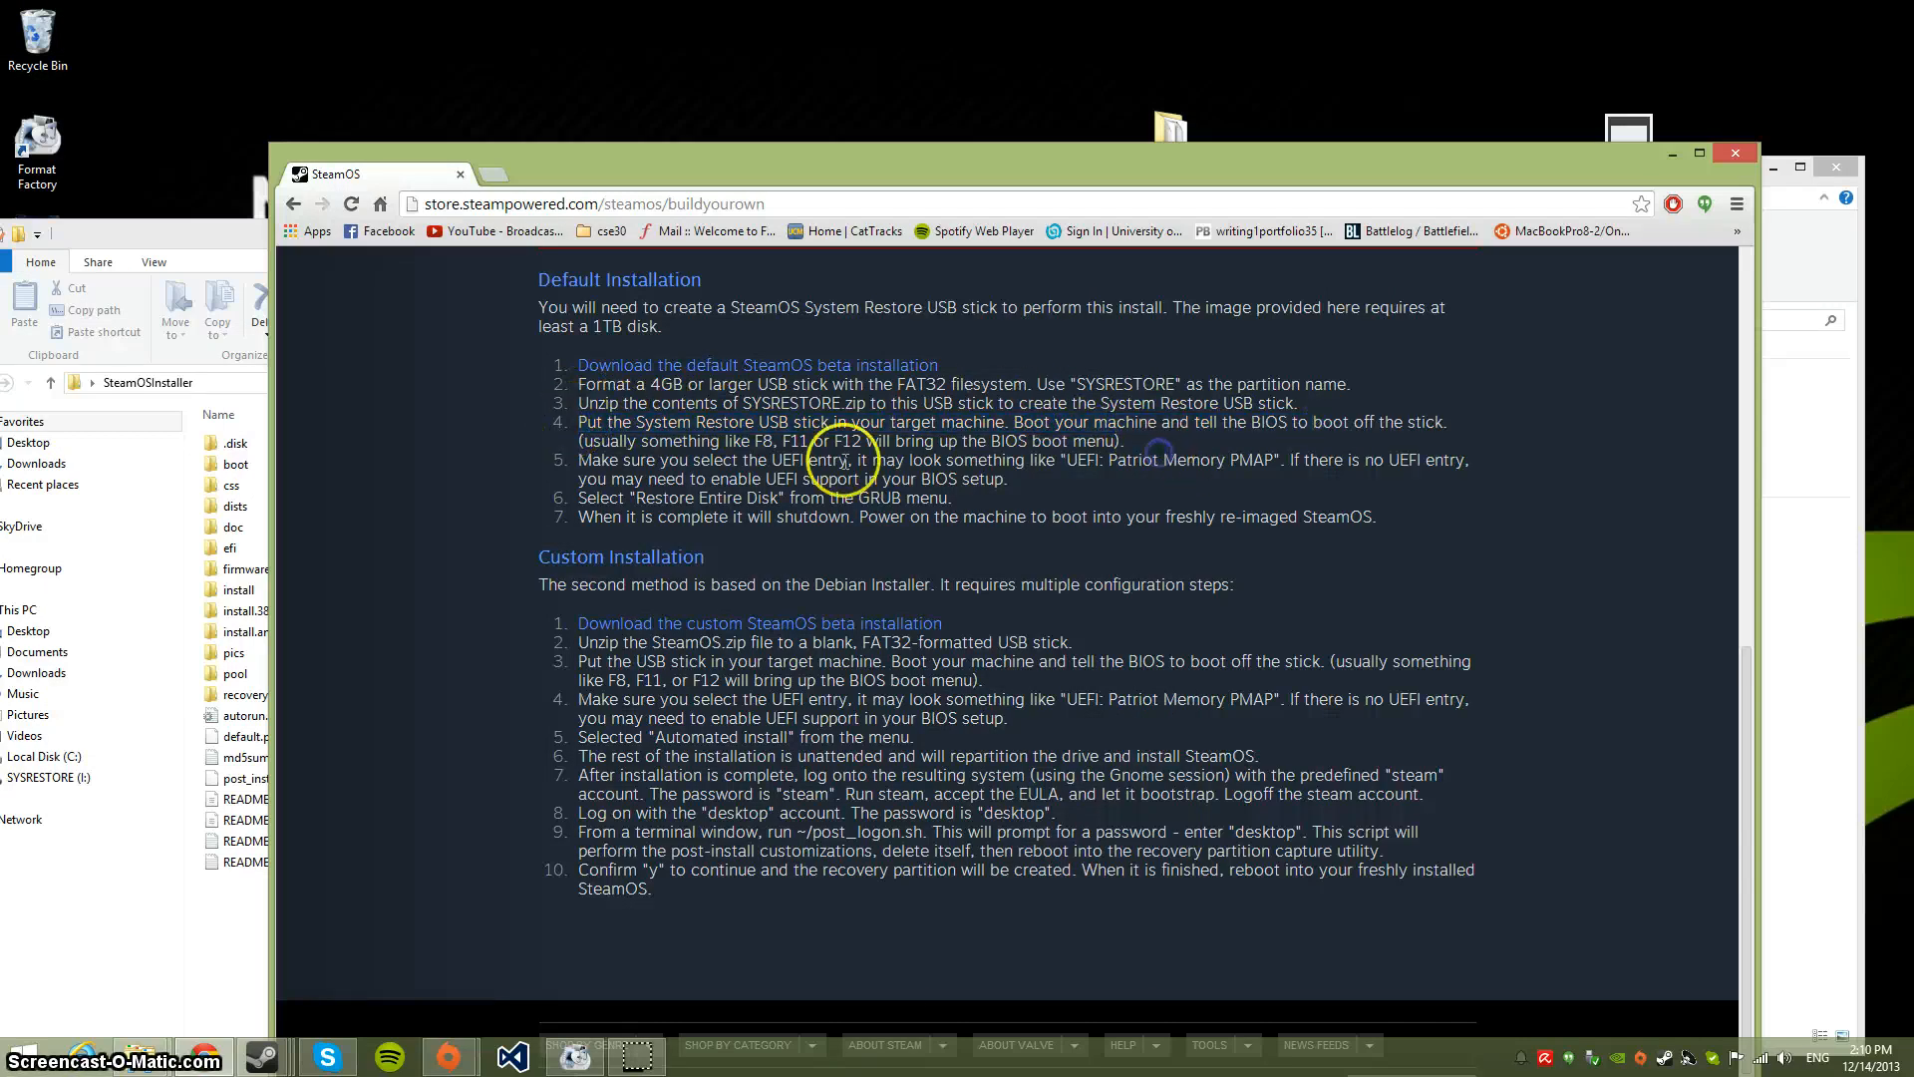
Highlight passages of the installation text and scroll to the page footer
drag(732, 441, 854, 441)
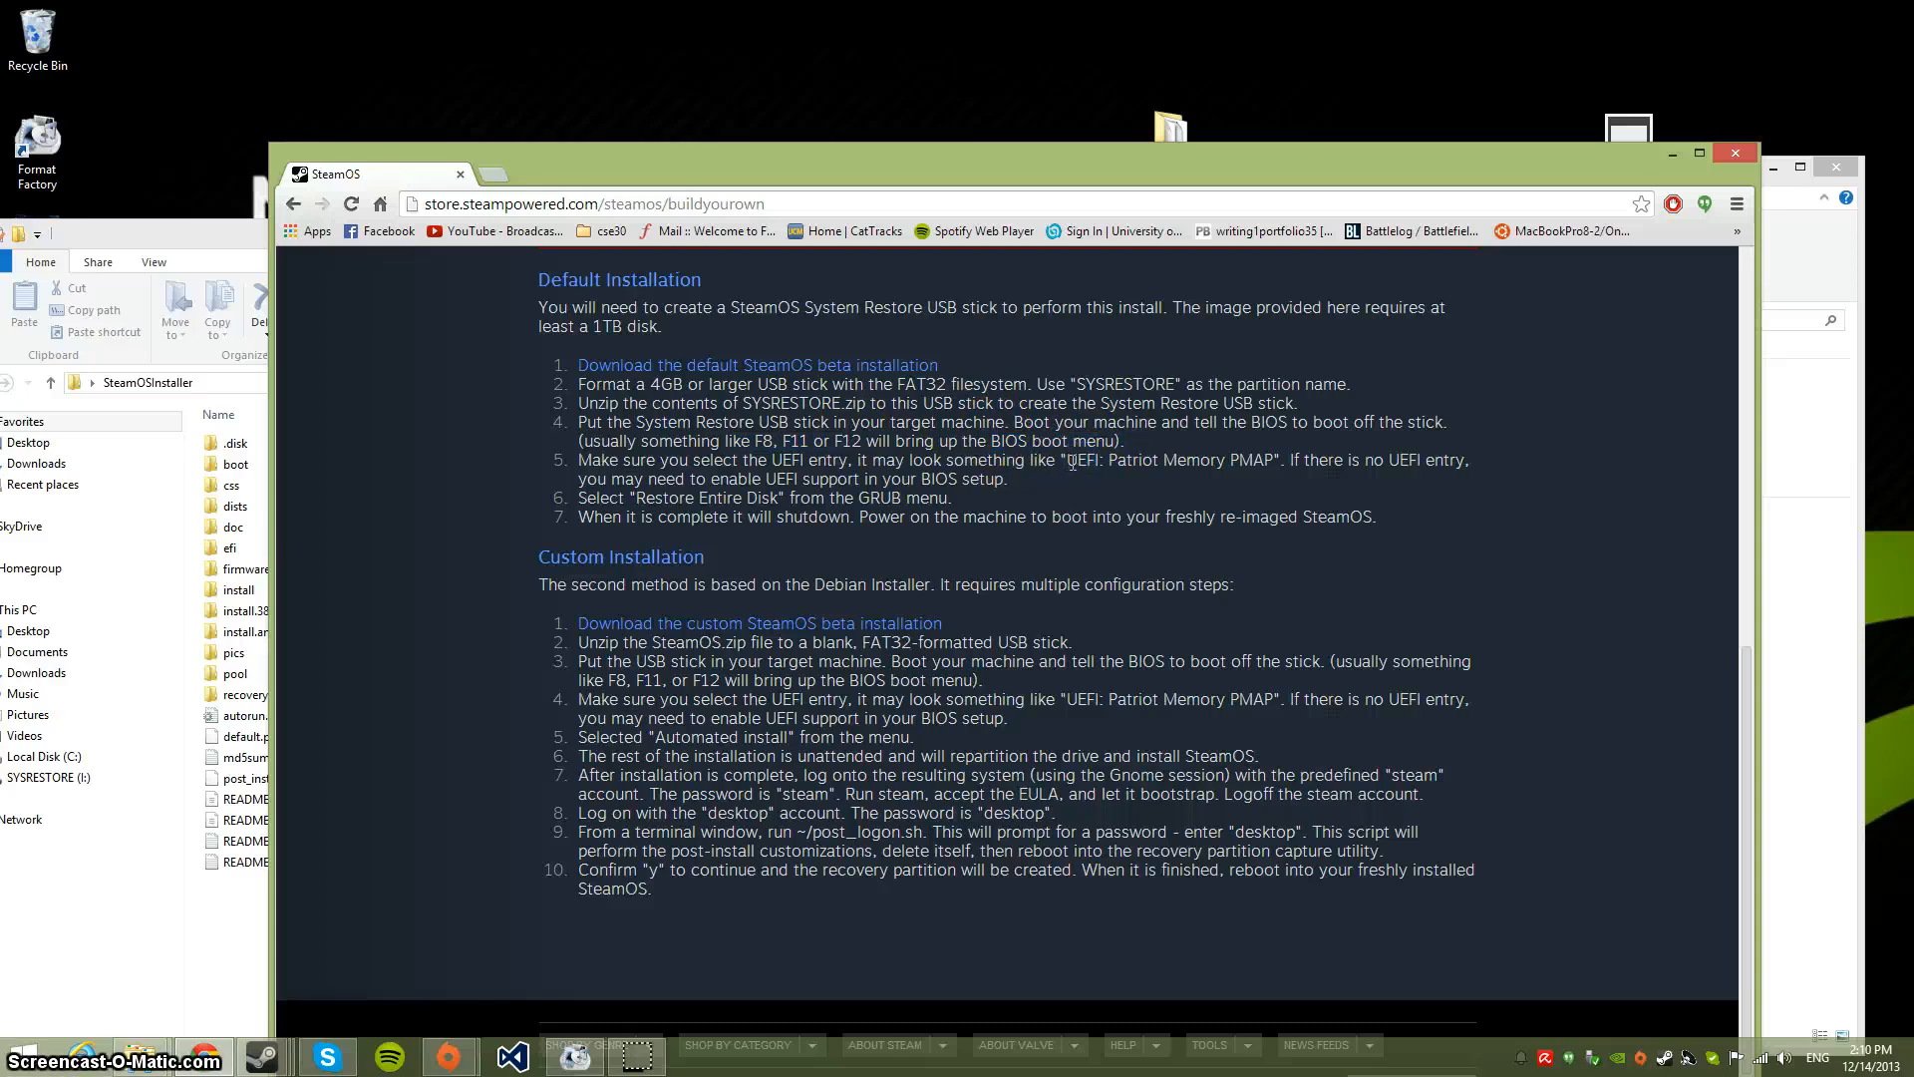
drag(1068, 461, 1269, 460)
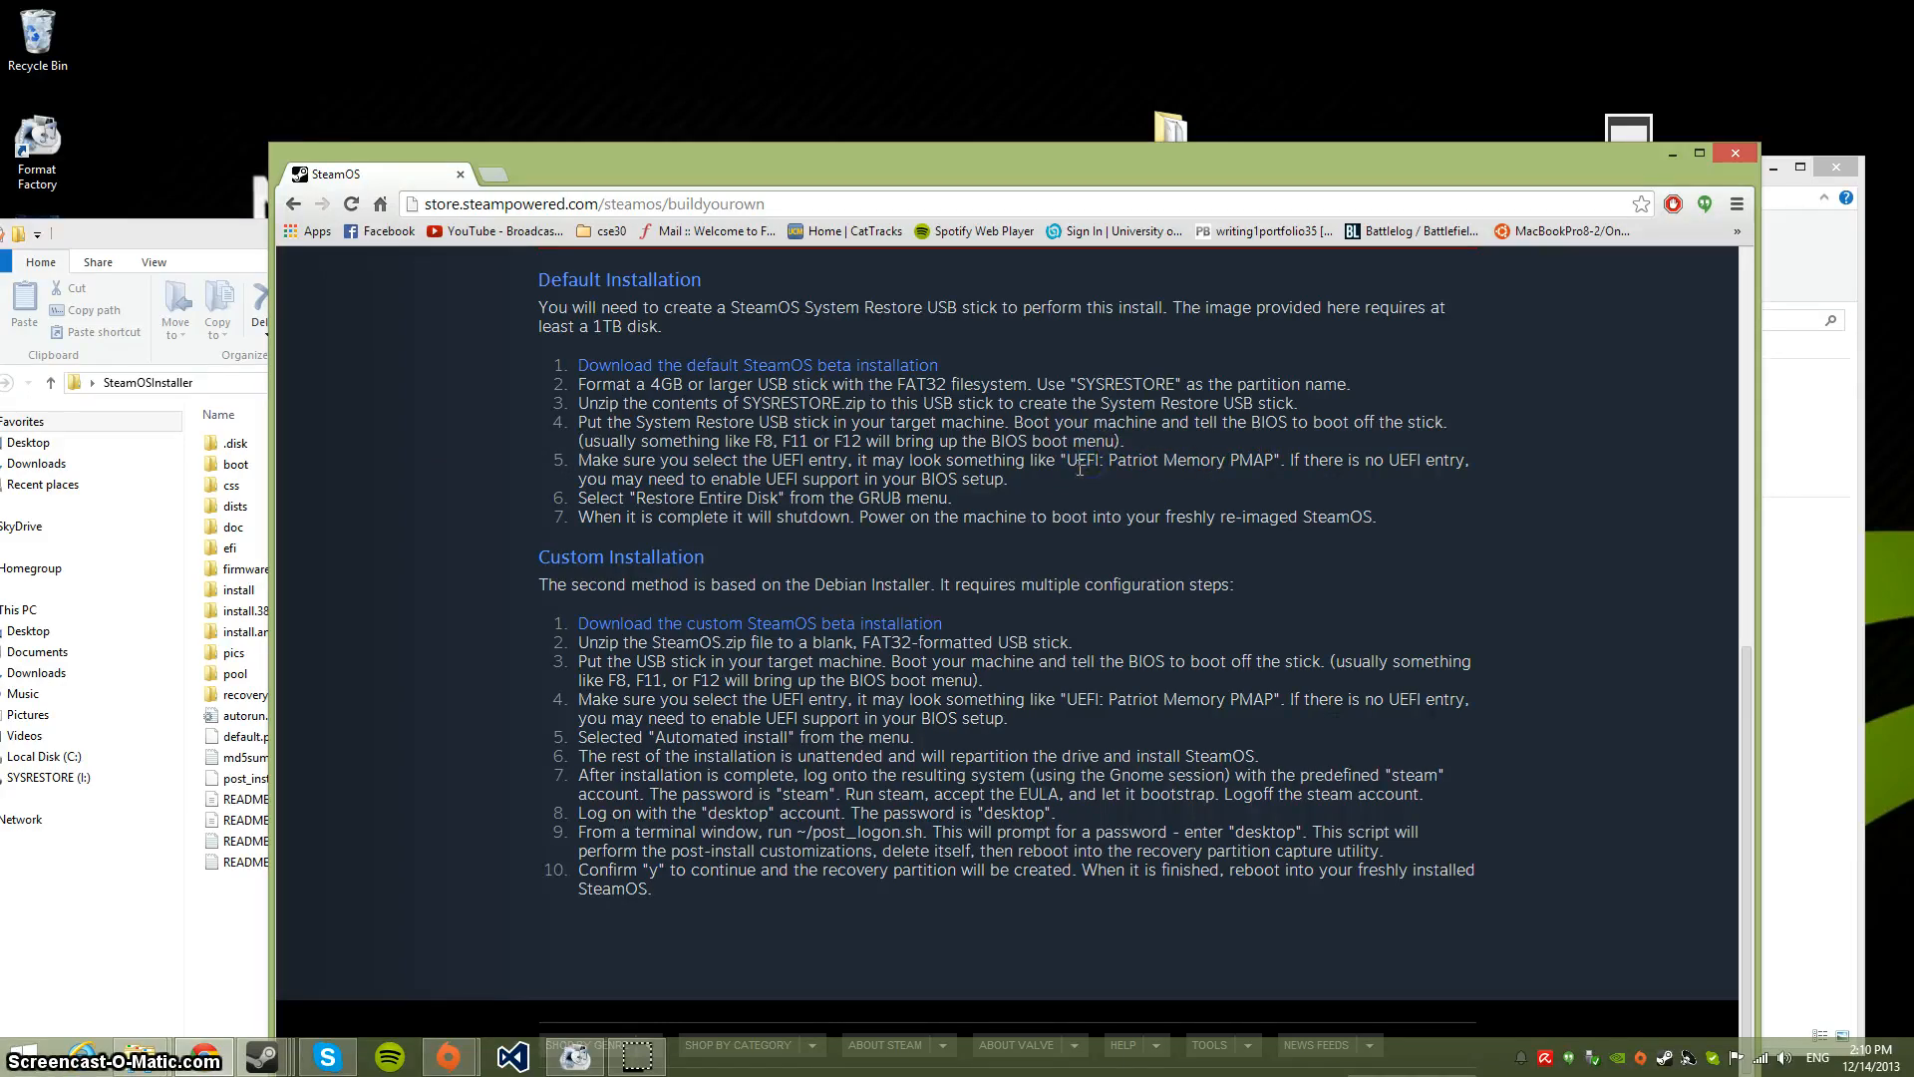
scroll(down, 3)
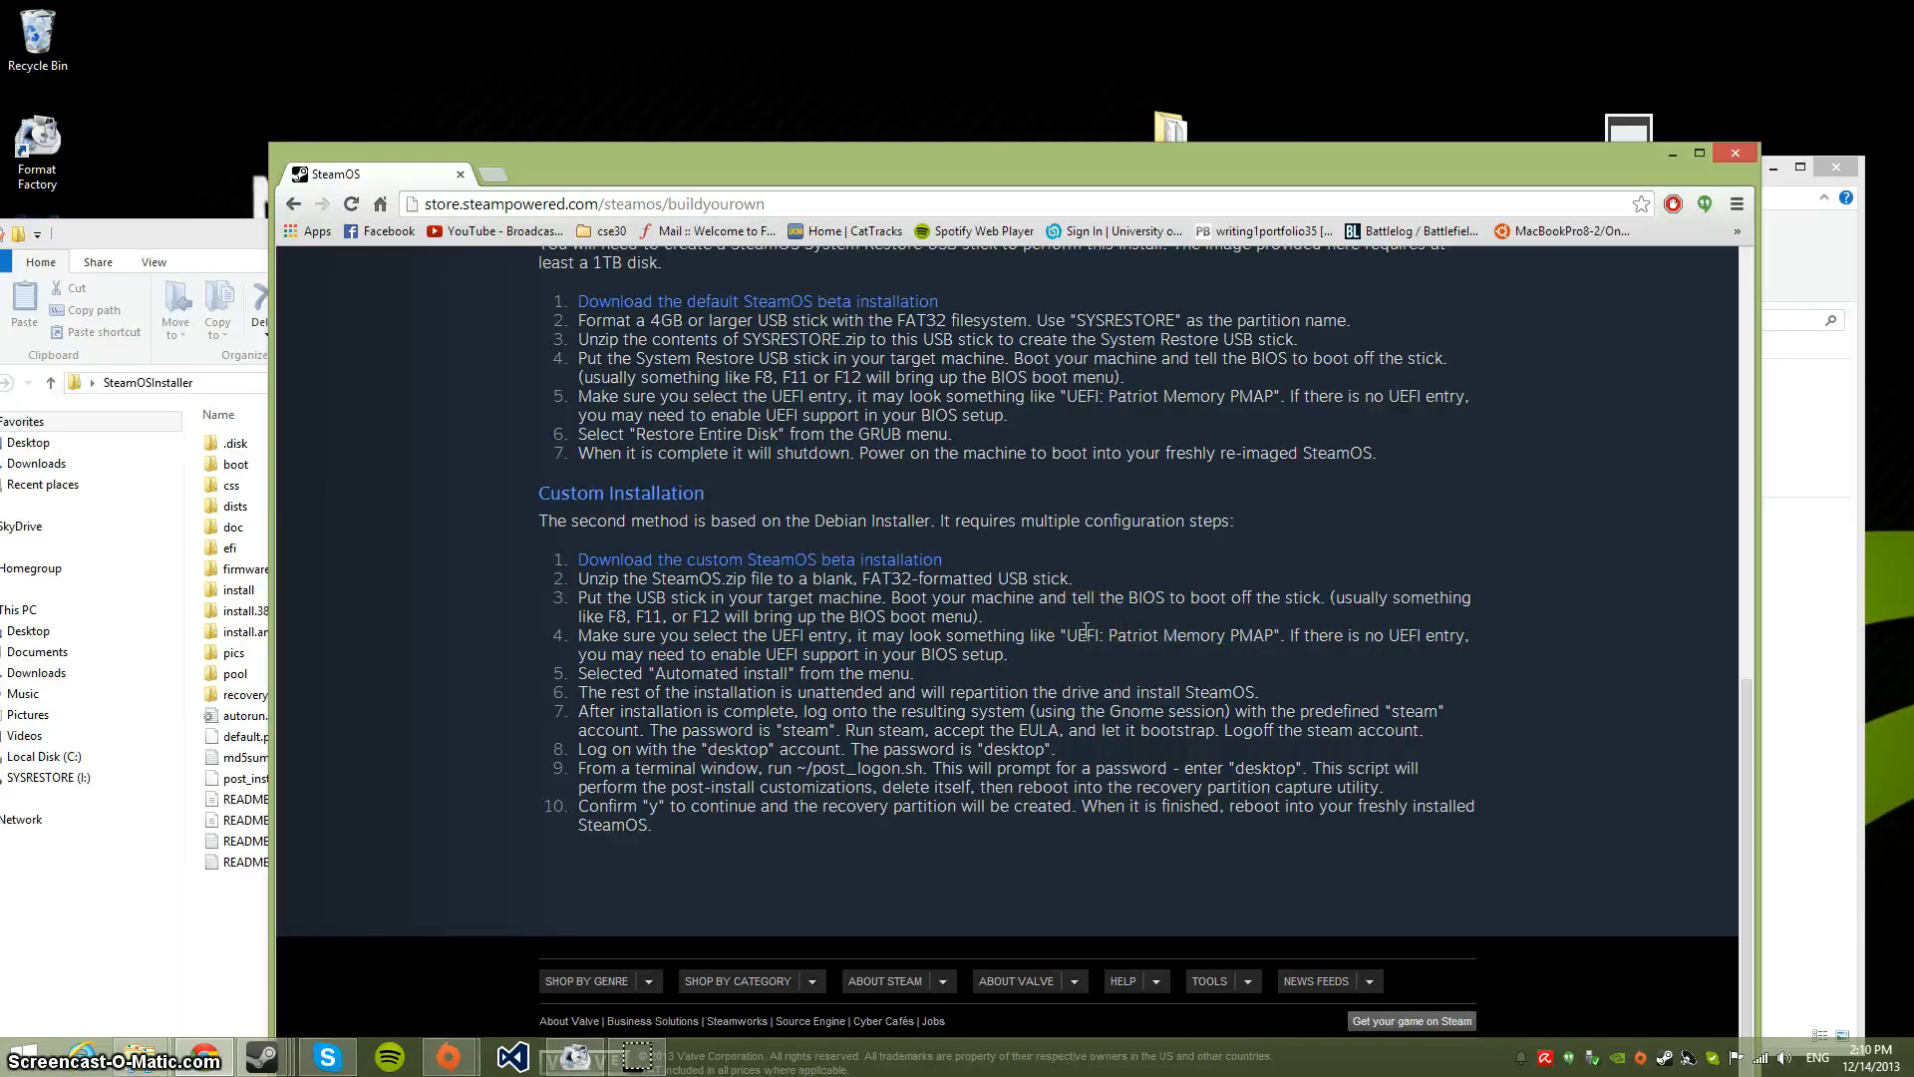
double_click(1119, 629)
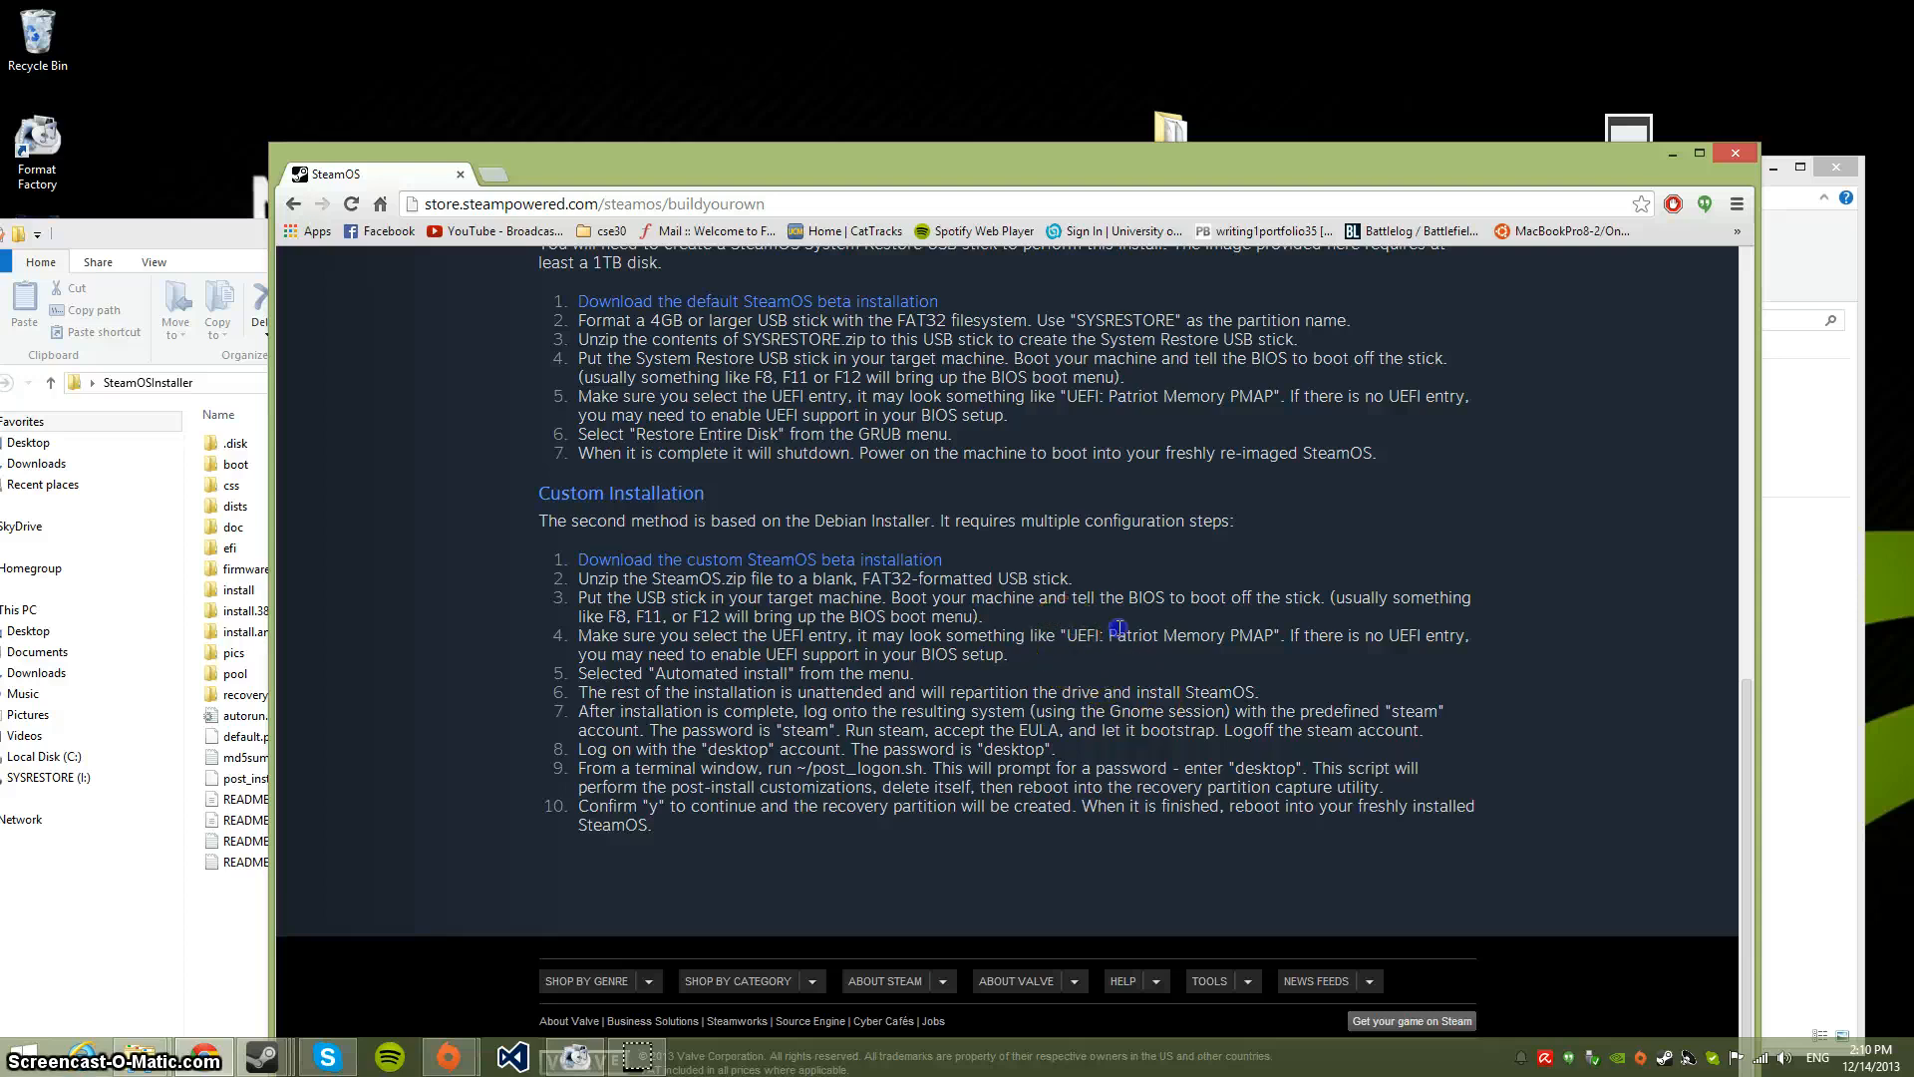
mouse_move(761, 714)
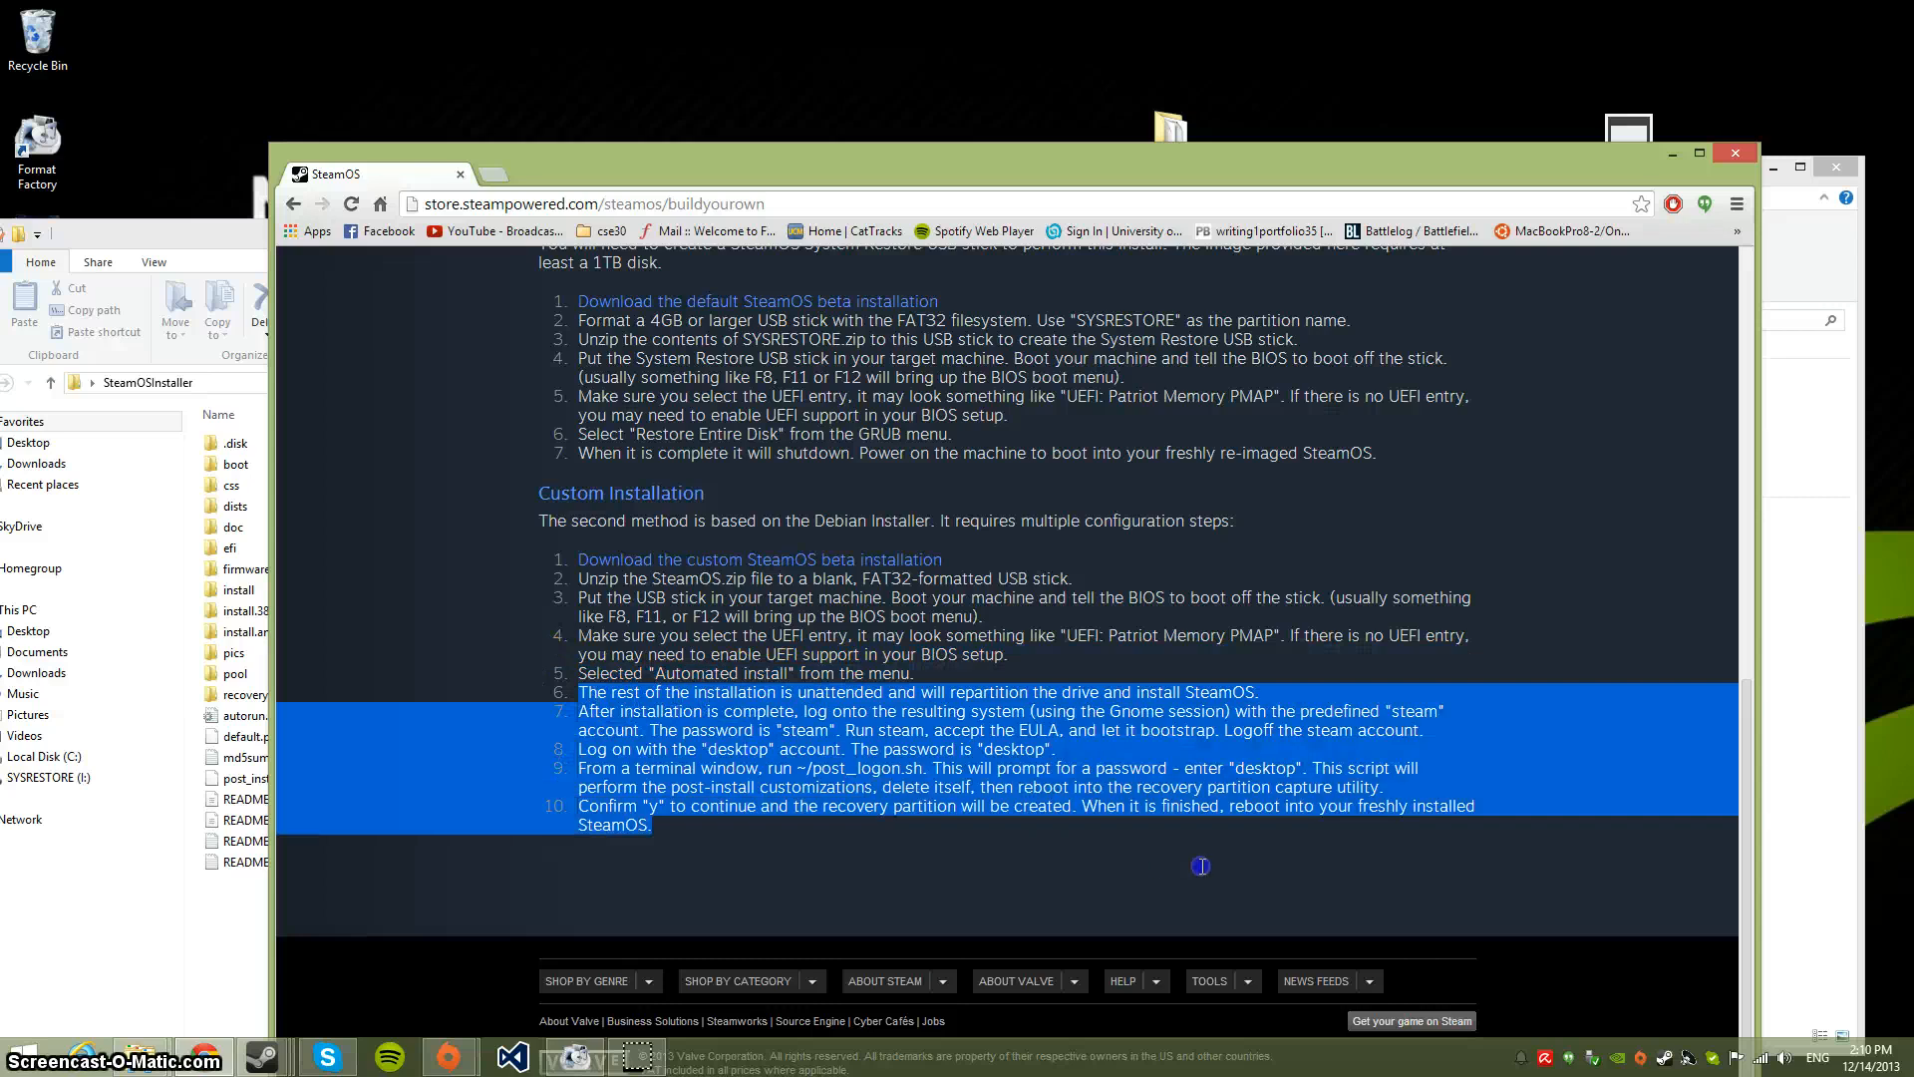
click(796, 730)
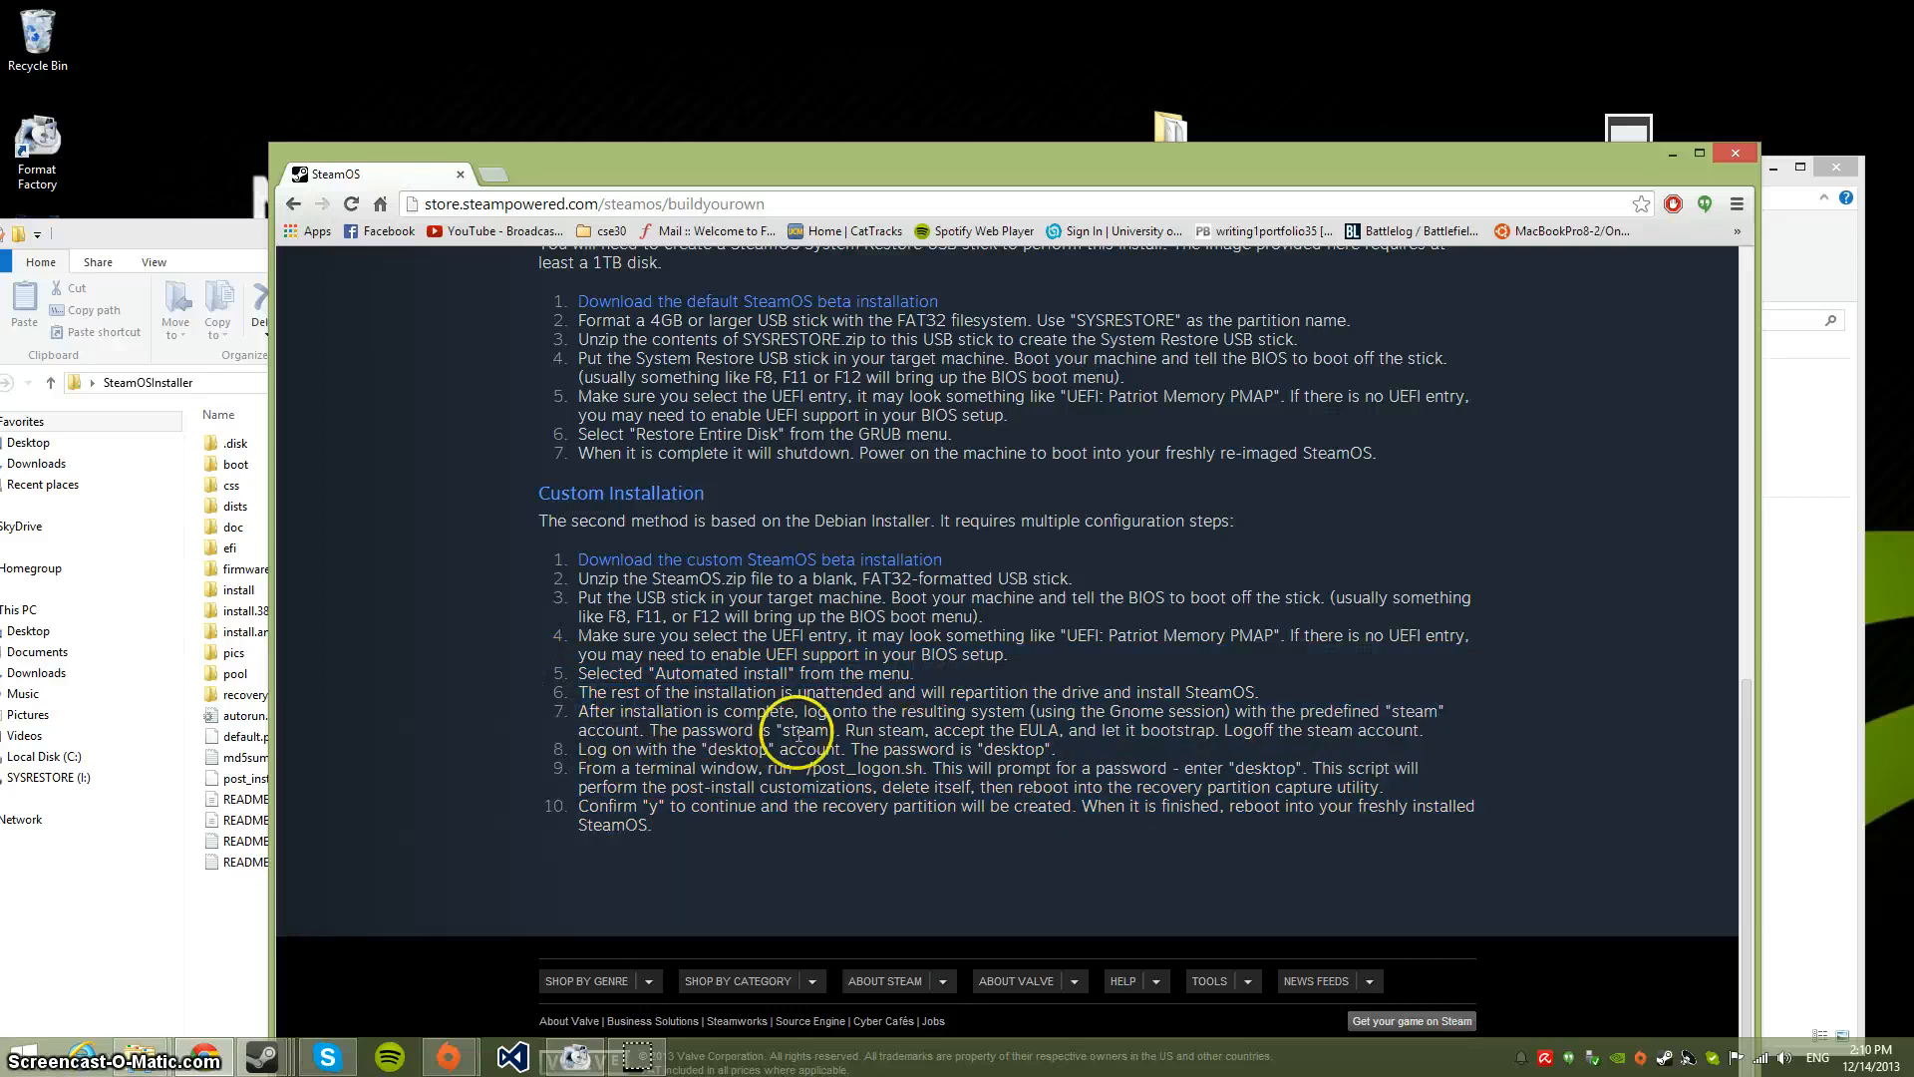
drag(577, 710, 806, 711)
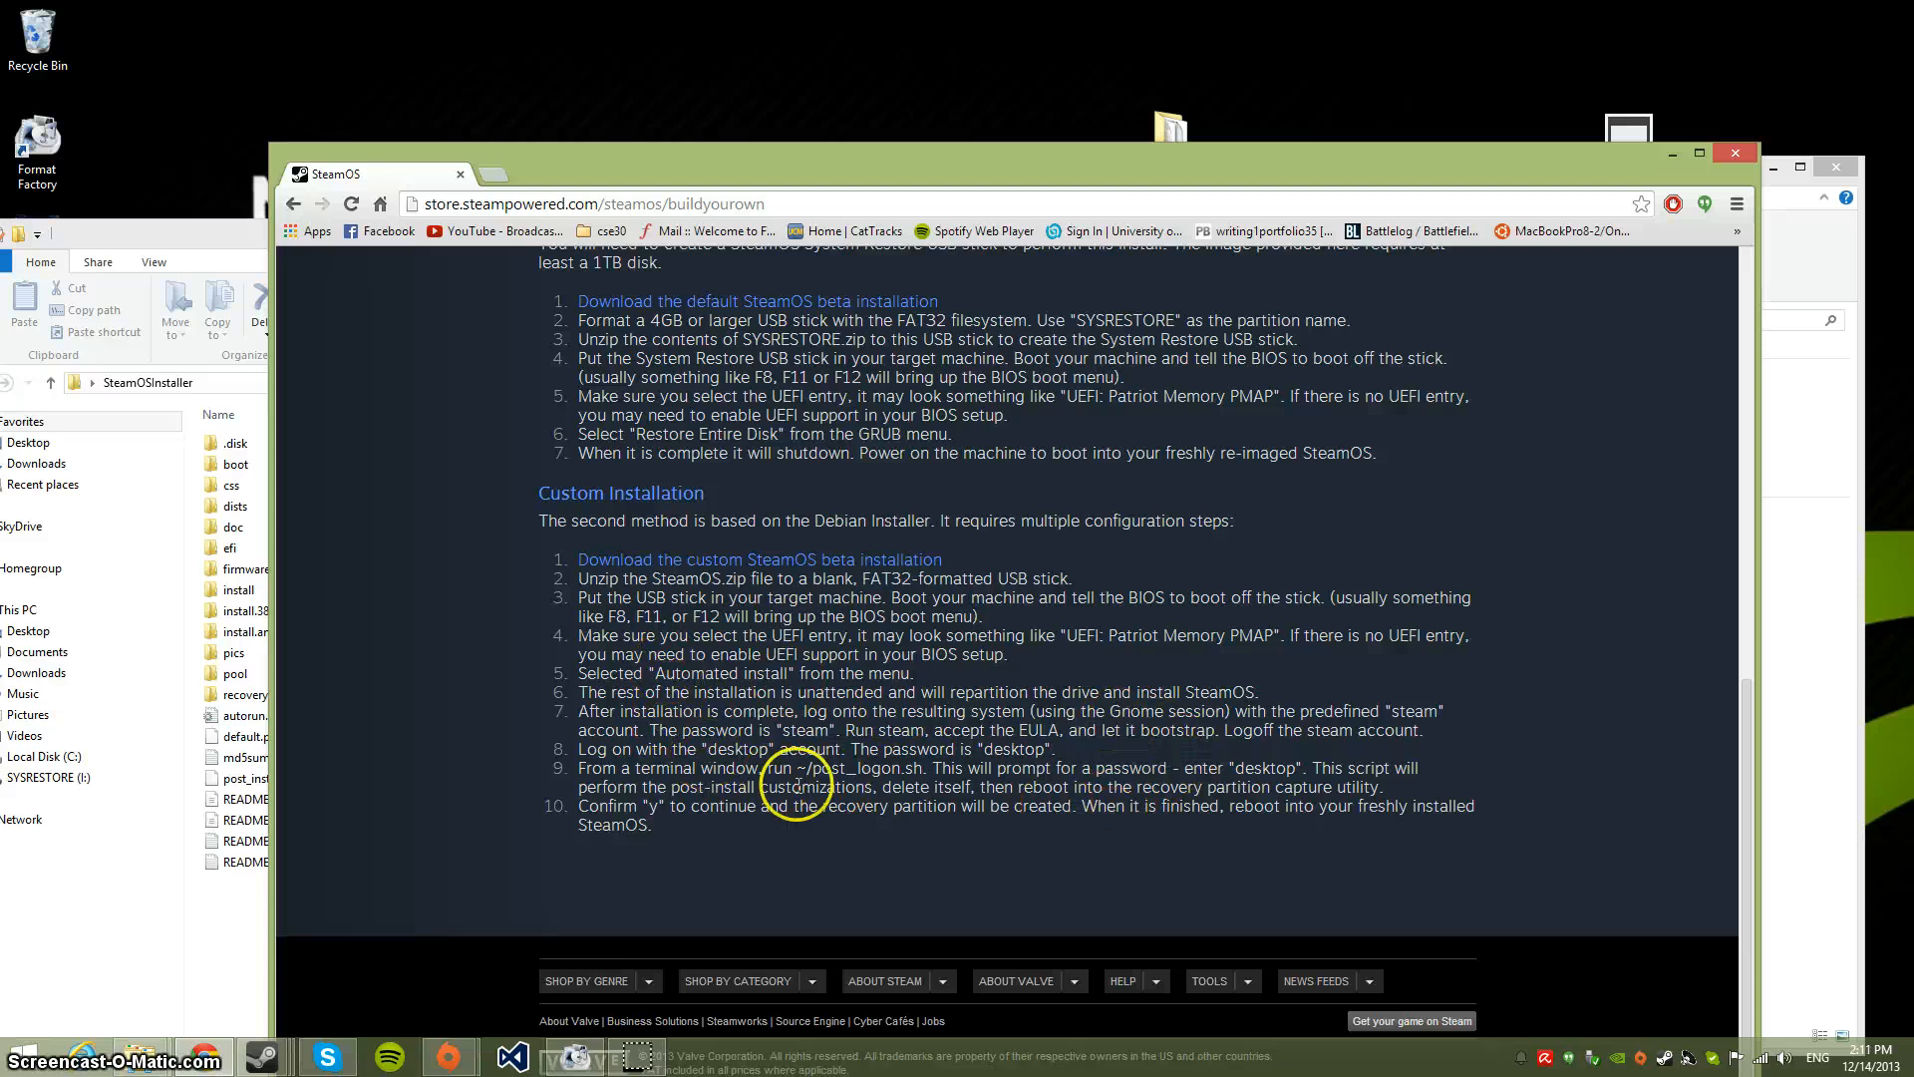
mouse_move(692, 748)
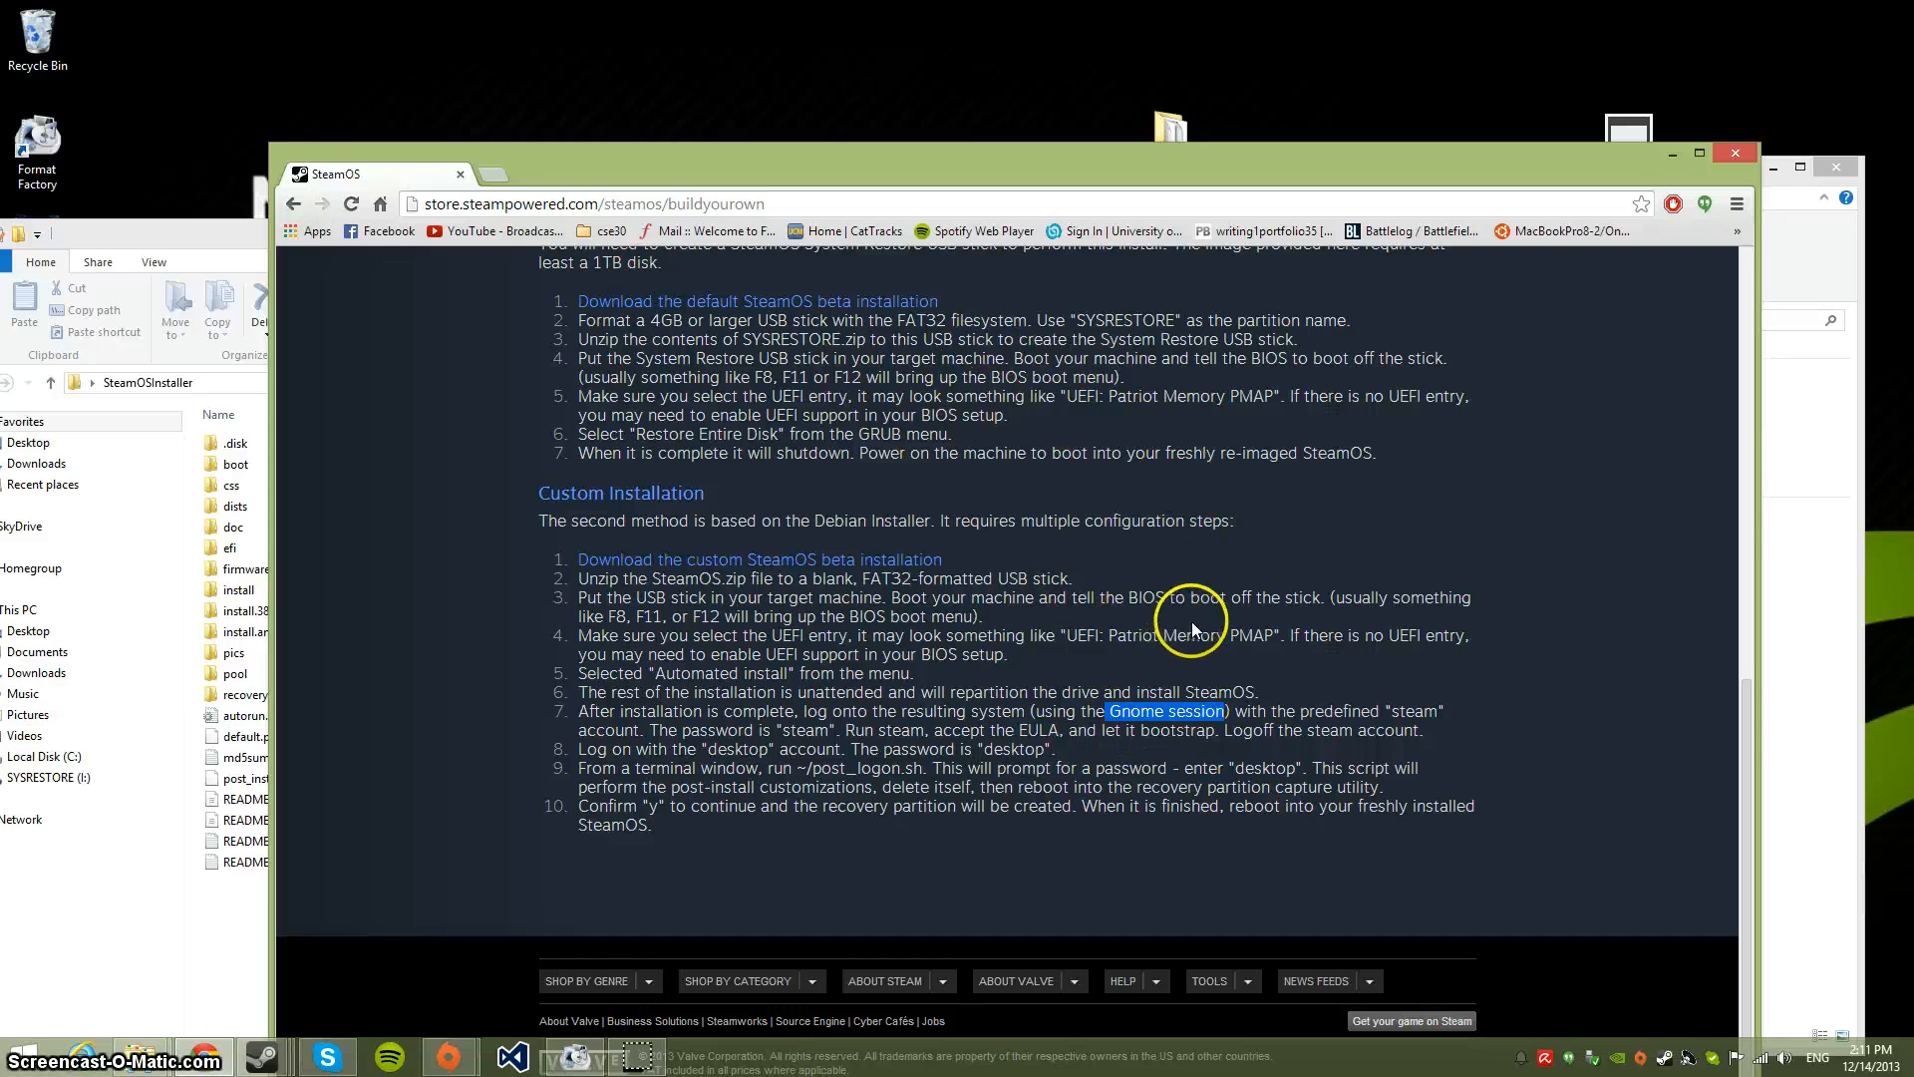
mouse_move(1096, 571)
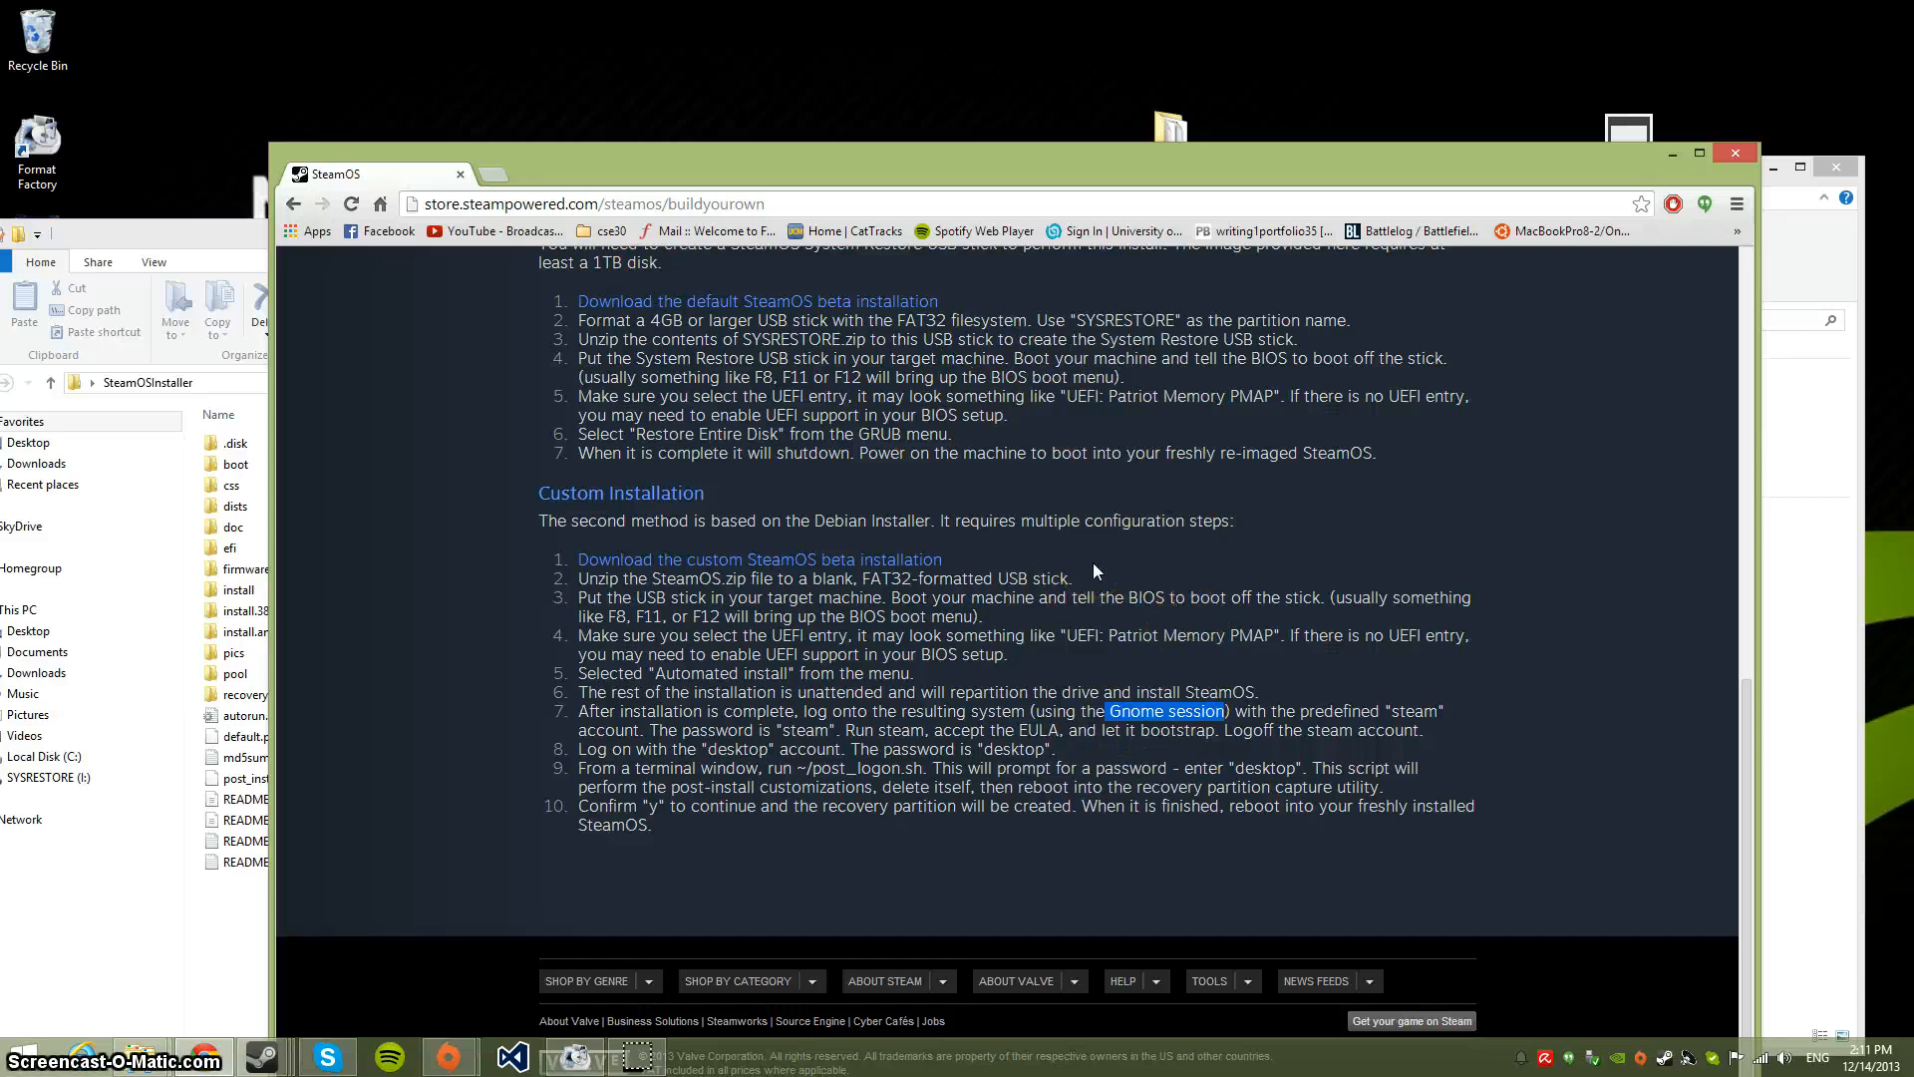
mouse_move(1116, 837)
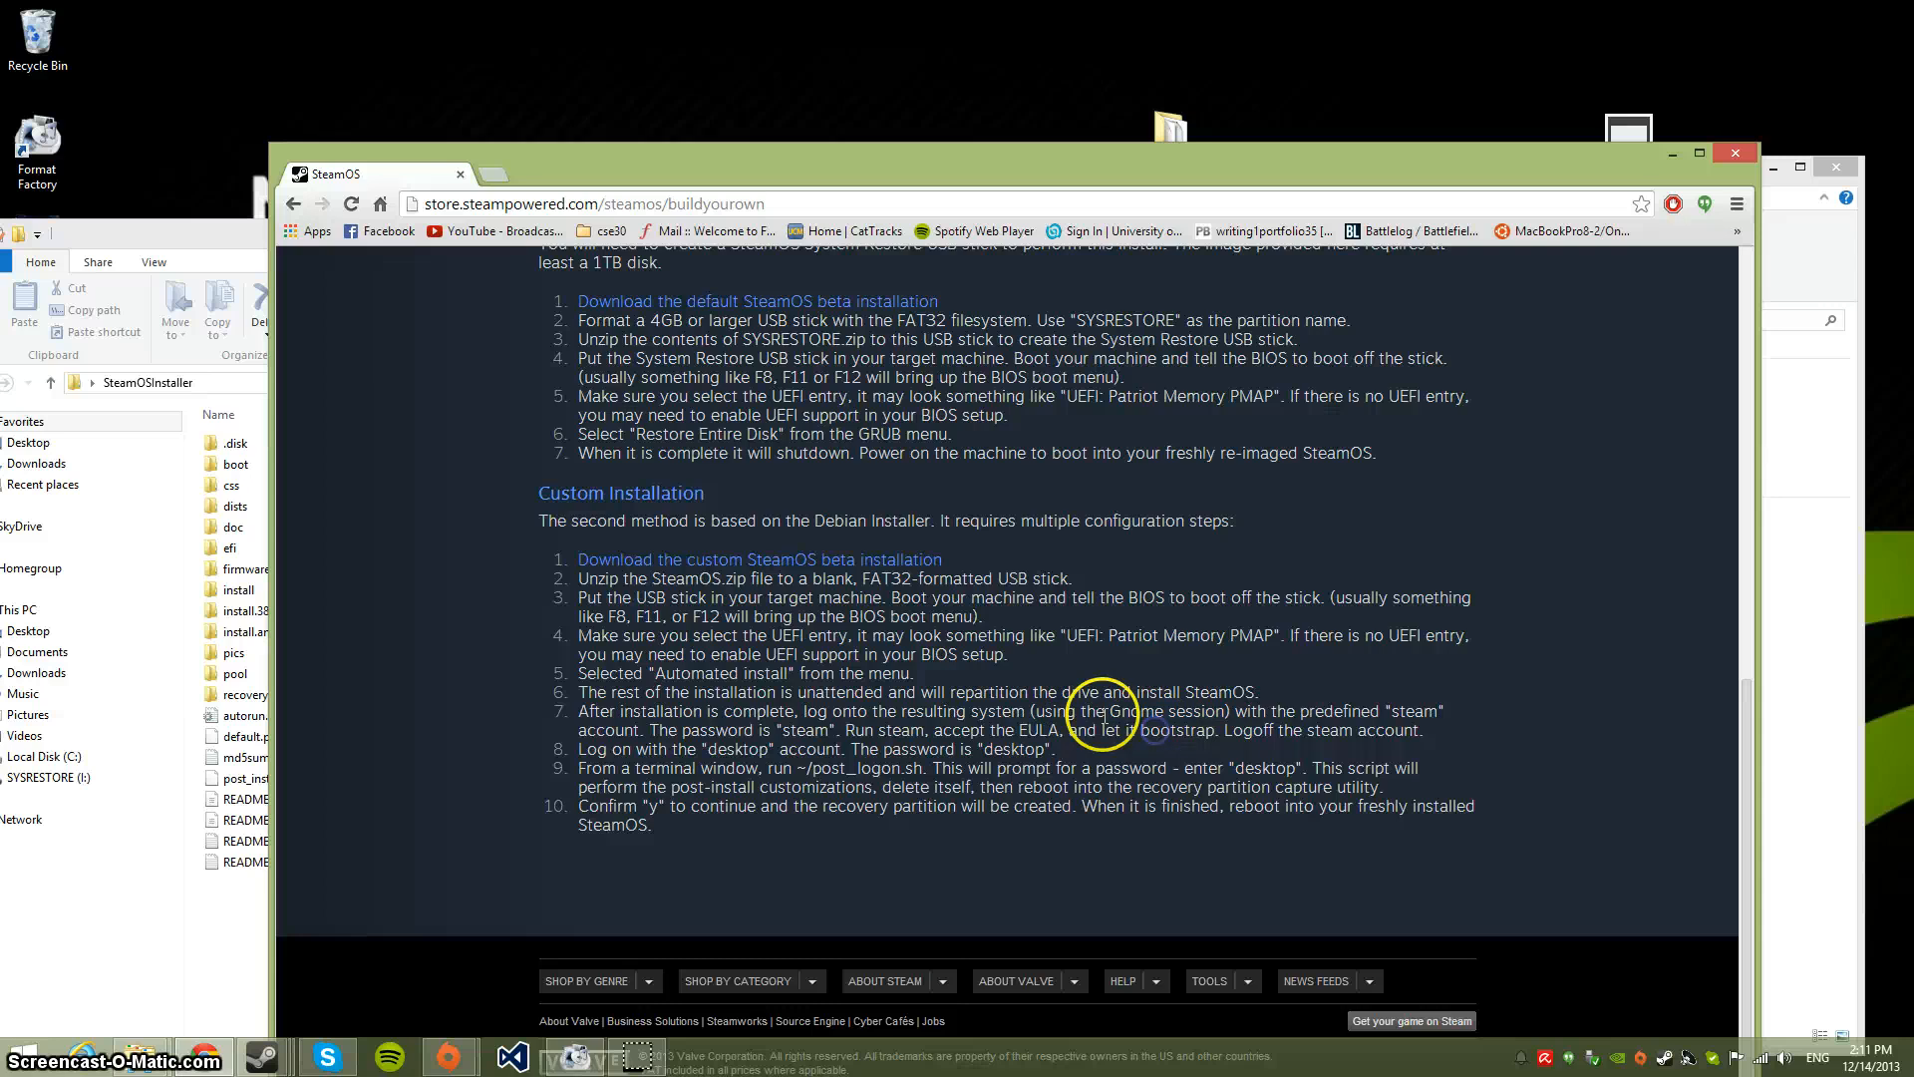
double_click(1195, 711)
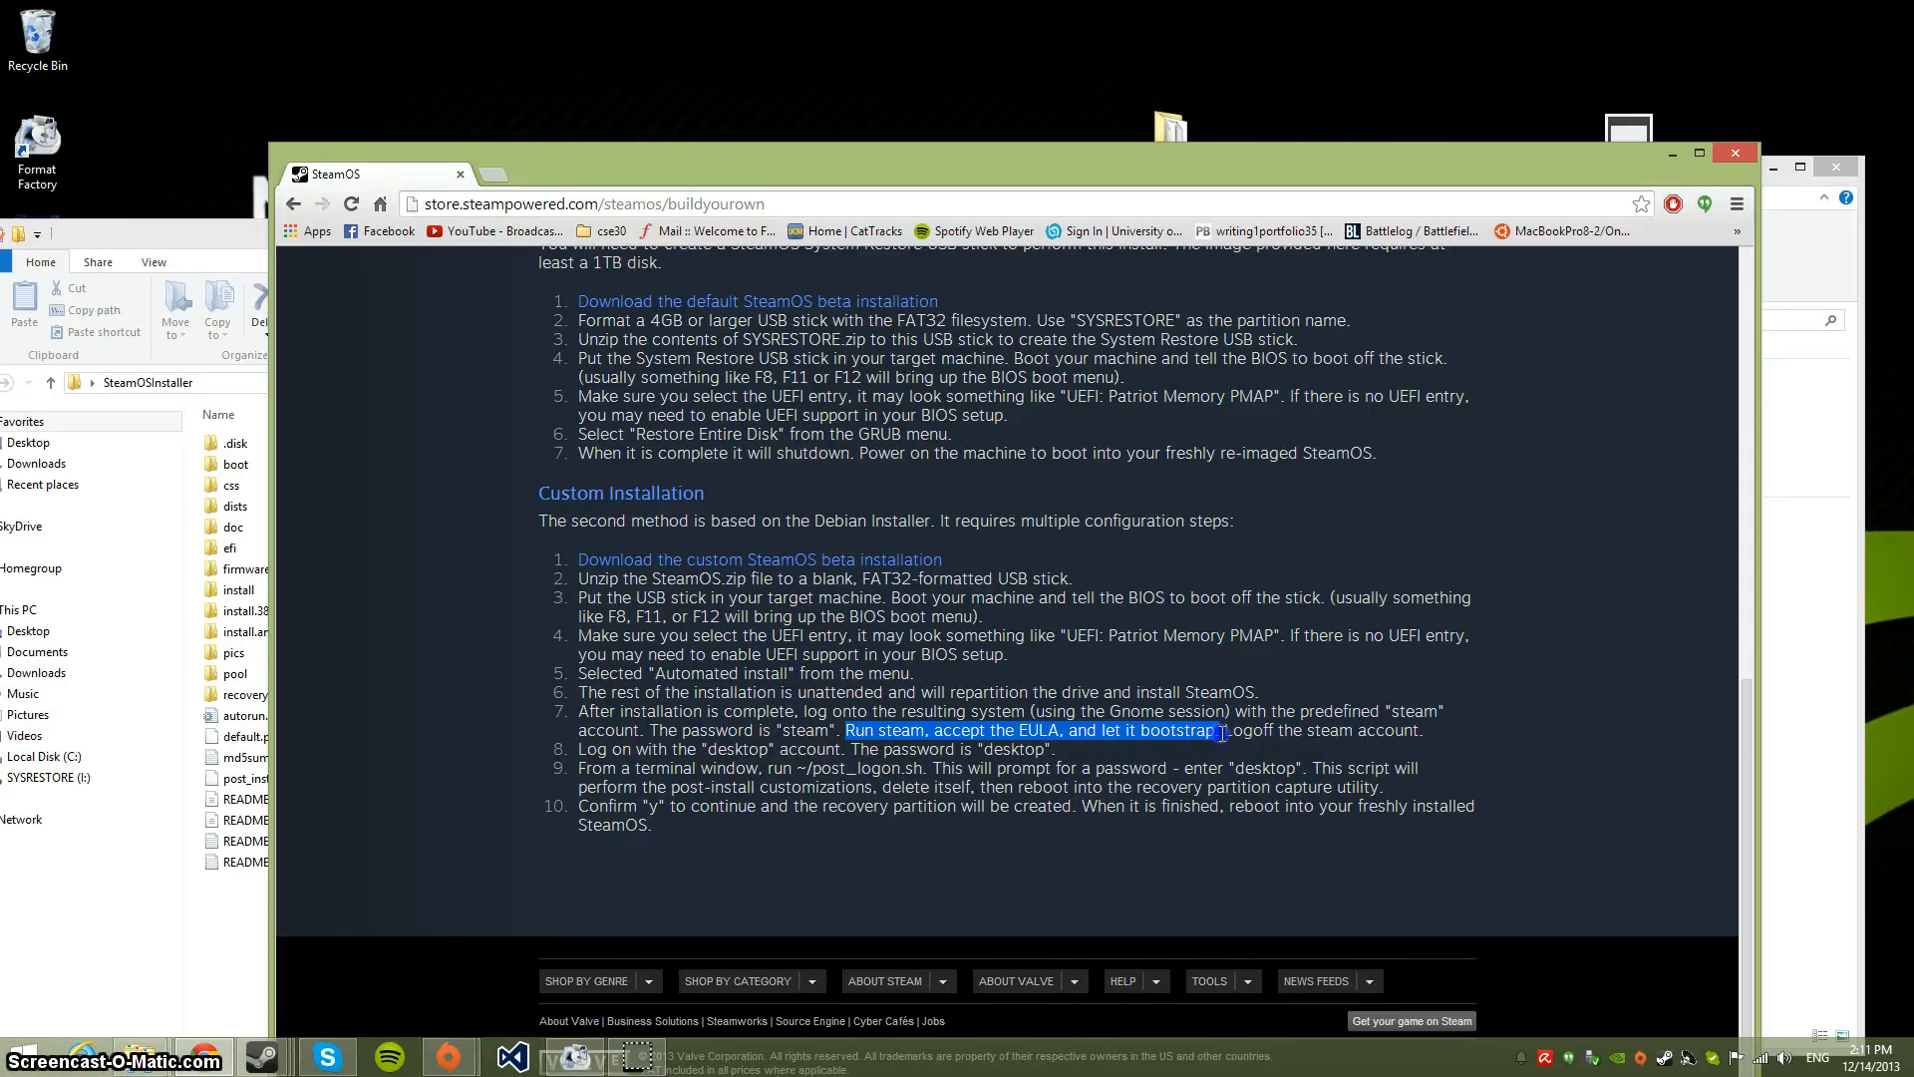
click(1171, 770)
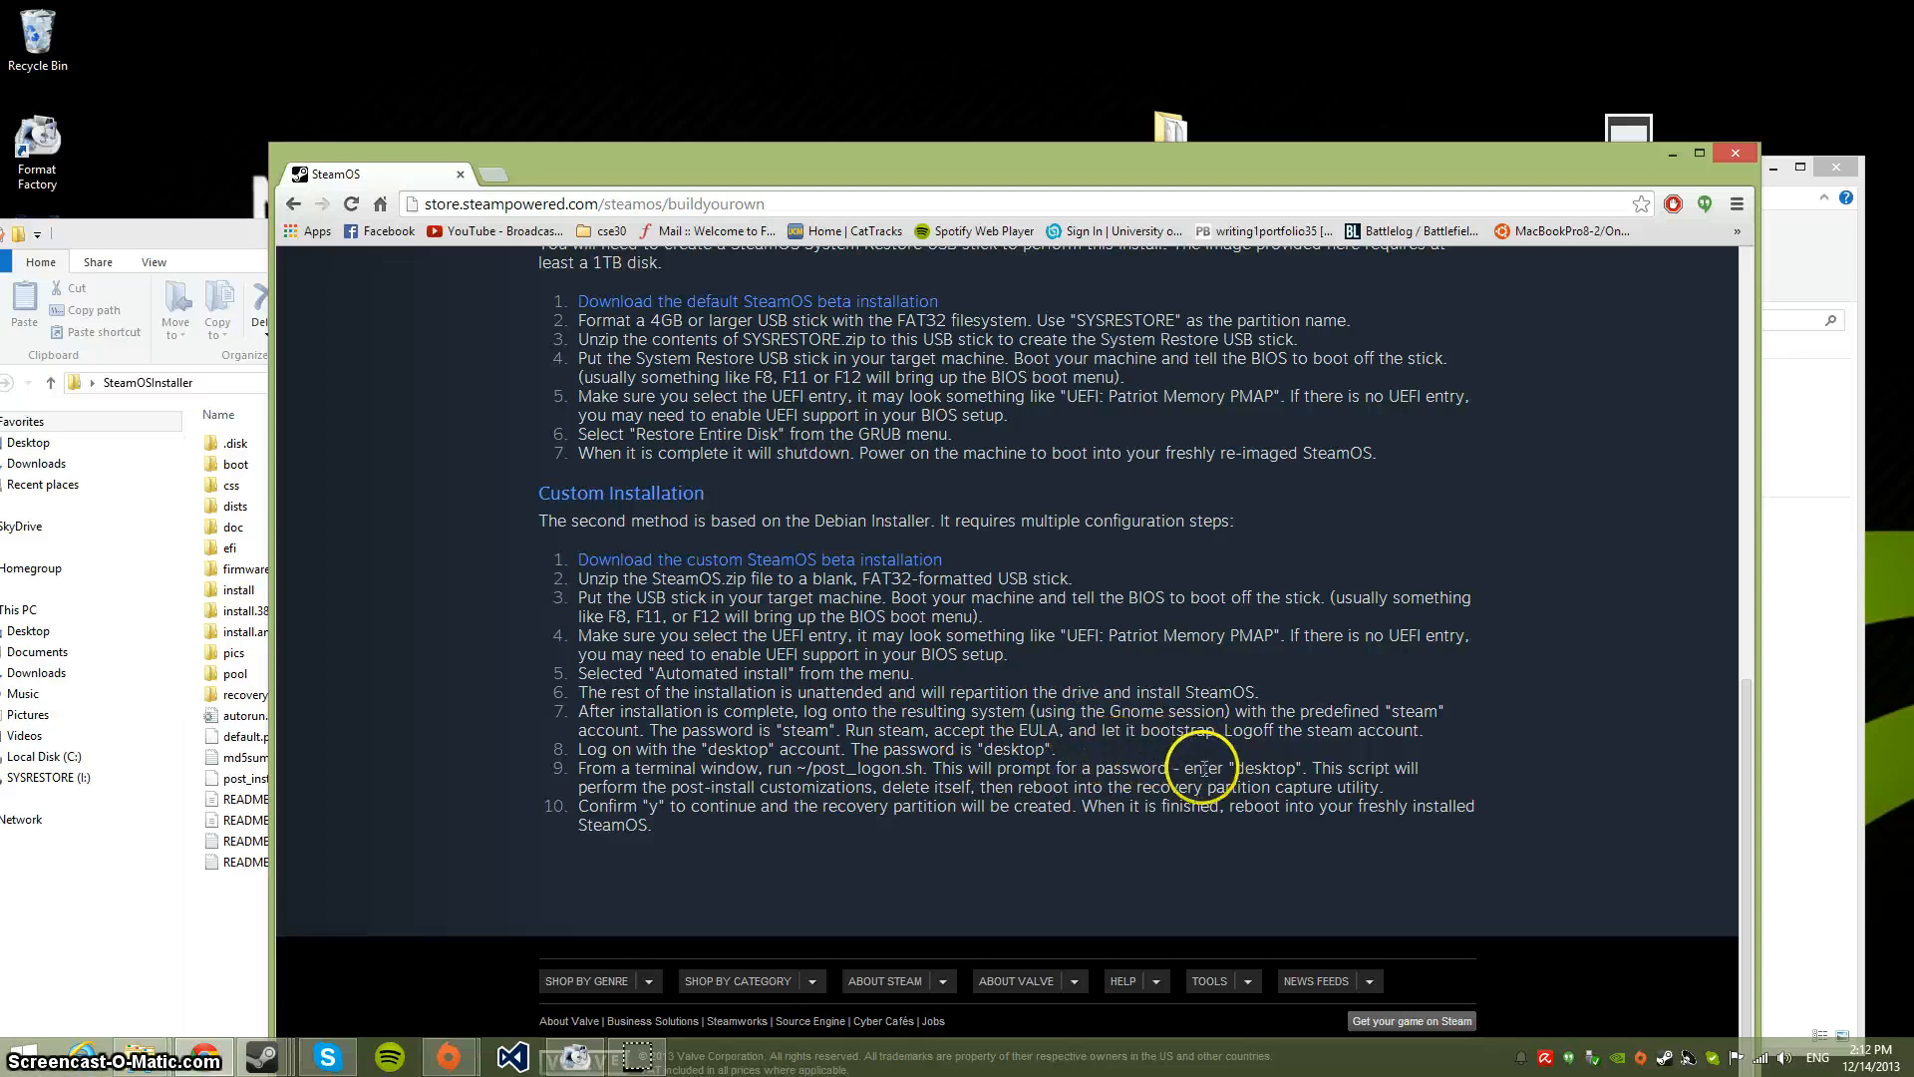
mouse_move(1208, 749)
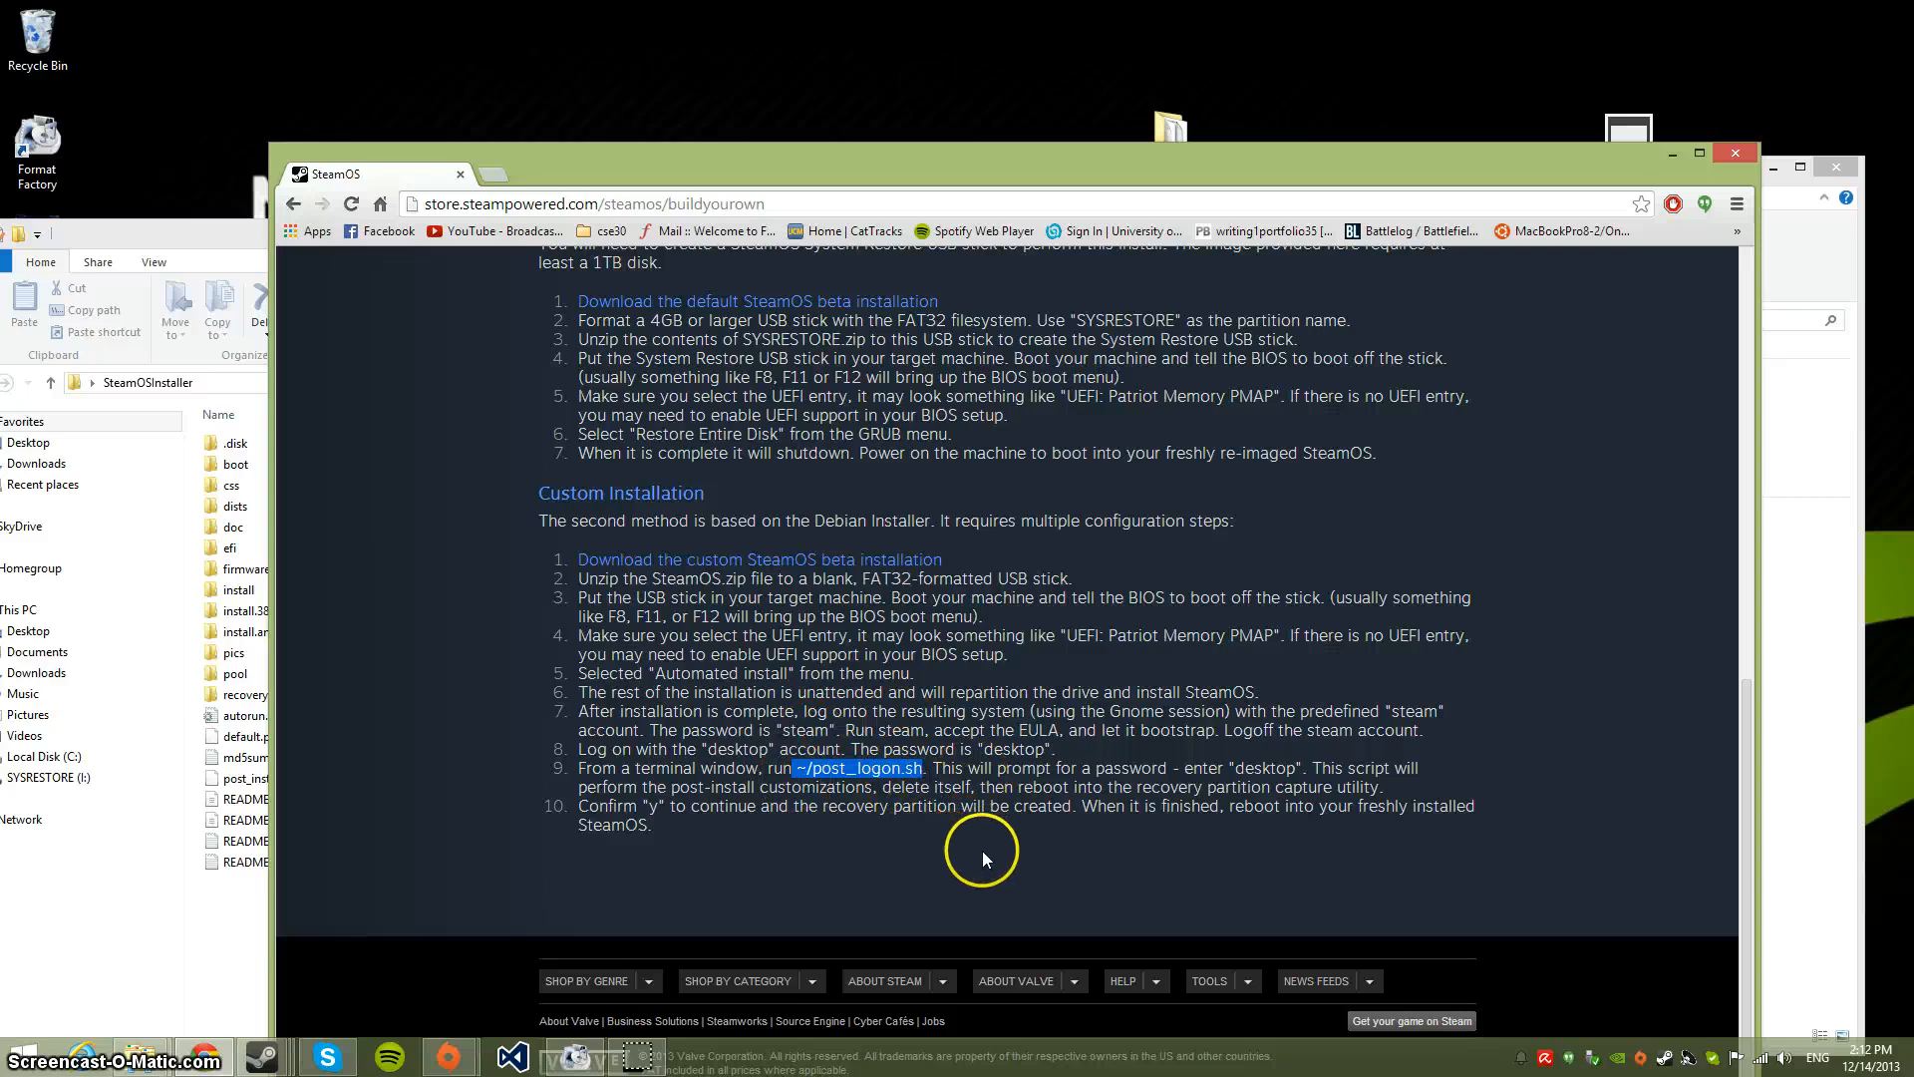
mouse_move(1240, 773)
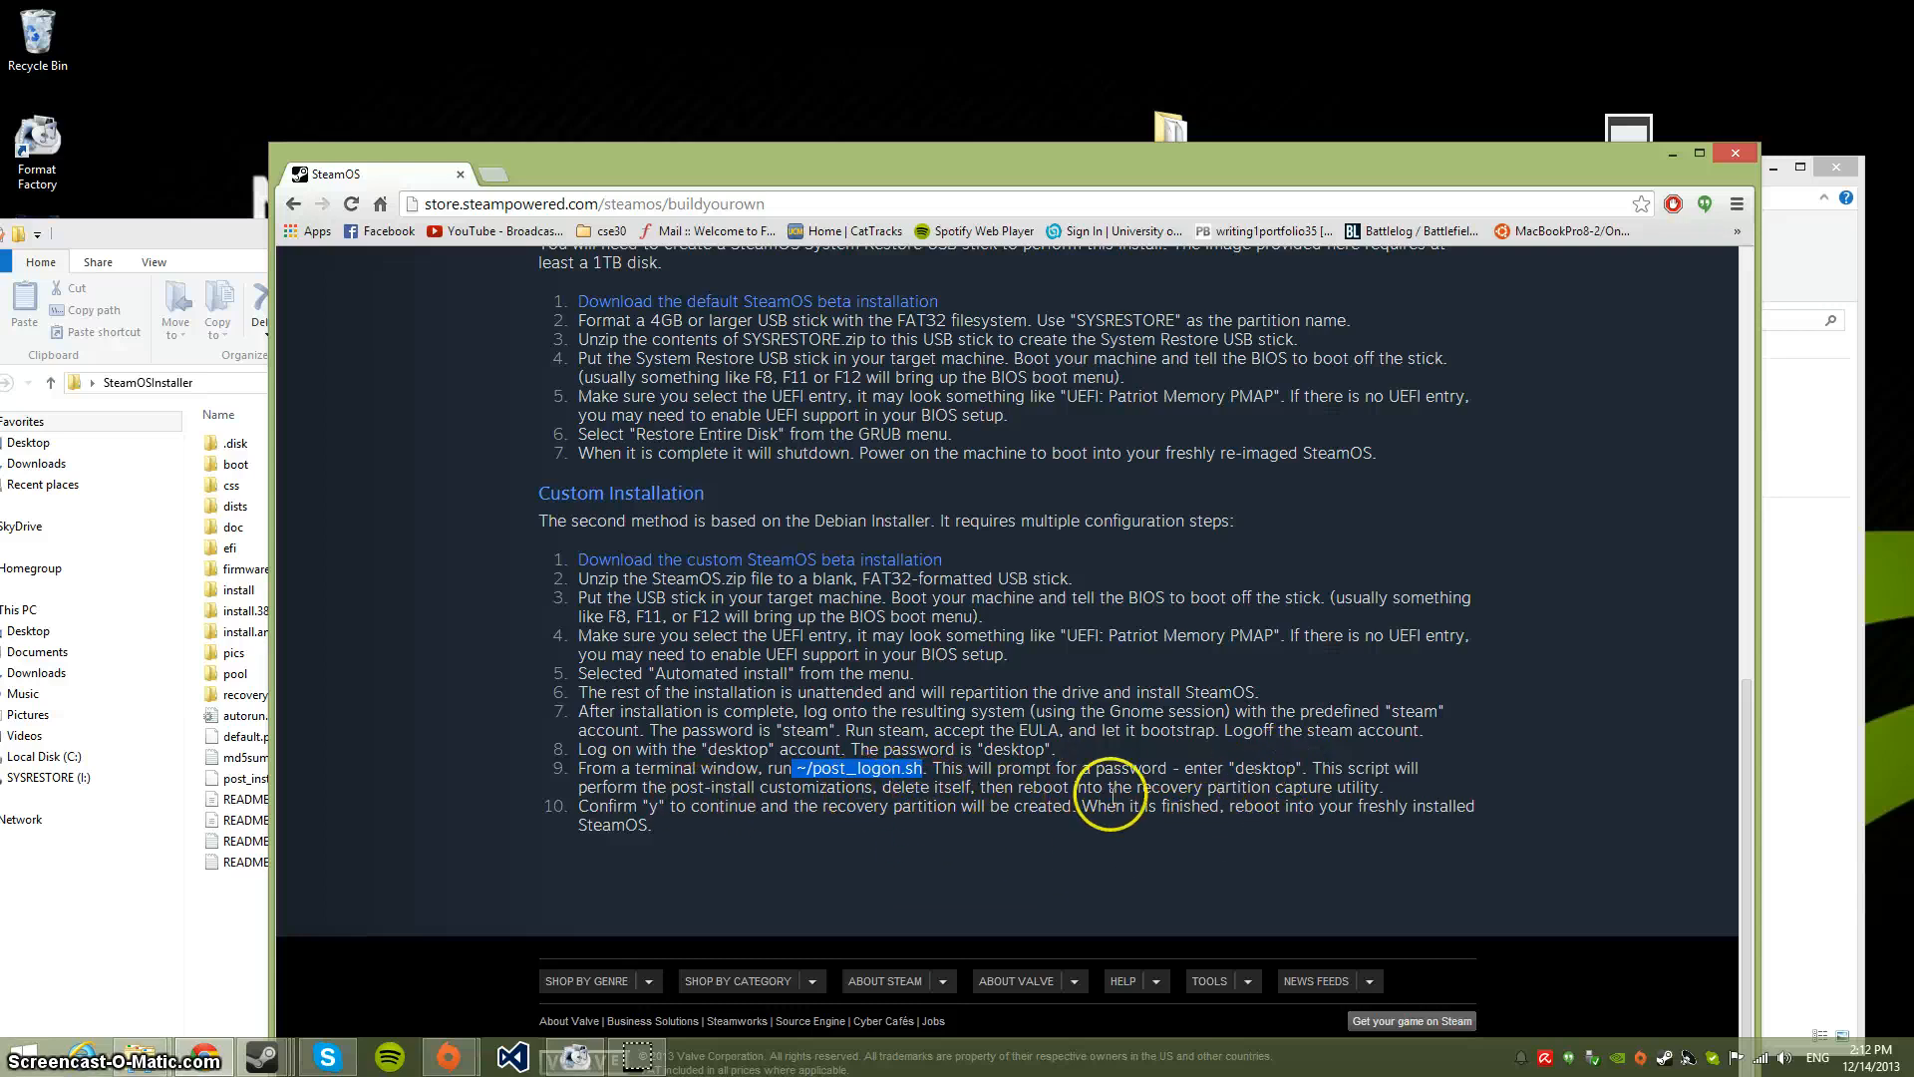
drag(1135, 787, 1290, 787)
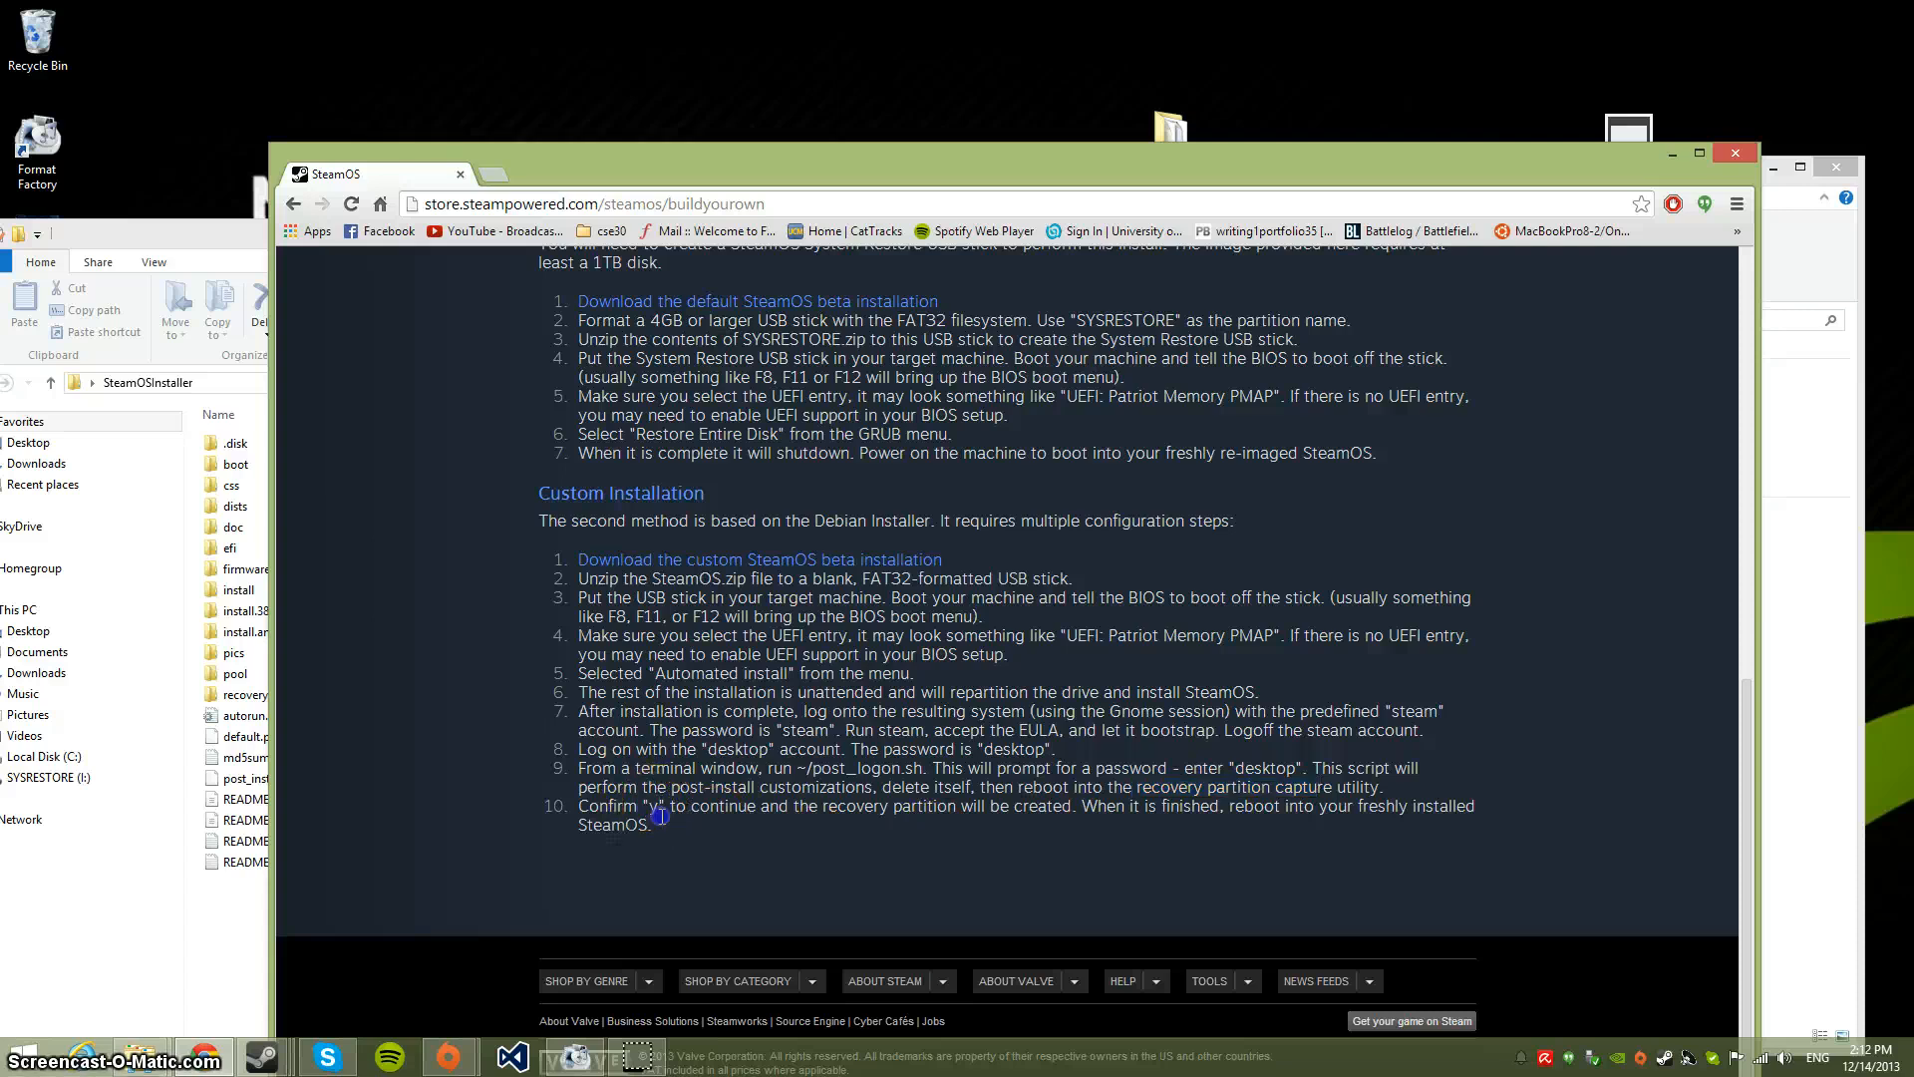
mouse_move(850, 880)
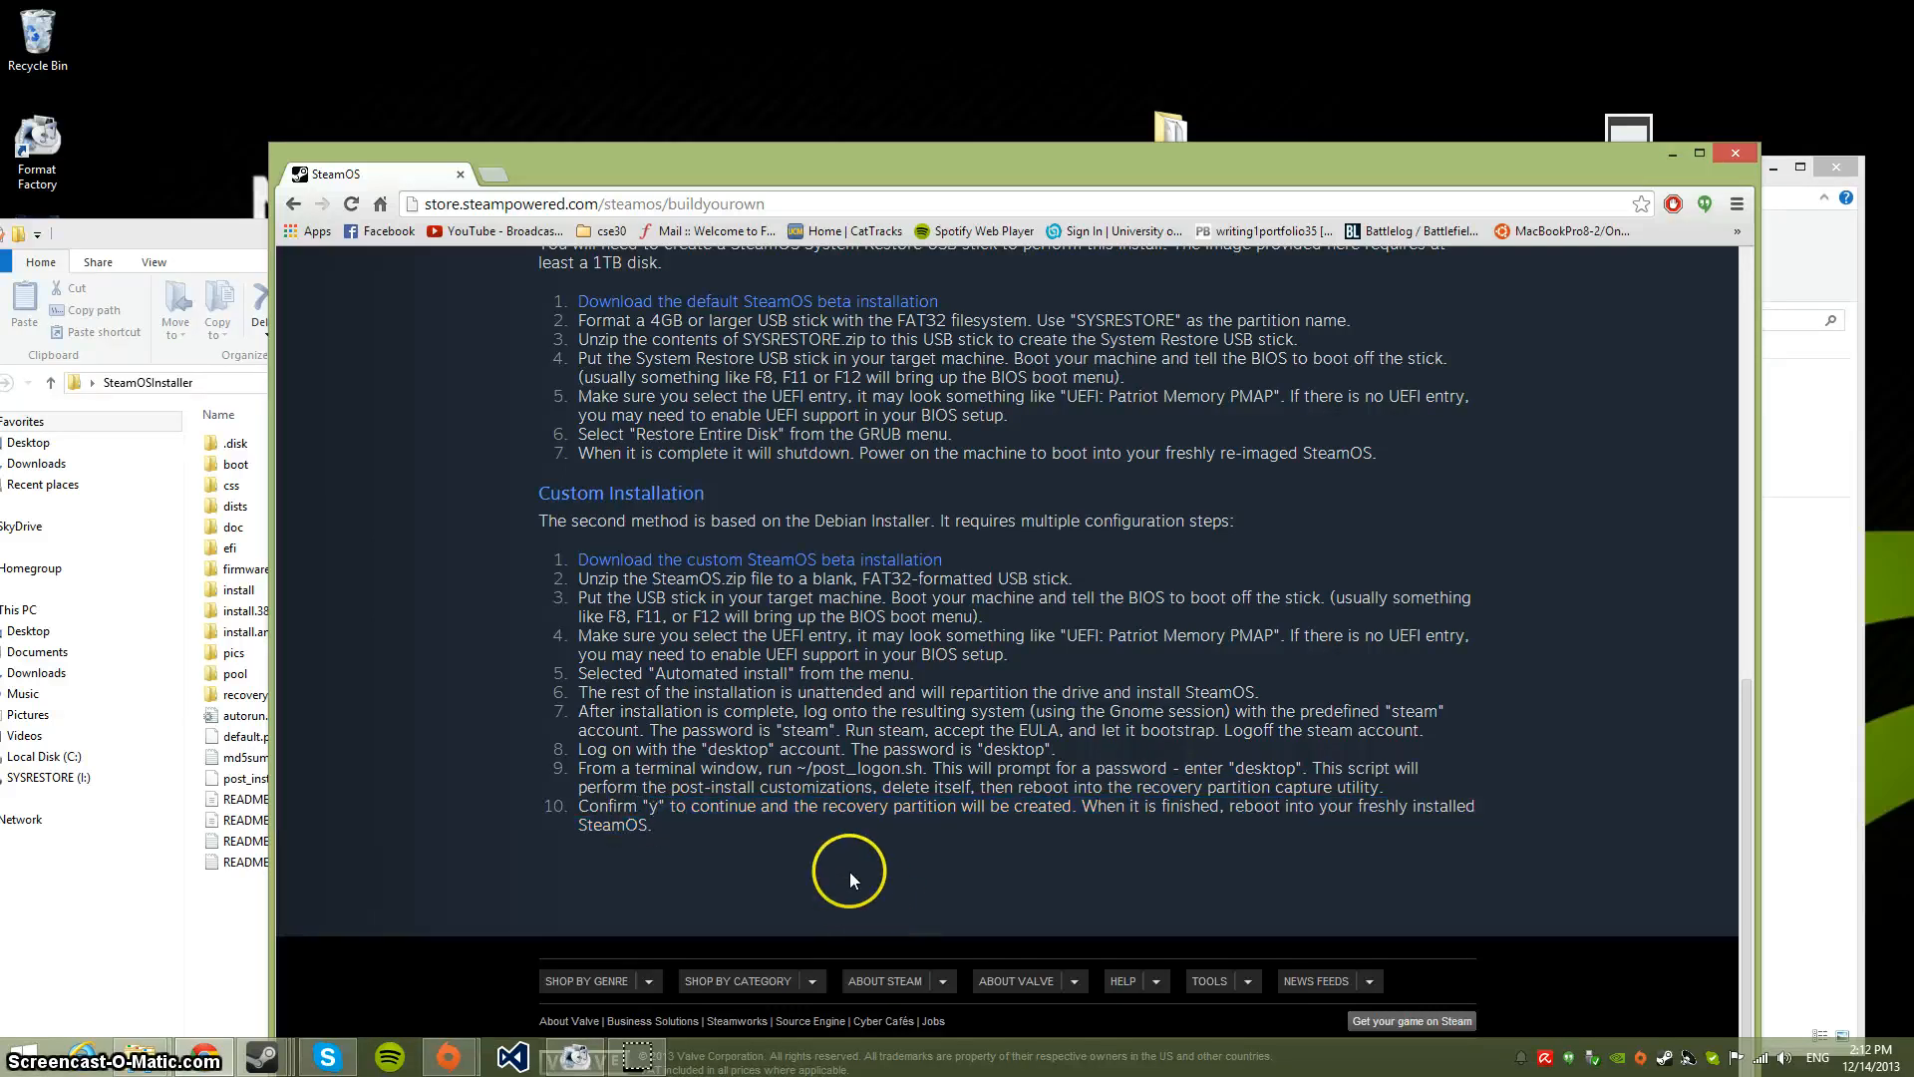
mouse_move(1012, 871)
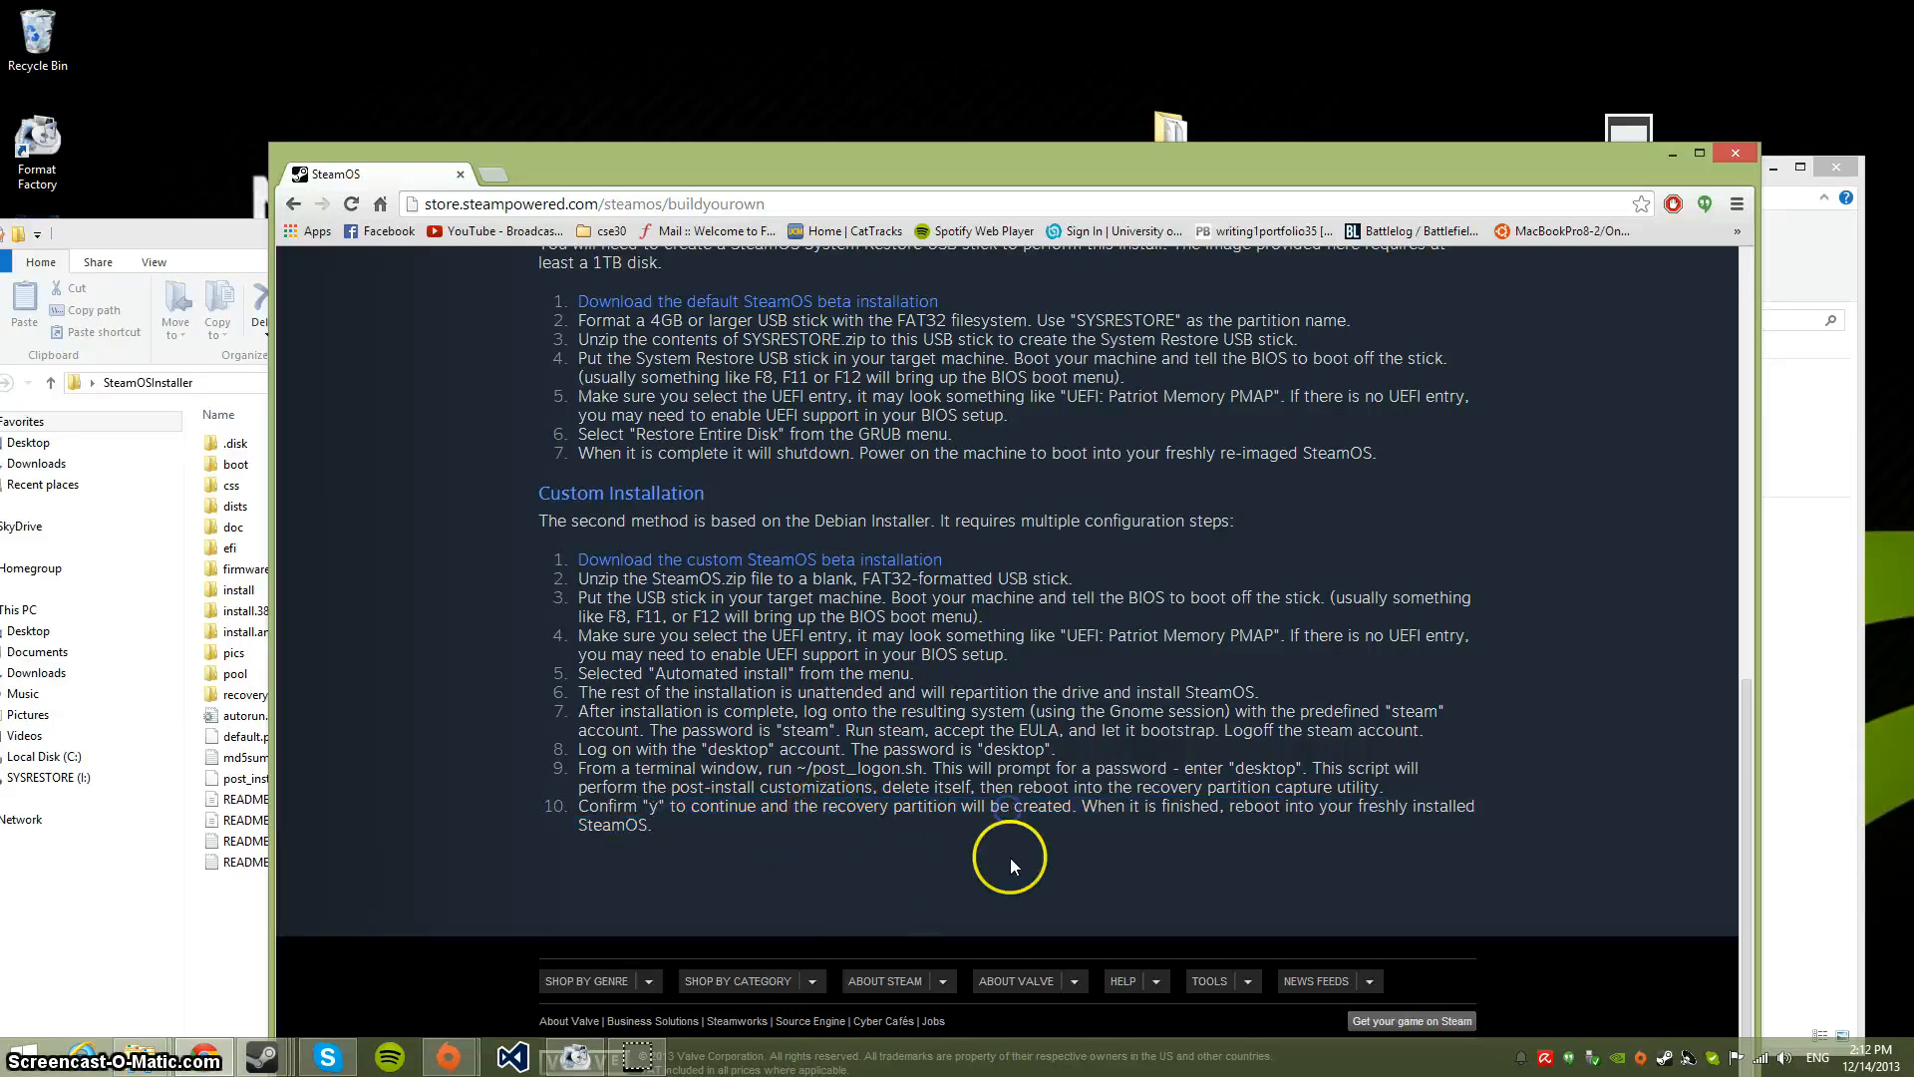
mouse_move(1094, 903)
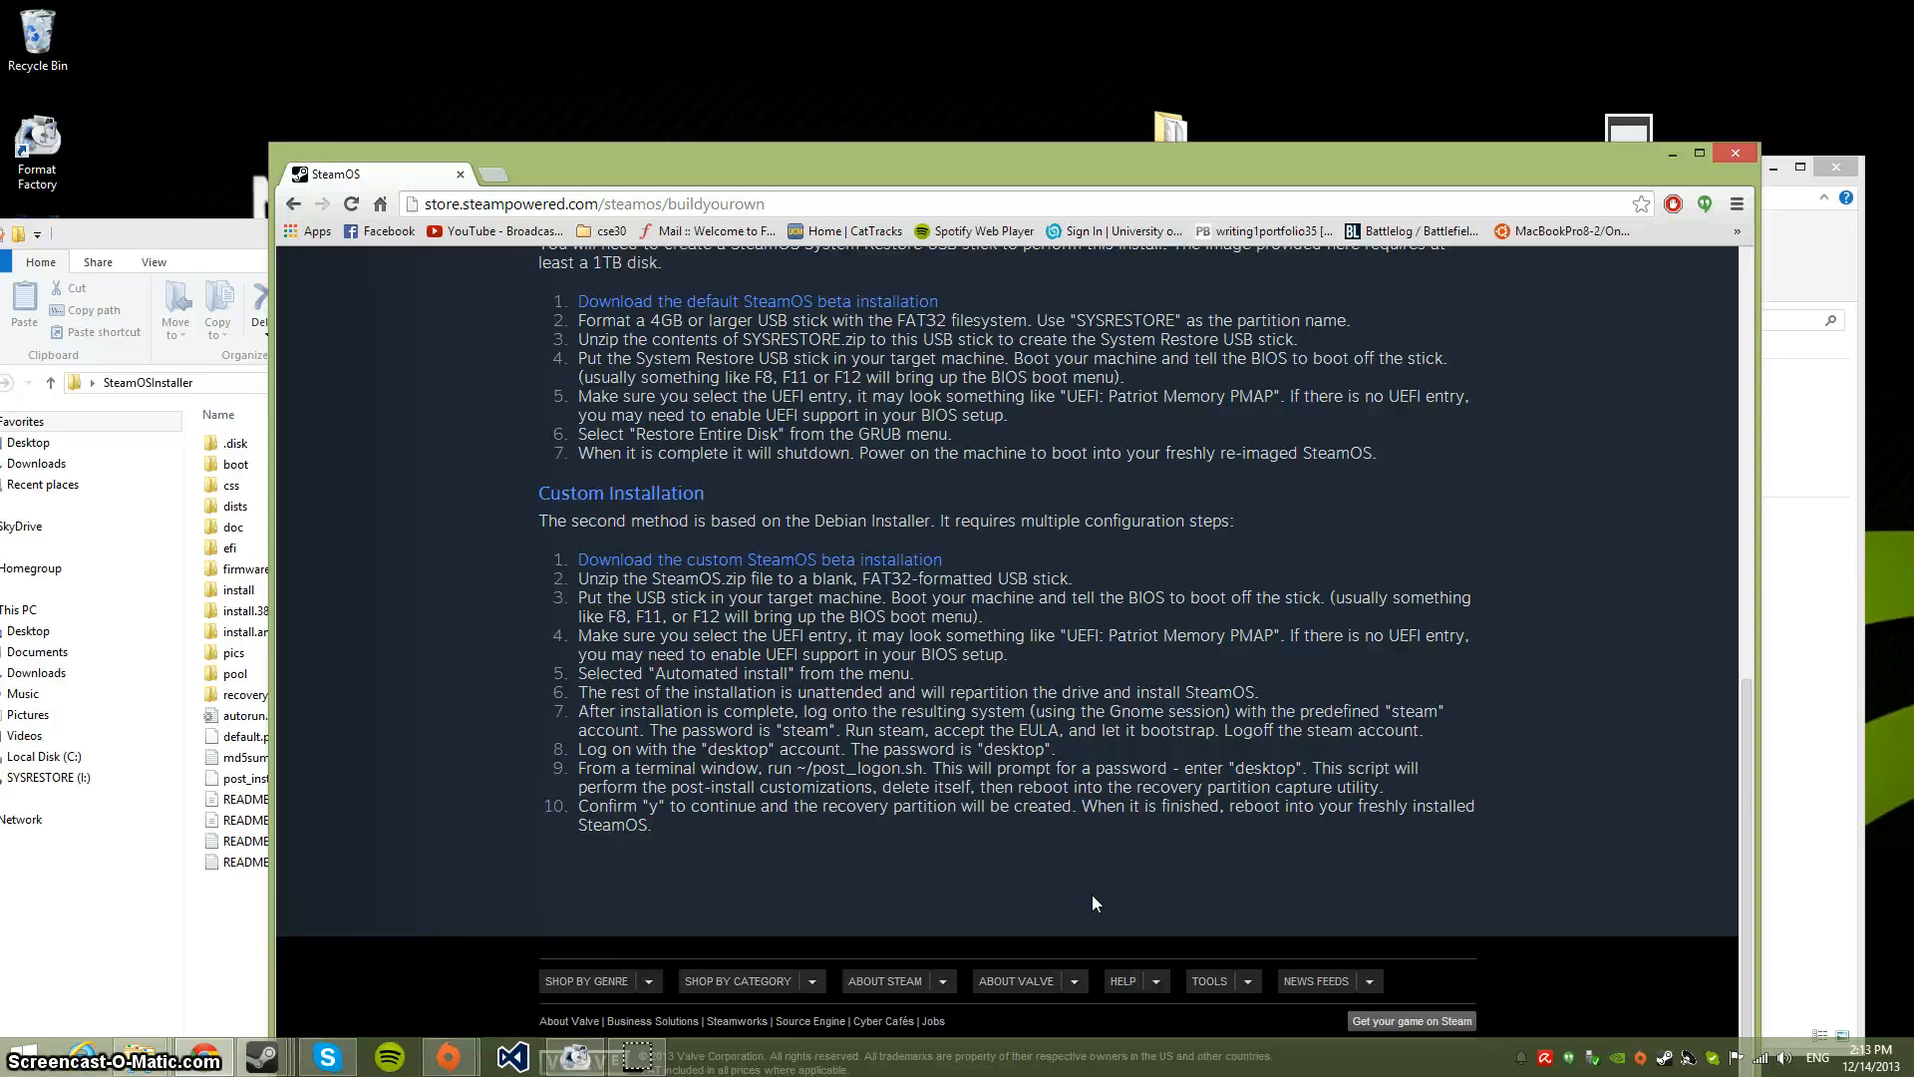
click(1156, 906)
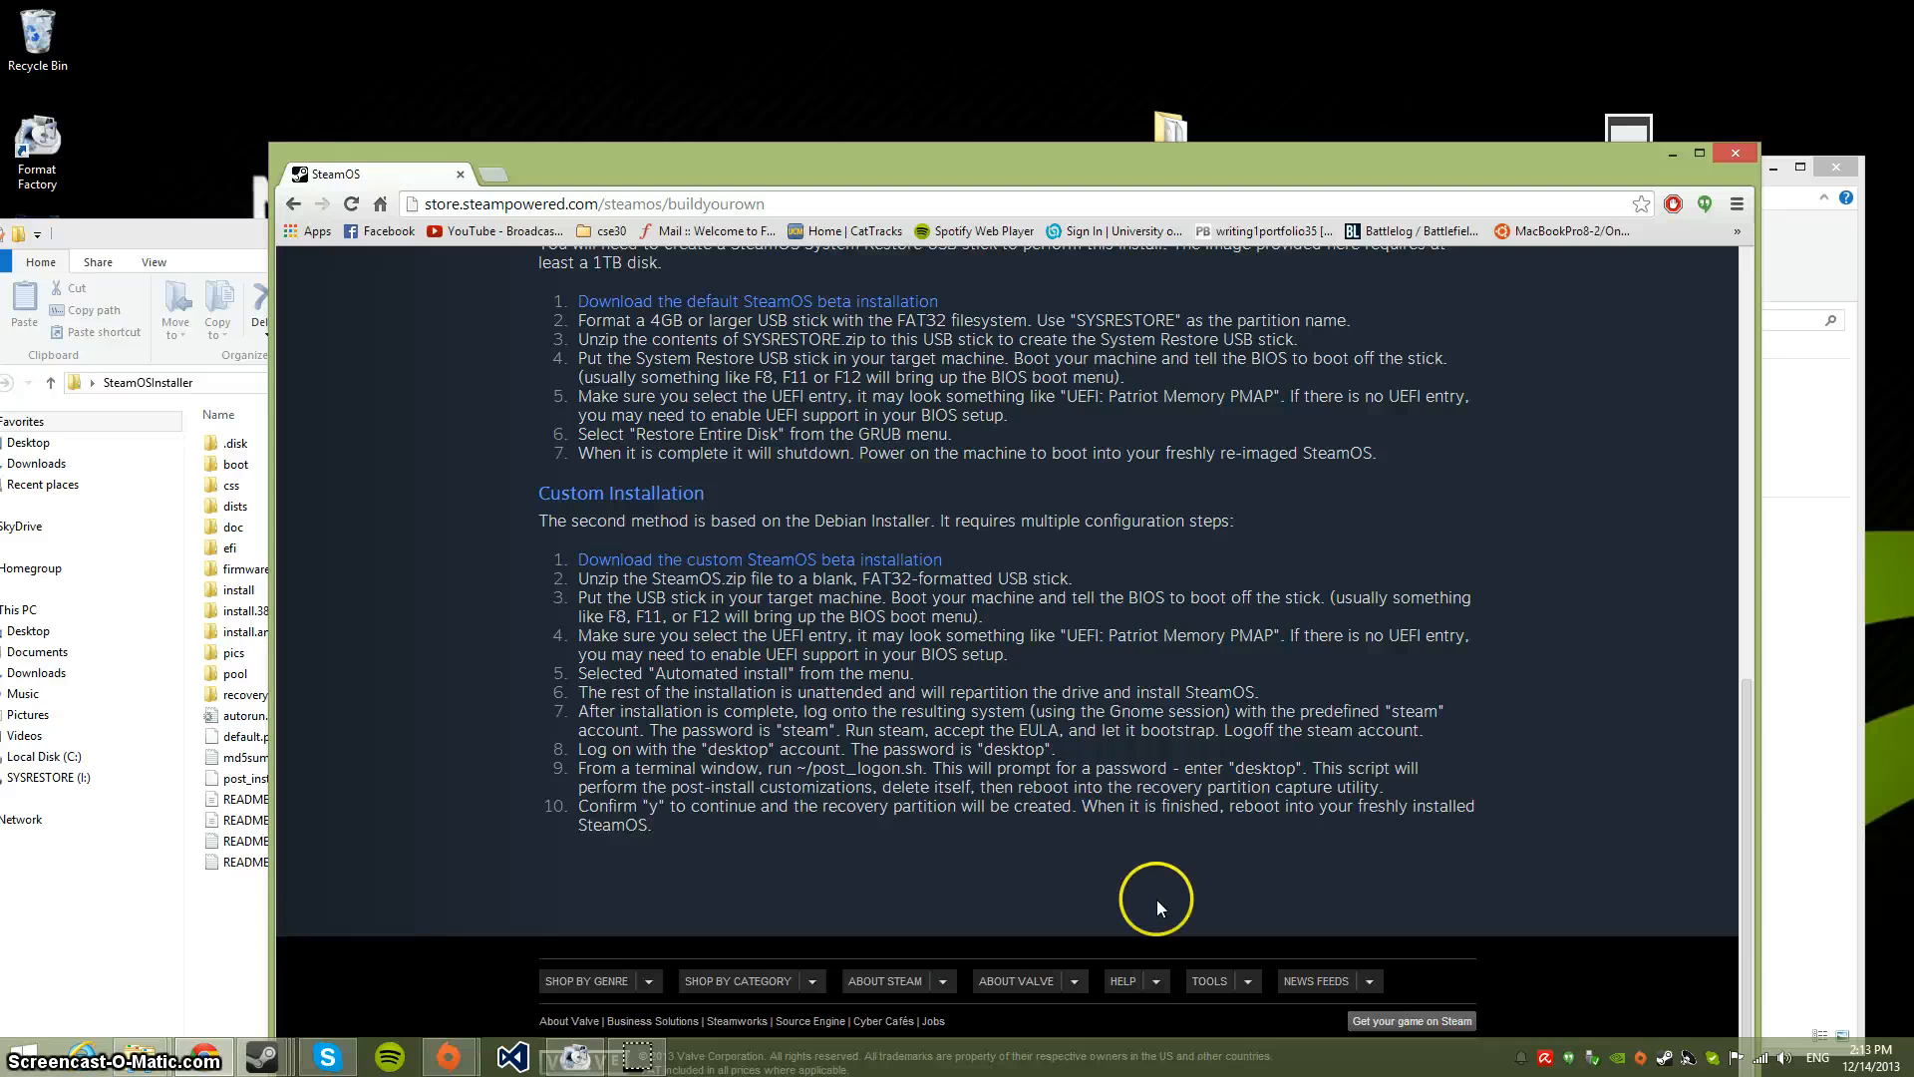
mouse_move(517, 559)
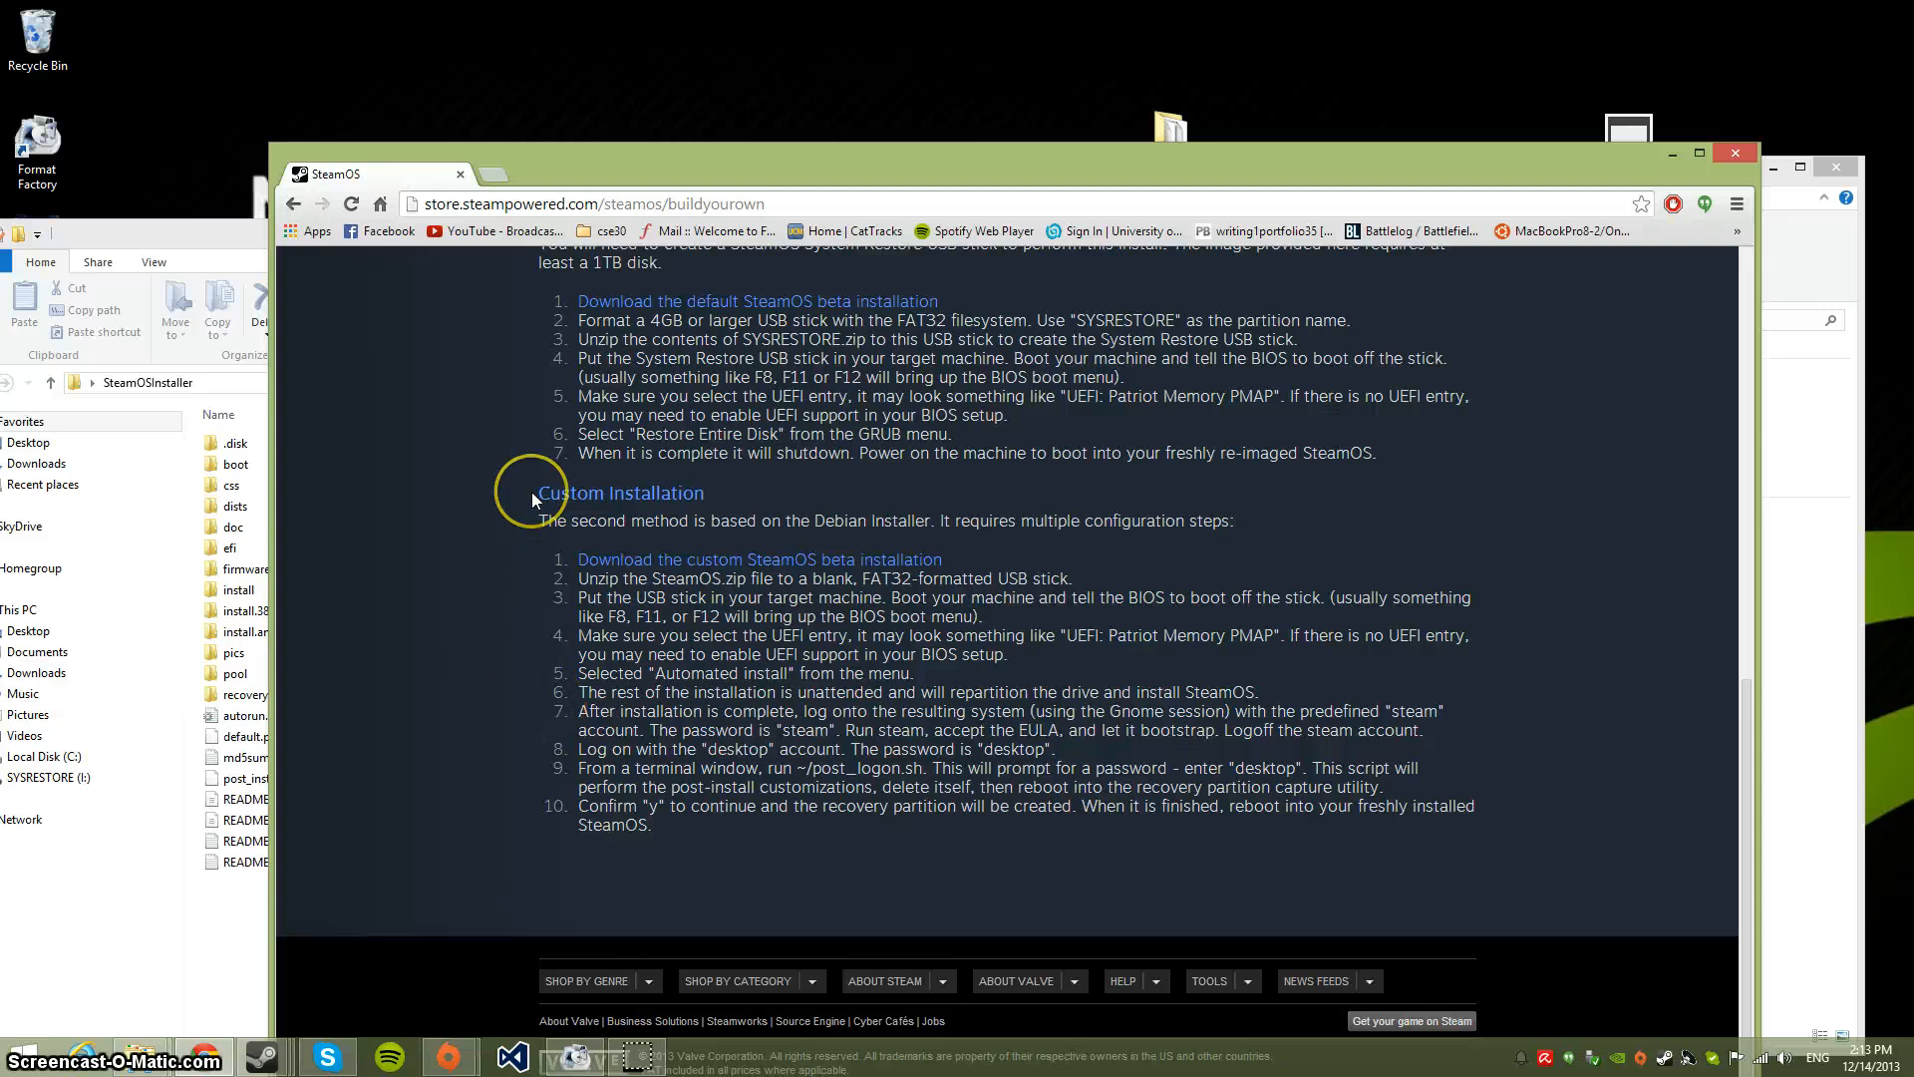
mouse_move(735, 827)
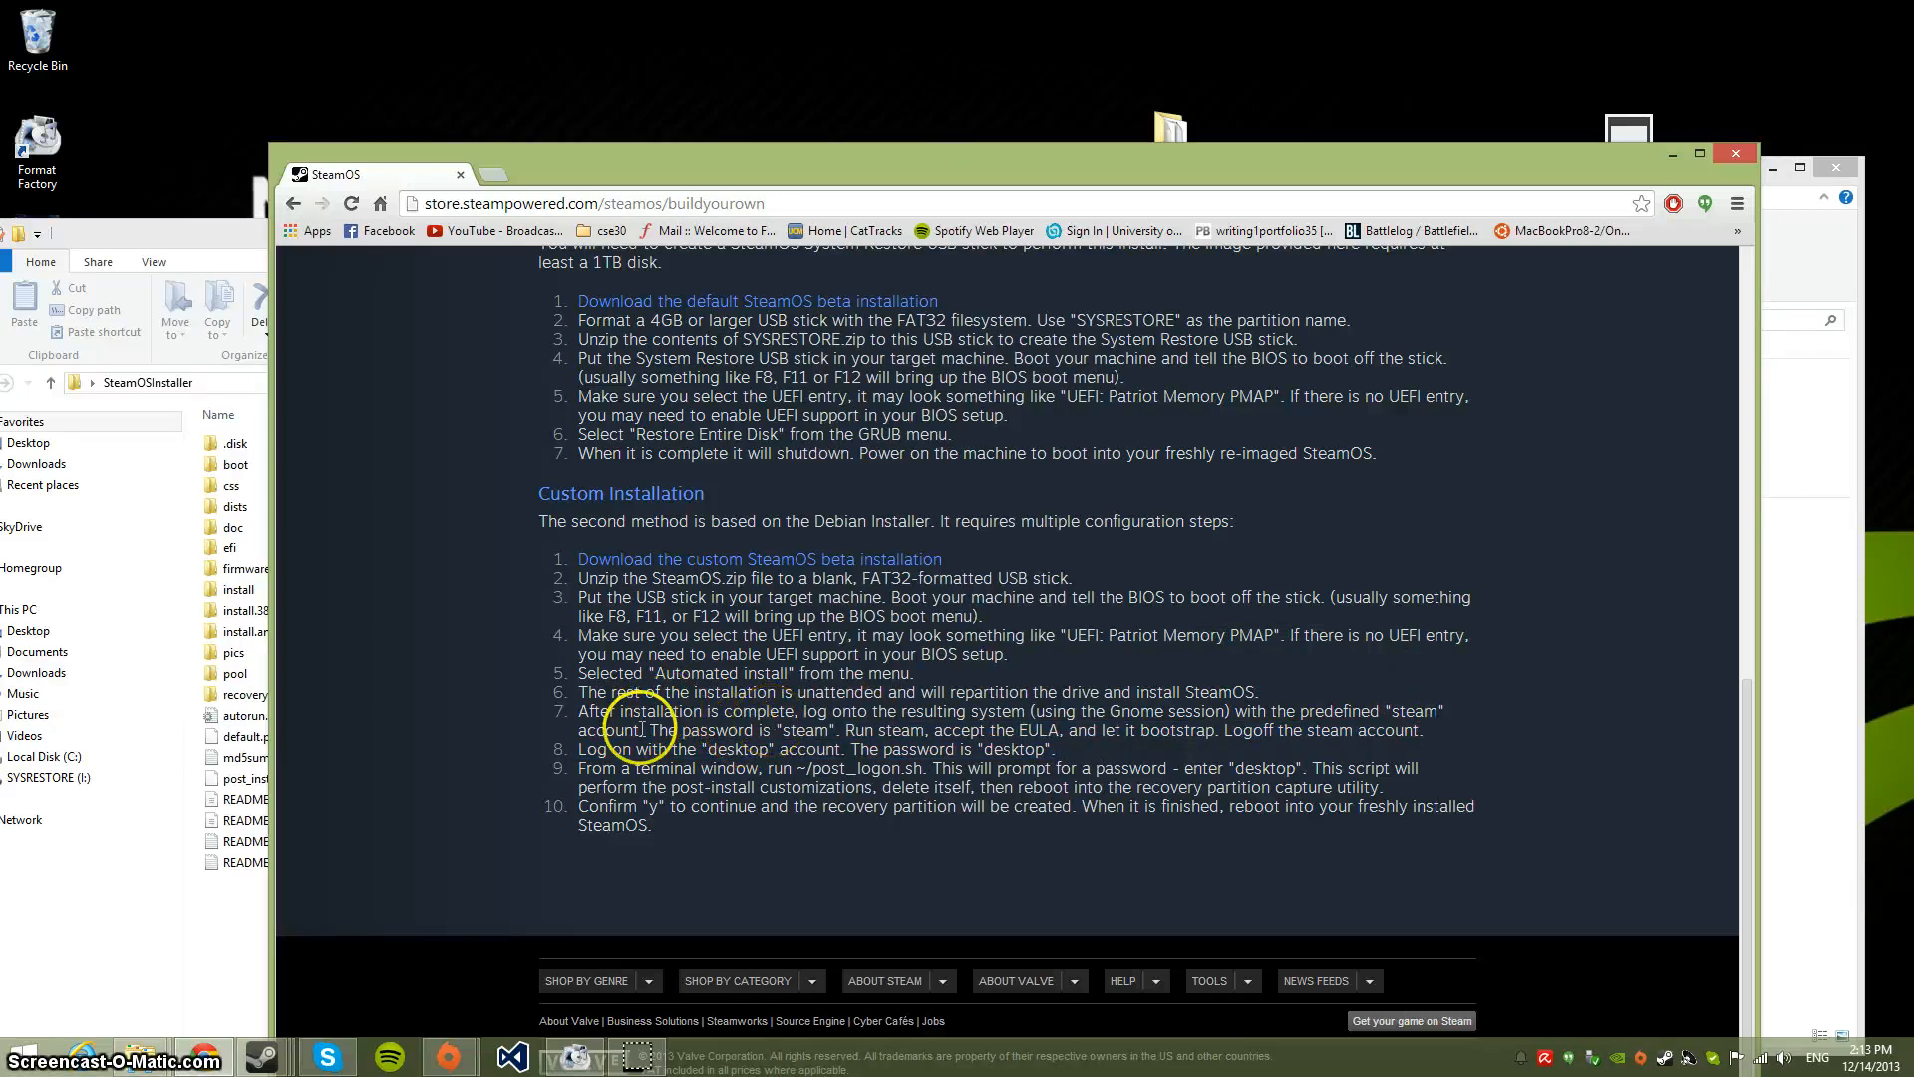
drag(647, 730, 844, 730)
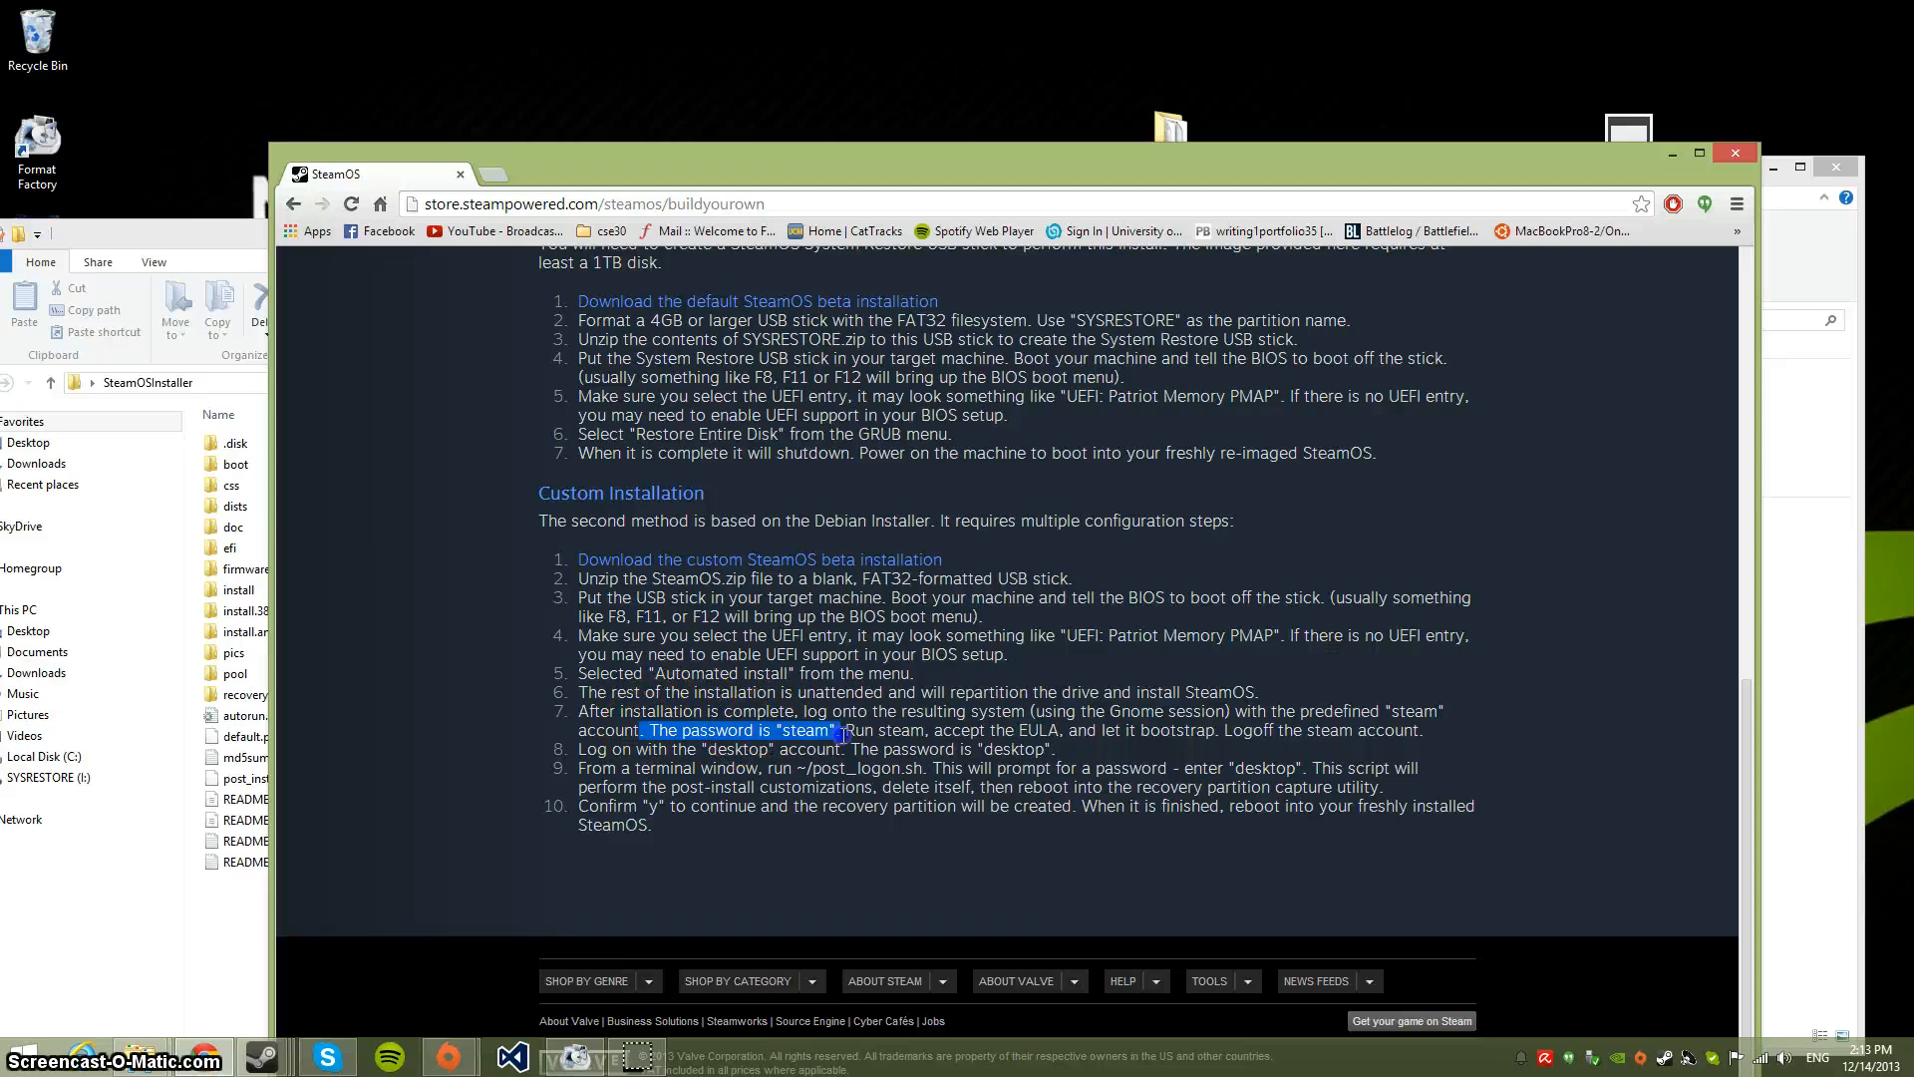
drag(837, 729, 1099, 749)
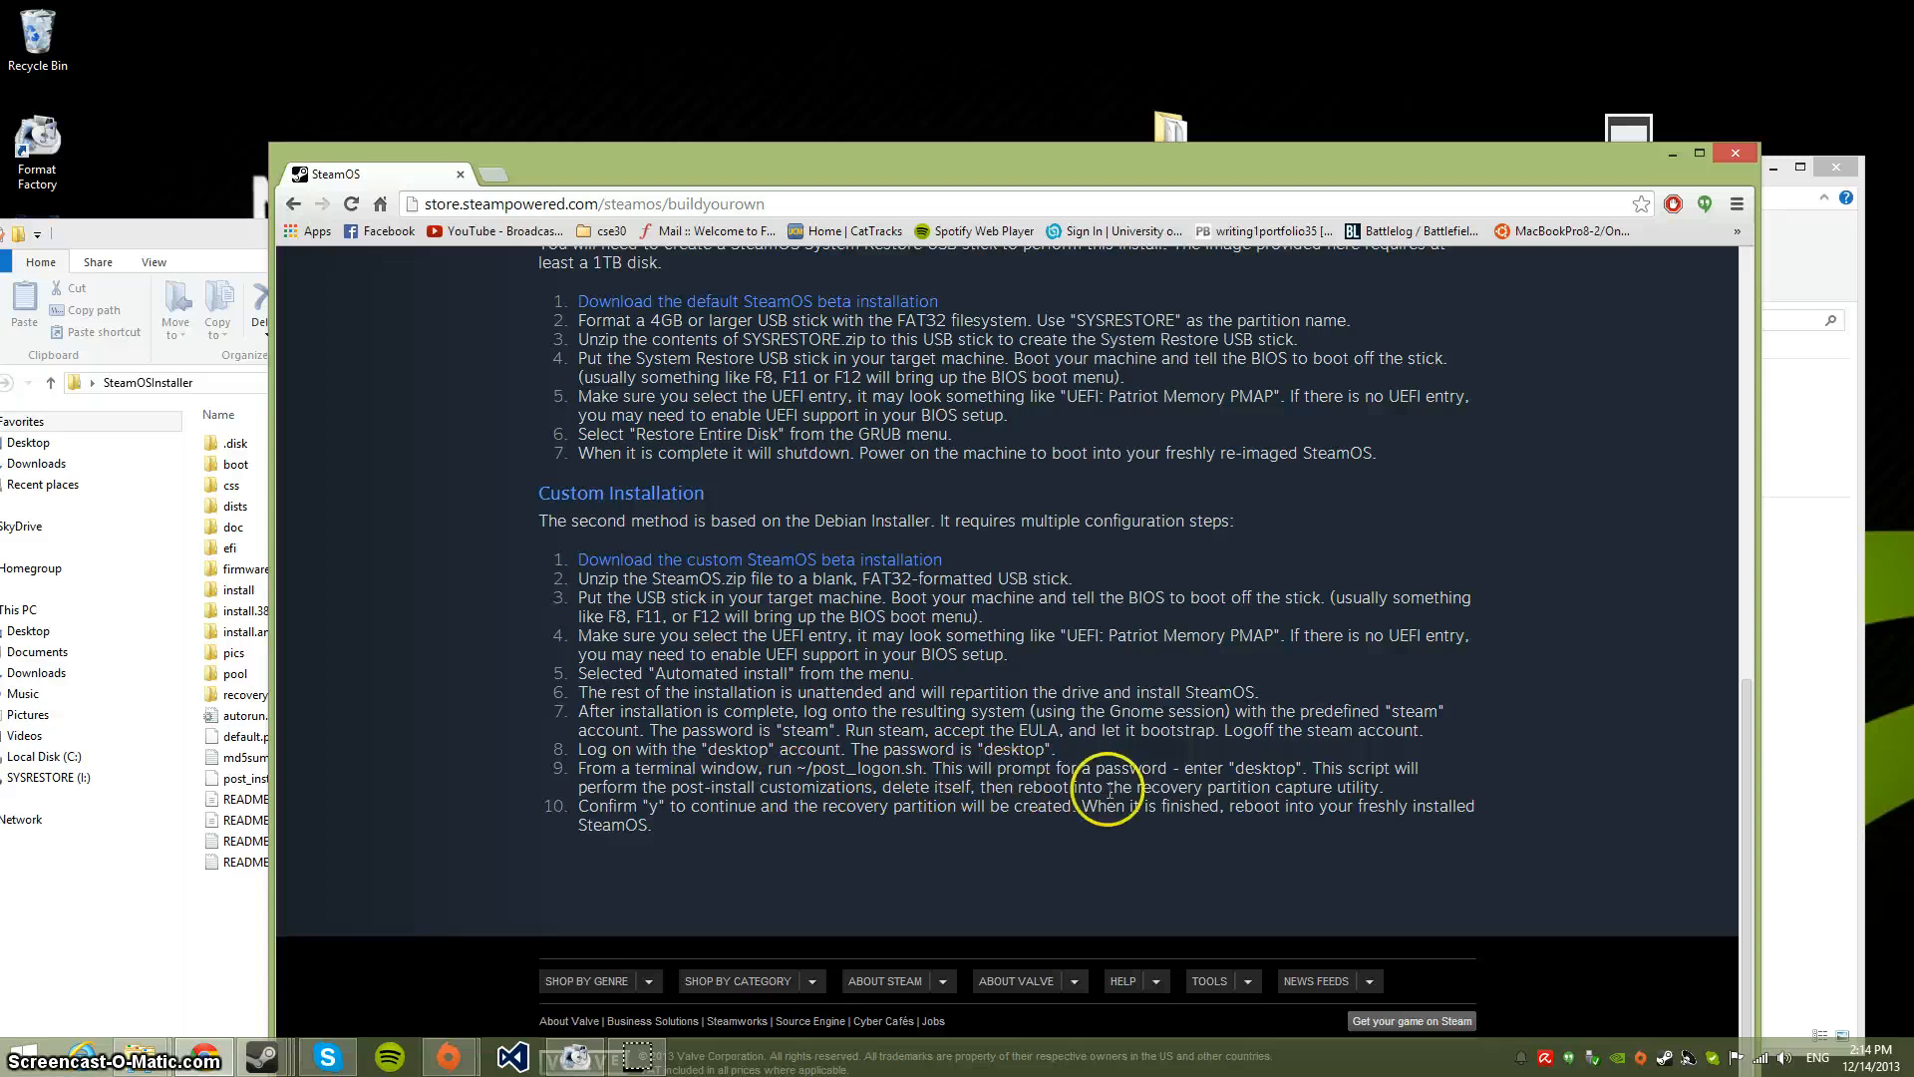
double_click(1253, 768)
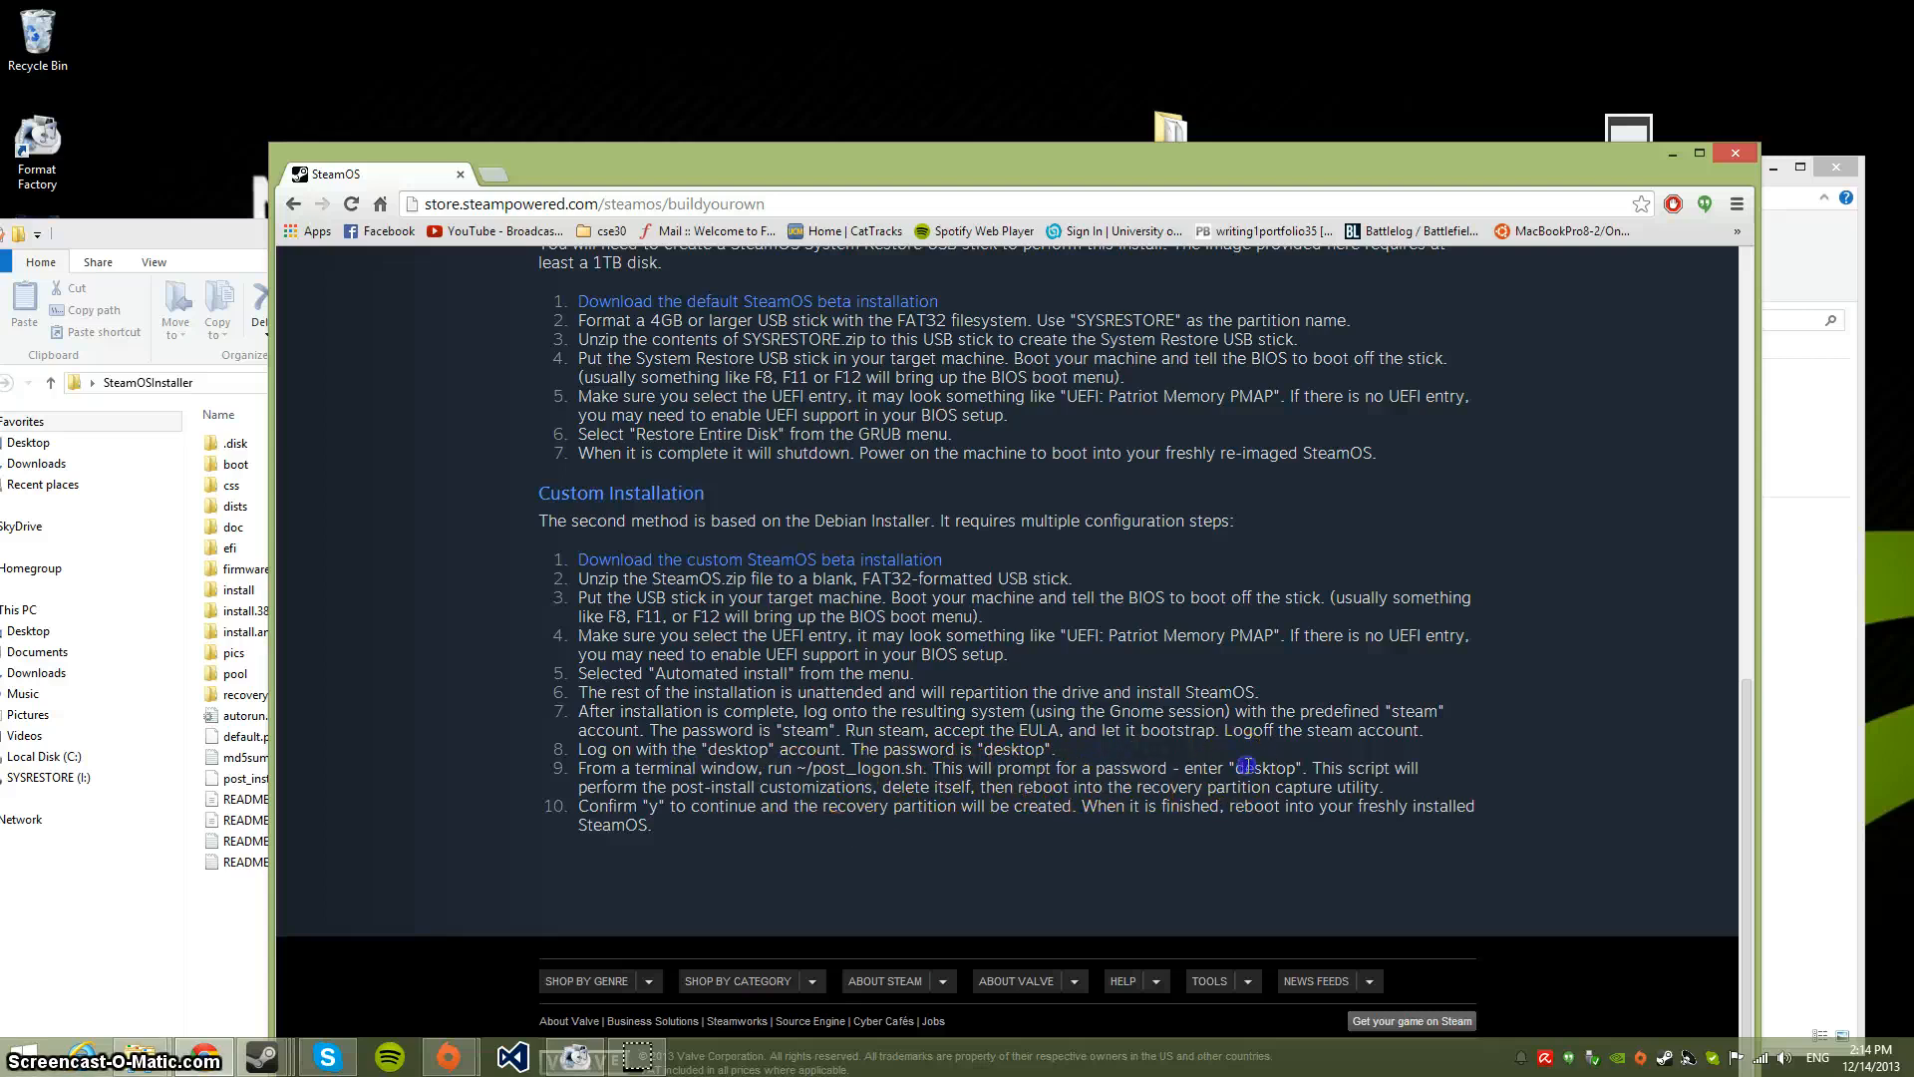